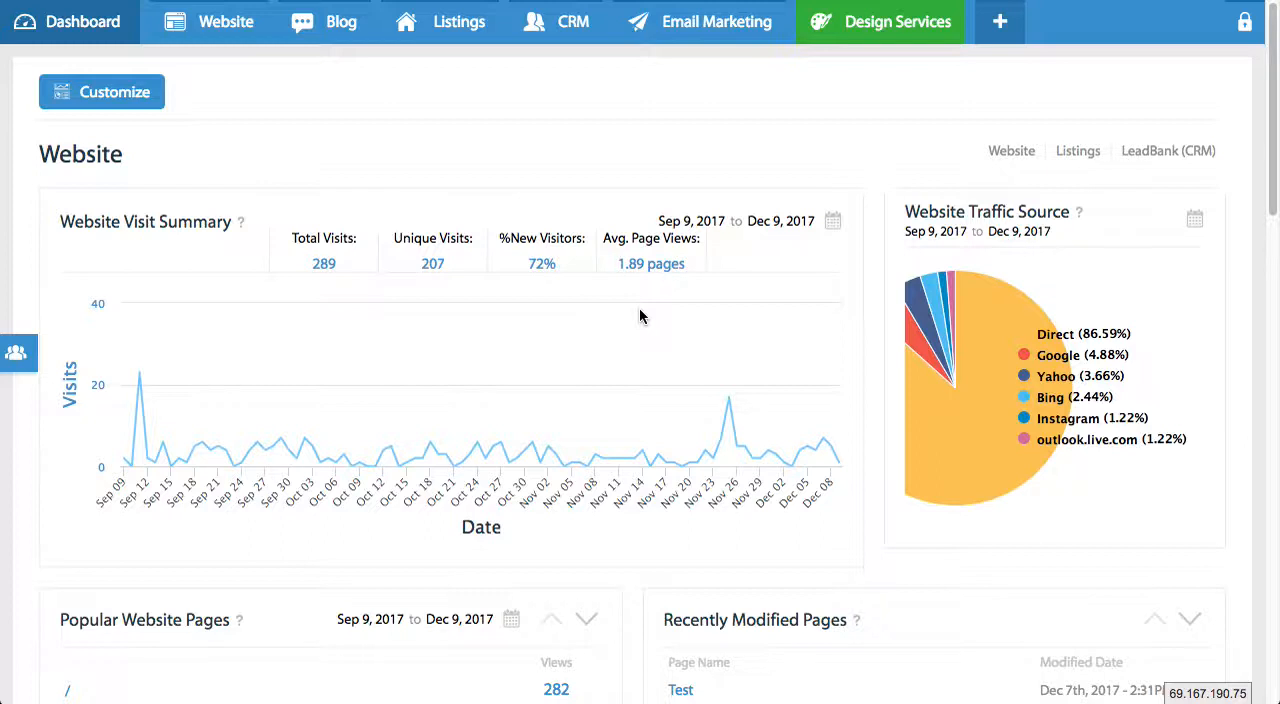
pyautogui.moveTo(576, 206)
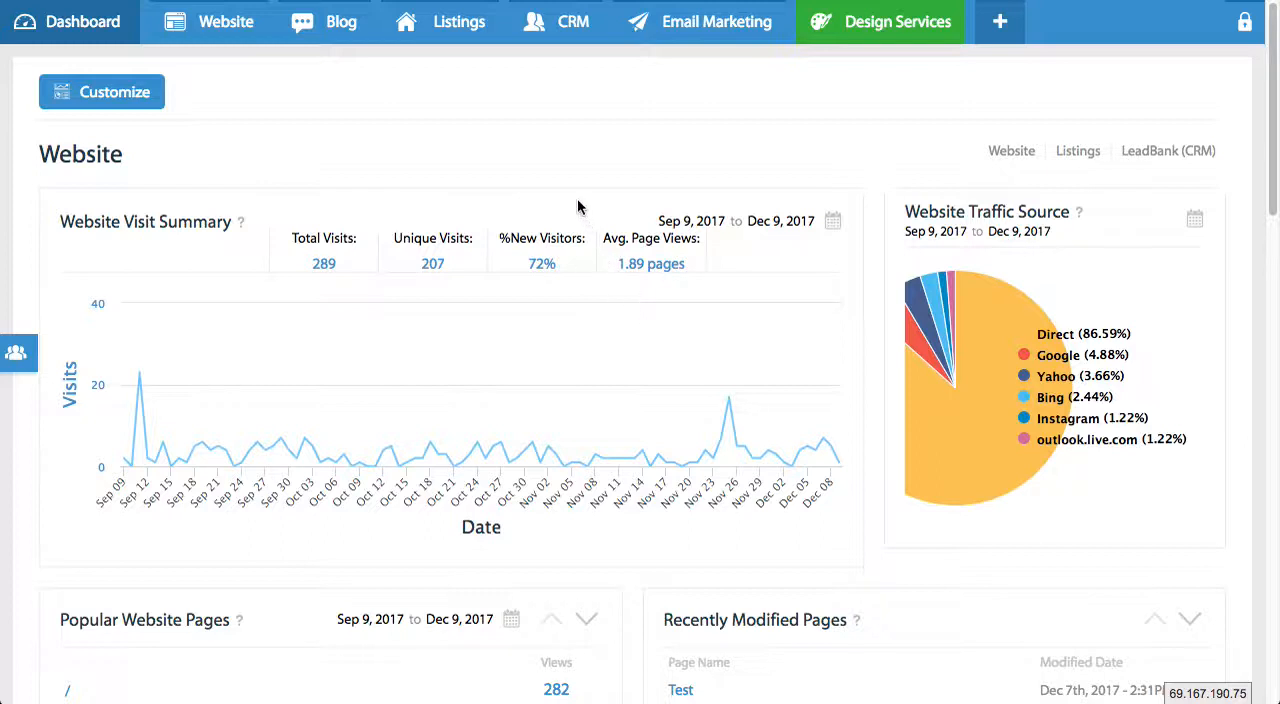
# Open PageManager from the Website menu, landing on the Home page editor
pyautogui.click(224, 20)
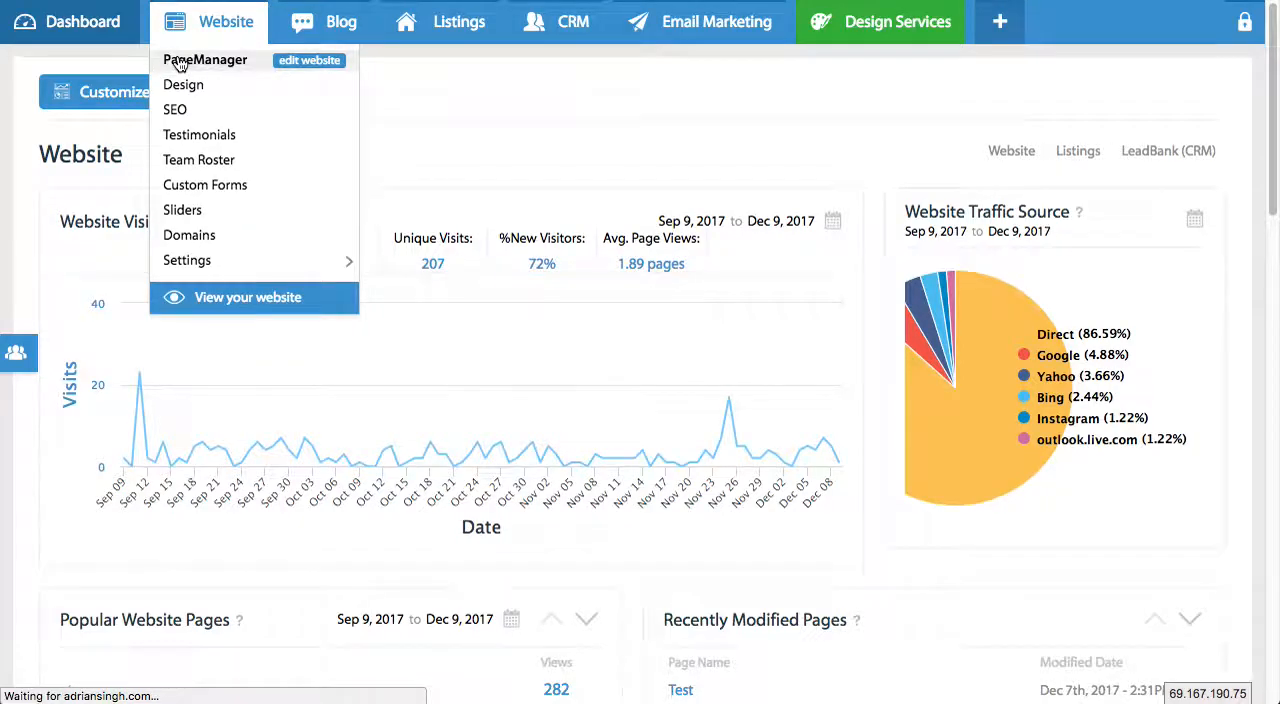
pyautogui.click(204, 60)
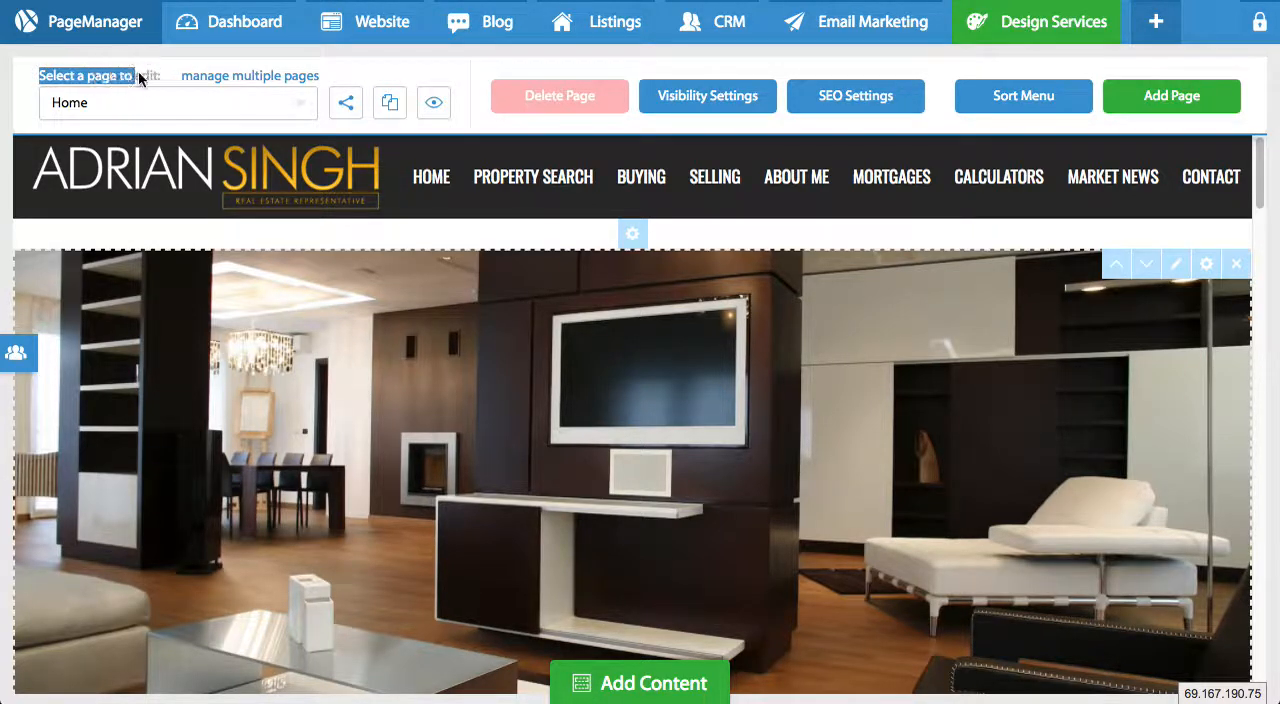
# Load the First Time Buyers page in the editor and scroll through its content
pyautogui.click(178, 102)
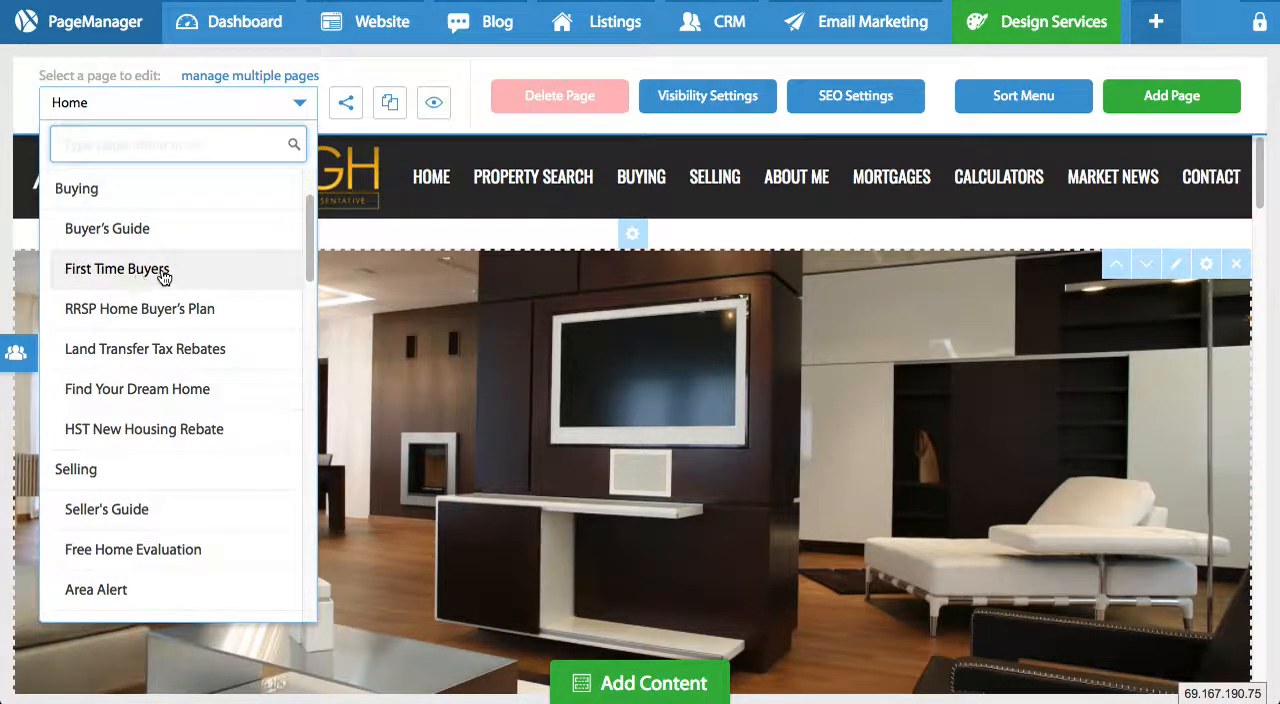
pyautogui.click(116, 268)
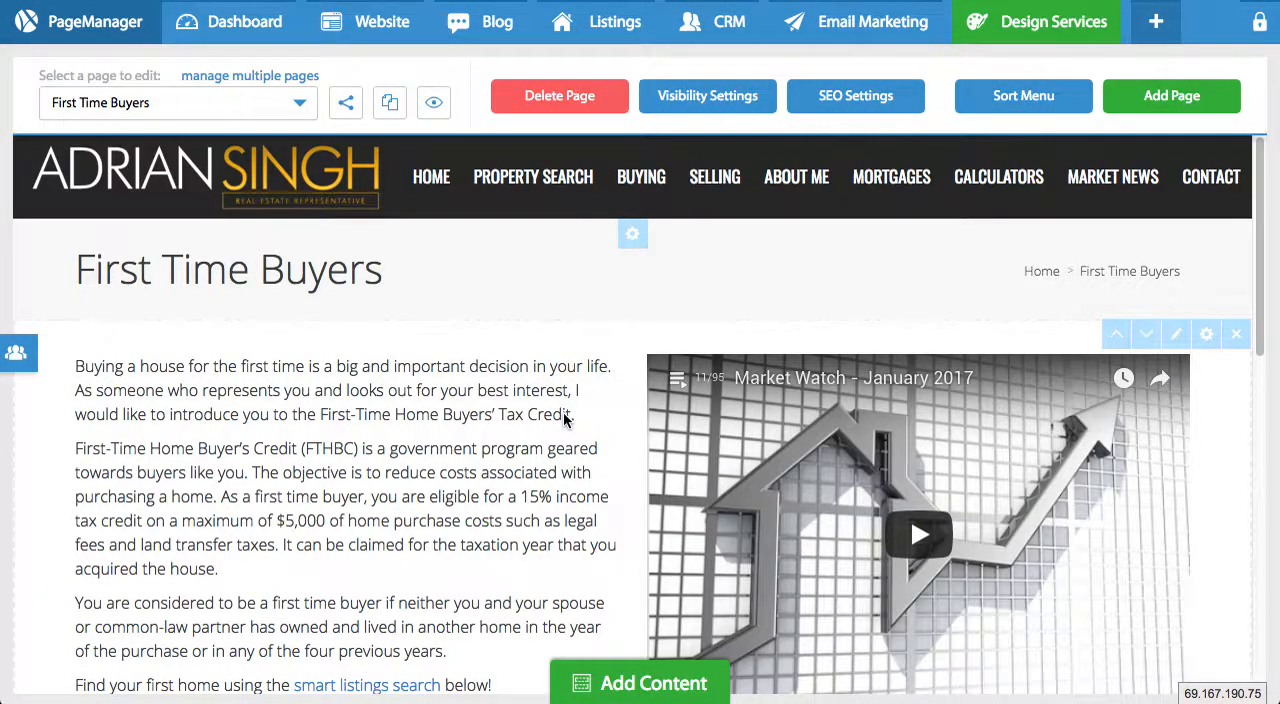
pyautogui.scroll(-3)
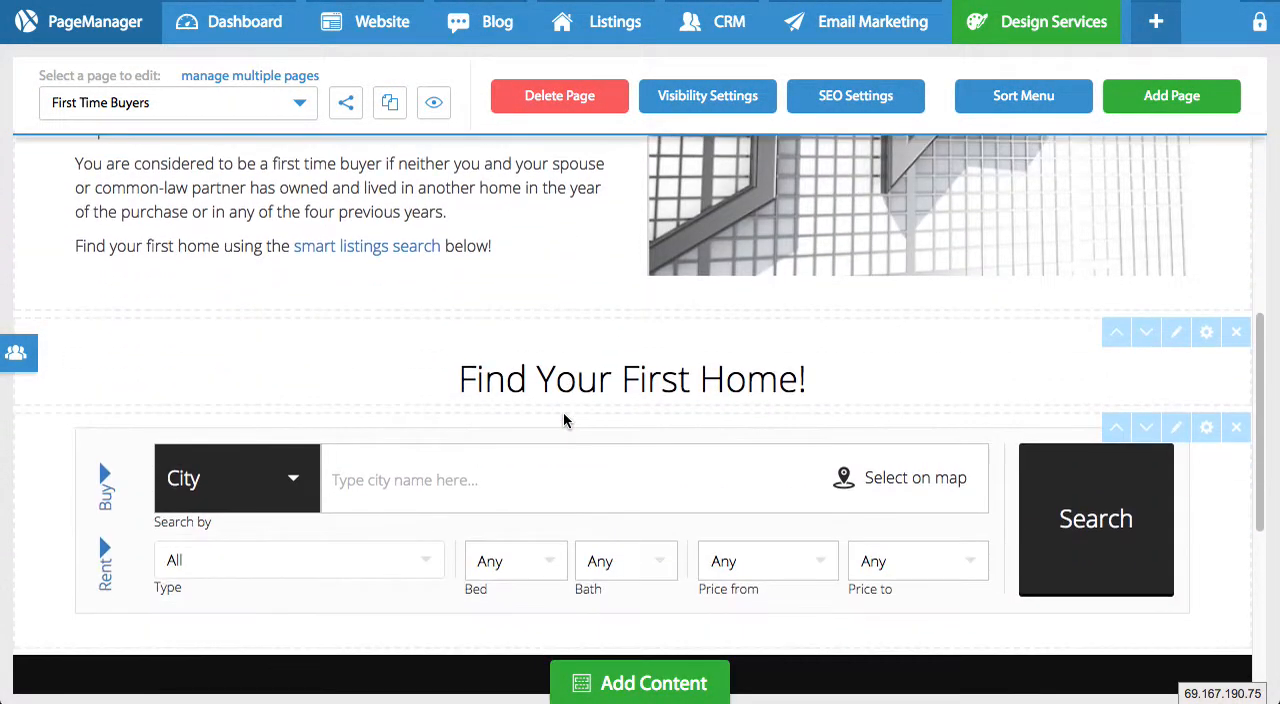
pyautogui.scroll(3)
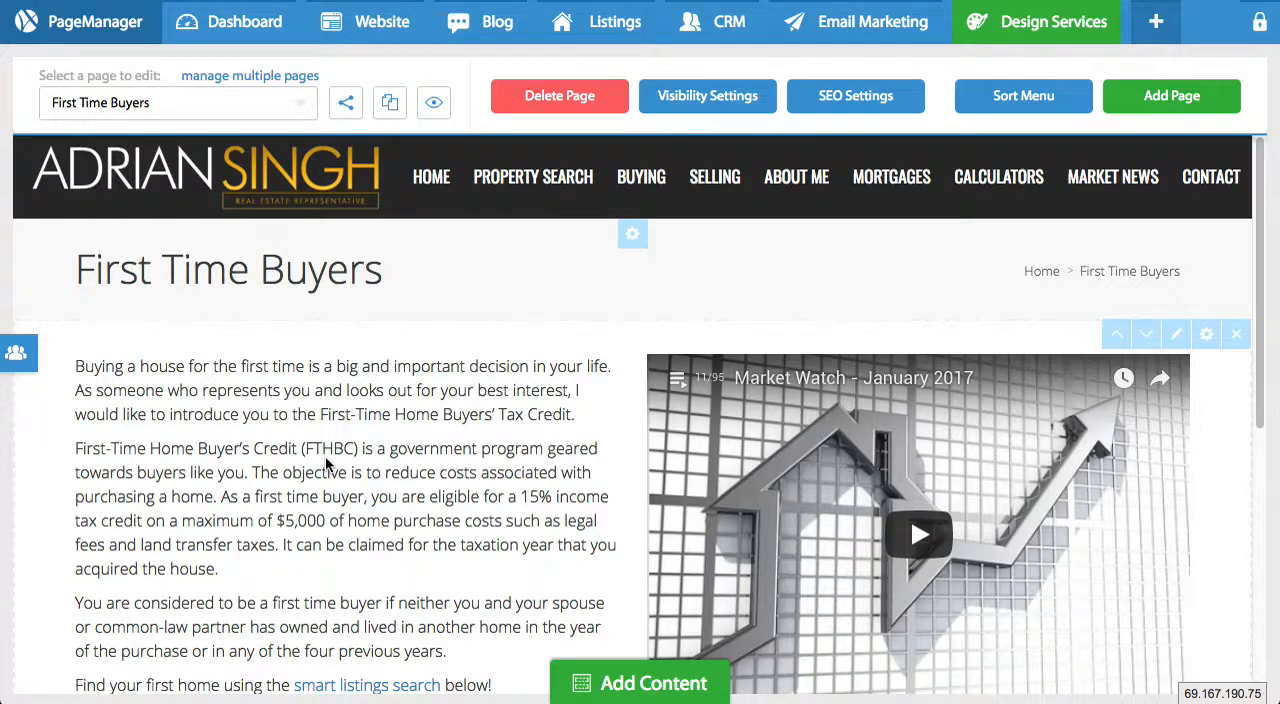
pyautogui.moveTo(328, 456)
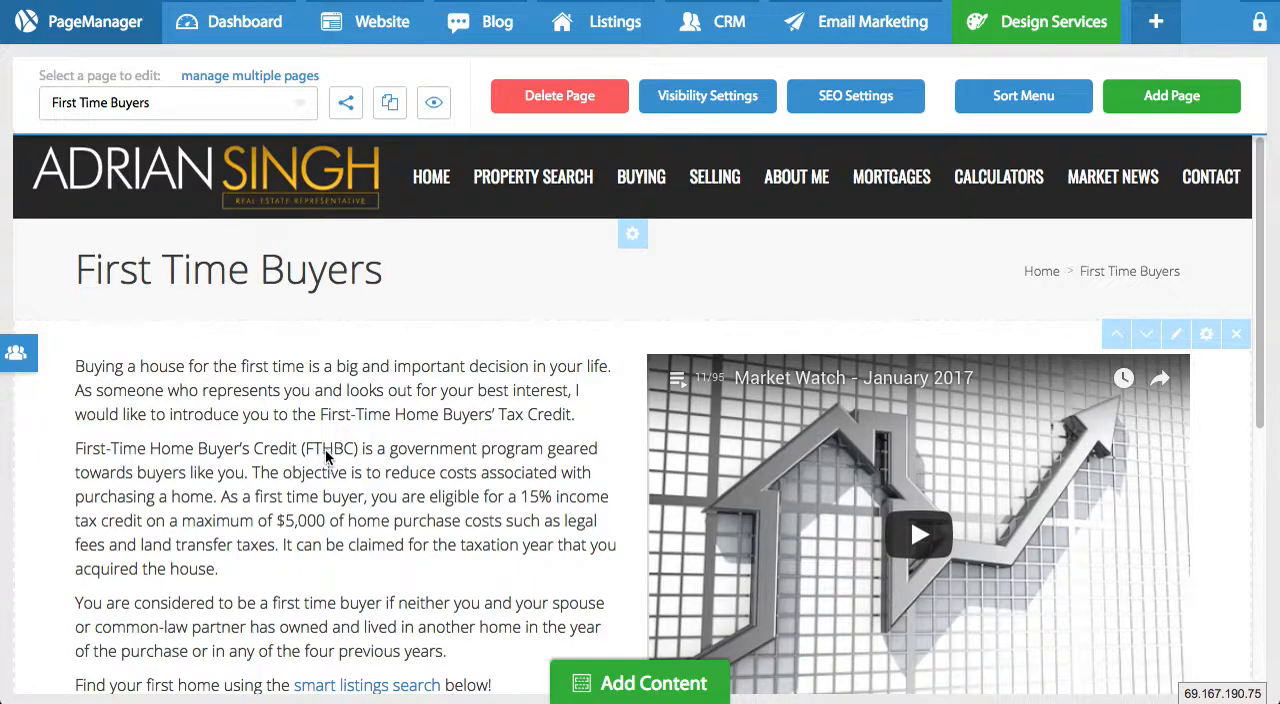
pyautogui.scroll(-3)
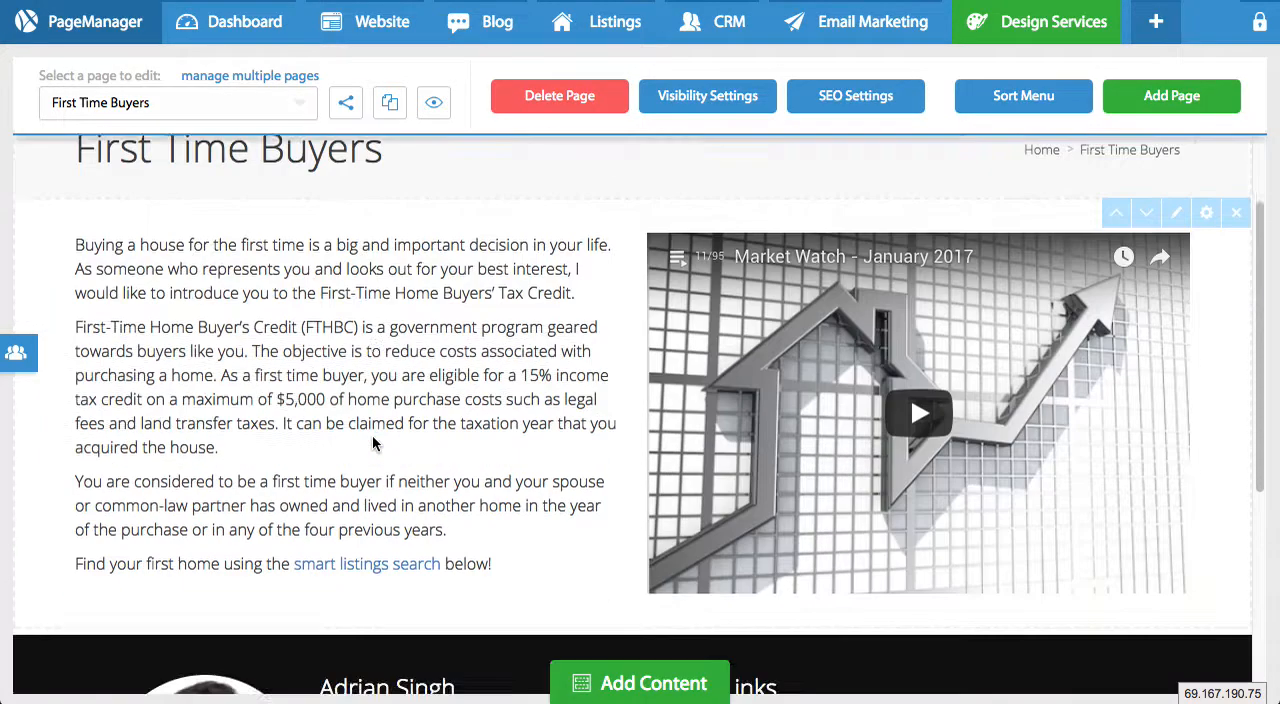
pyautogui.scroll(-3)
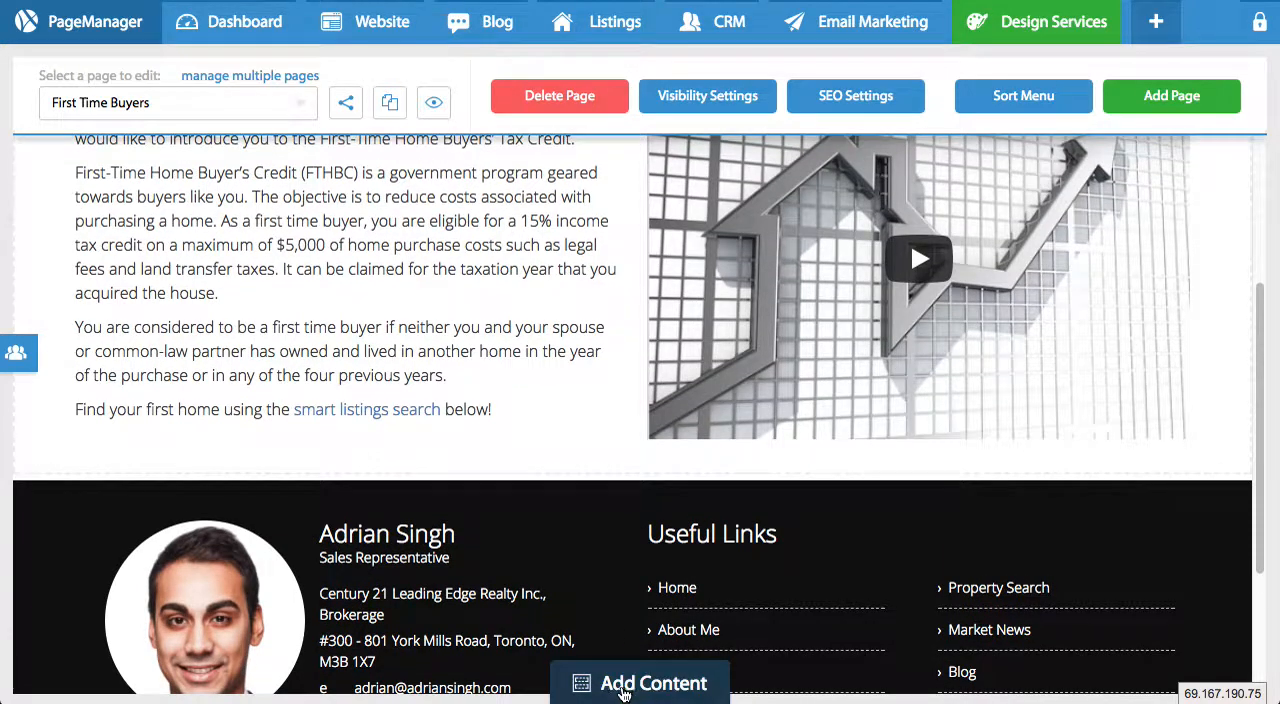
# Add a new 33/33/33 three-column content section below the introduction text
pyautogui.click(640, 684)
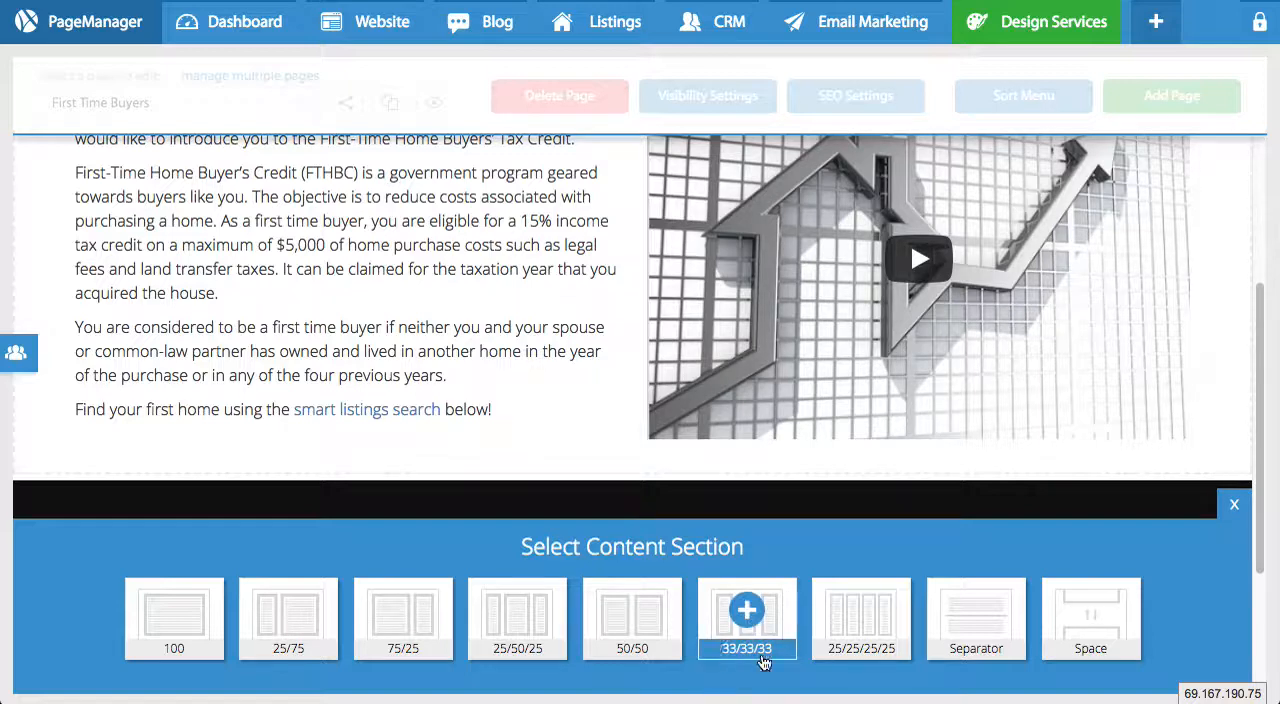
pyautogui.click(746, 618)
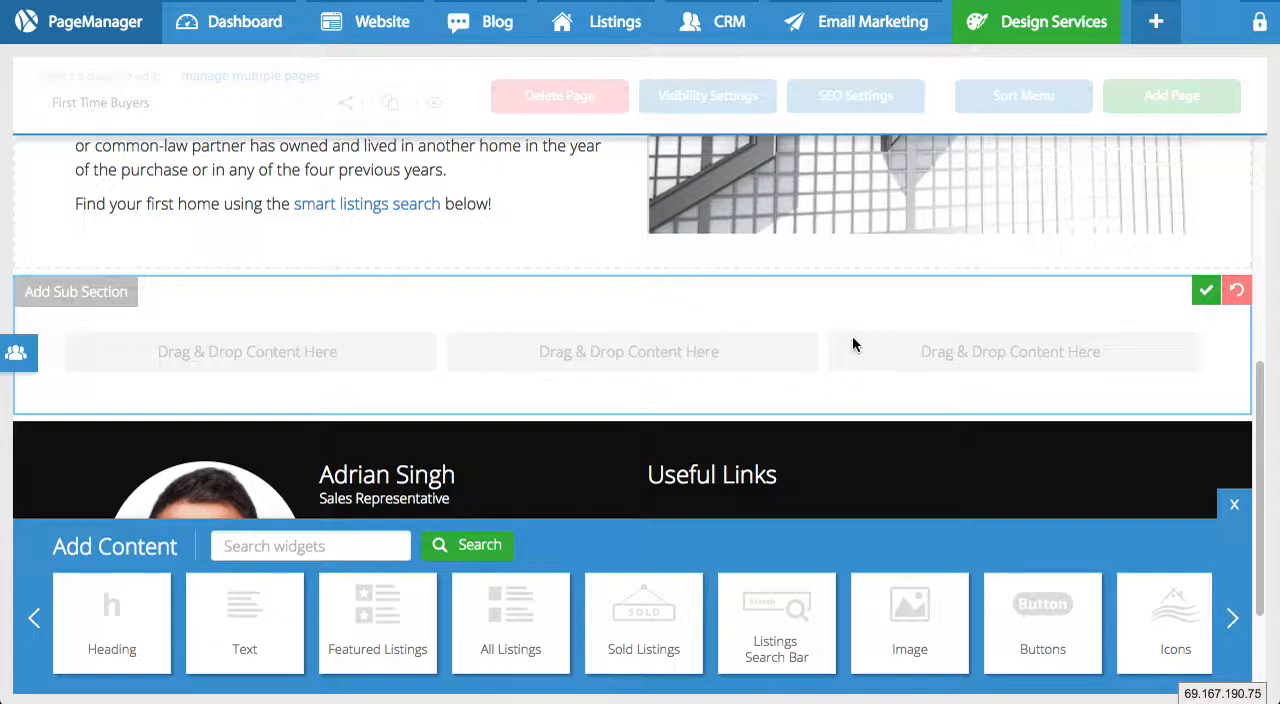
pyautogui.moveTo(600, 232)
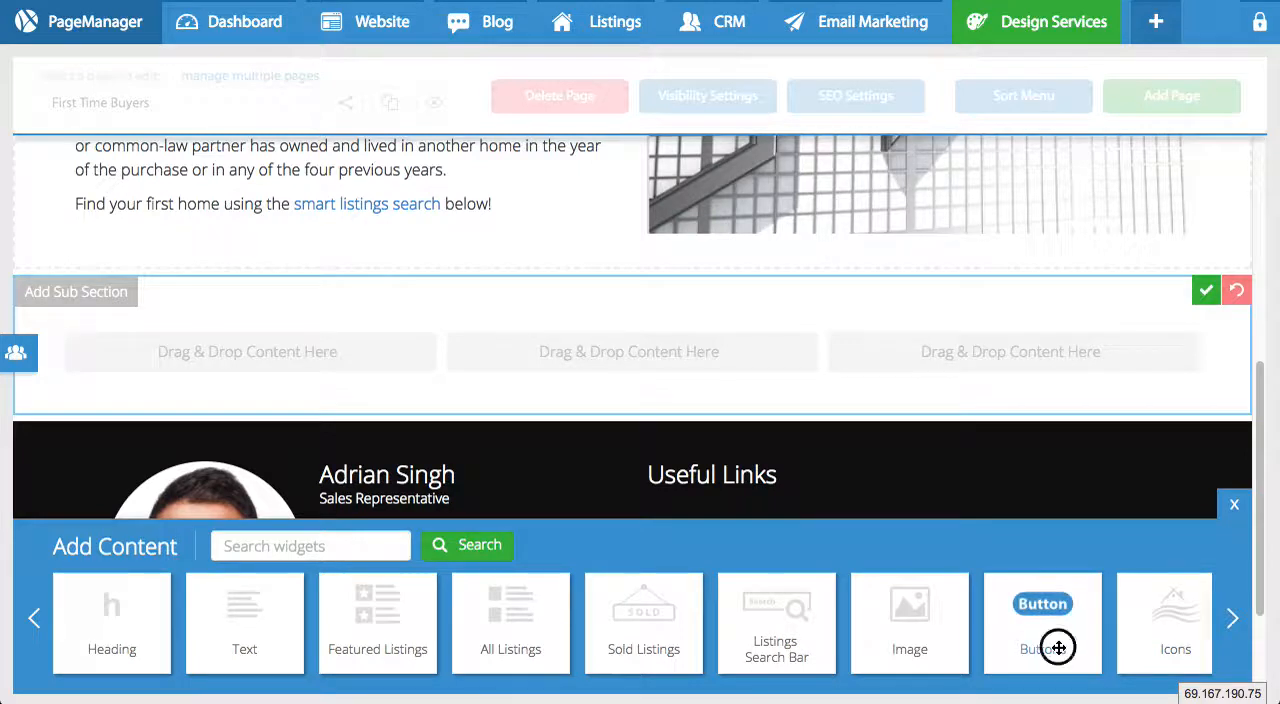
# Place a Buttons widget in the first column reading 'CLICK HERE TO VIEW CONDOS', linking to a file
pyautogui.moveTo(1058, 648); pyautogui.dragTo(294, 362)
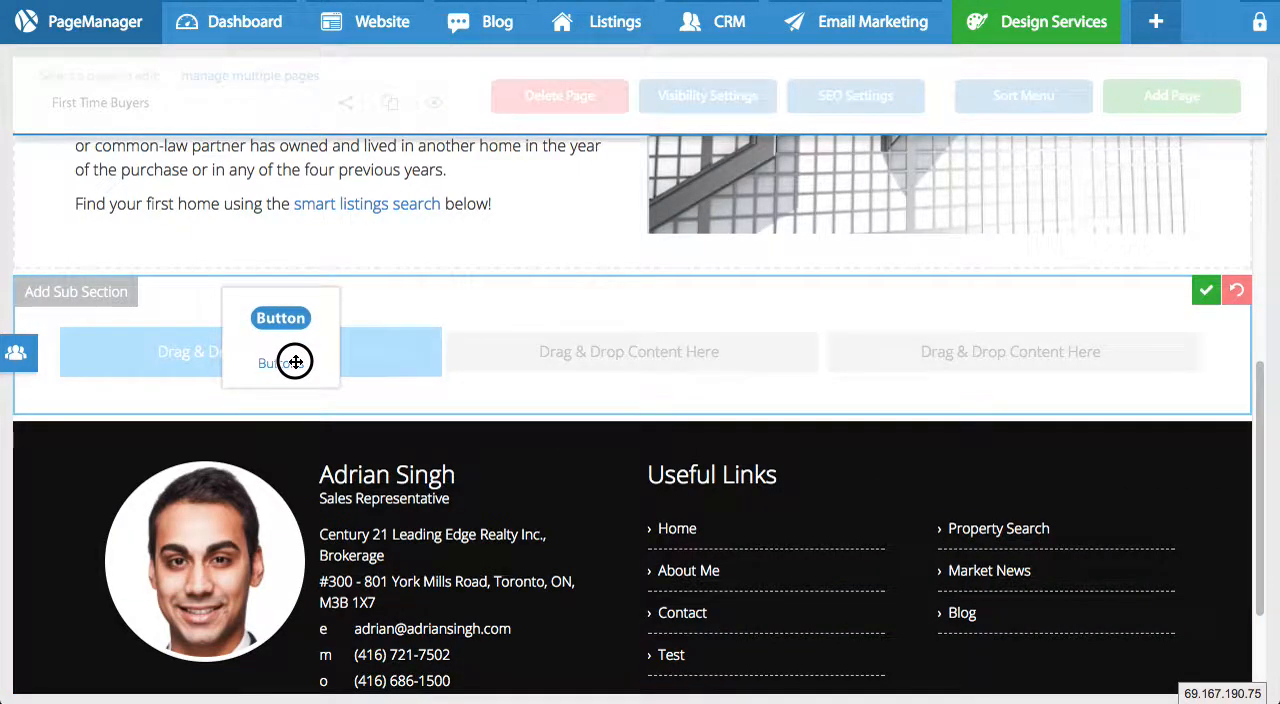
pyautogui.click(280, 362)
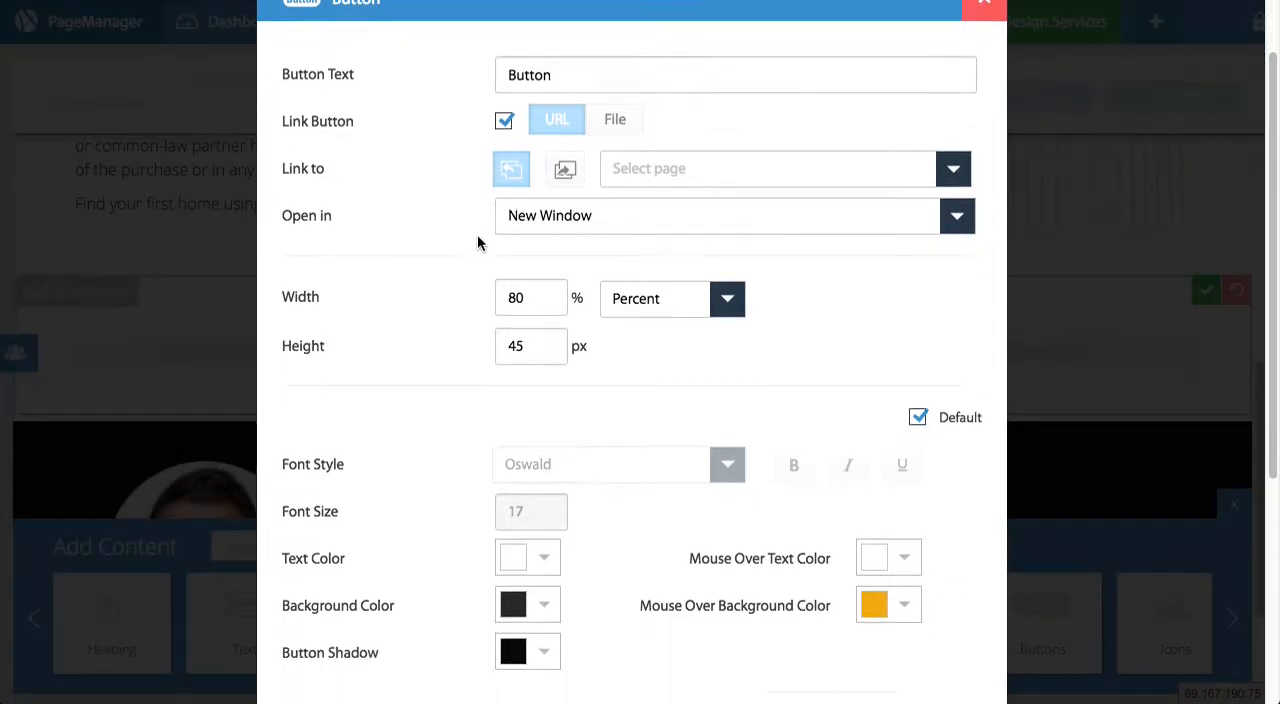
pyautogui.scroll(-3)
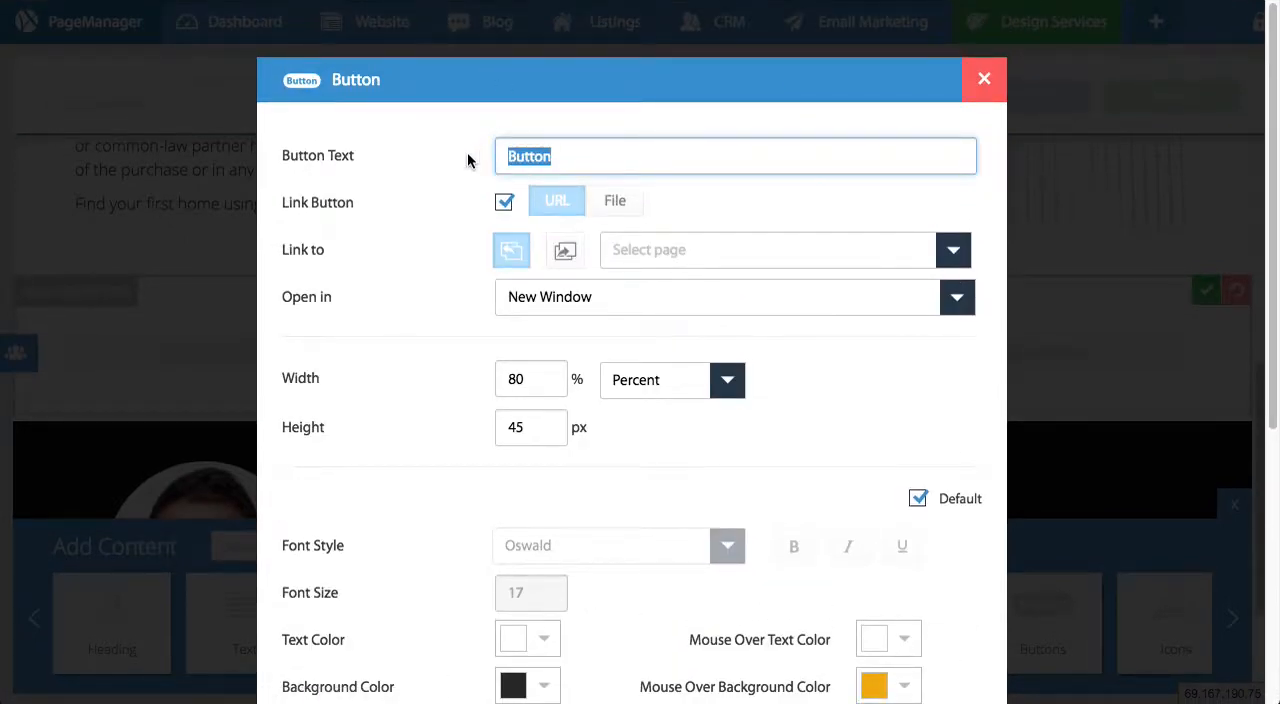
pyautogui.write('CLICK HERE TO V')
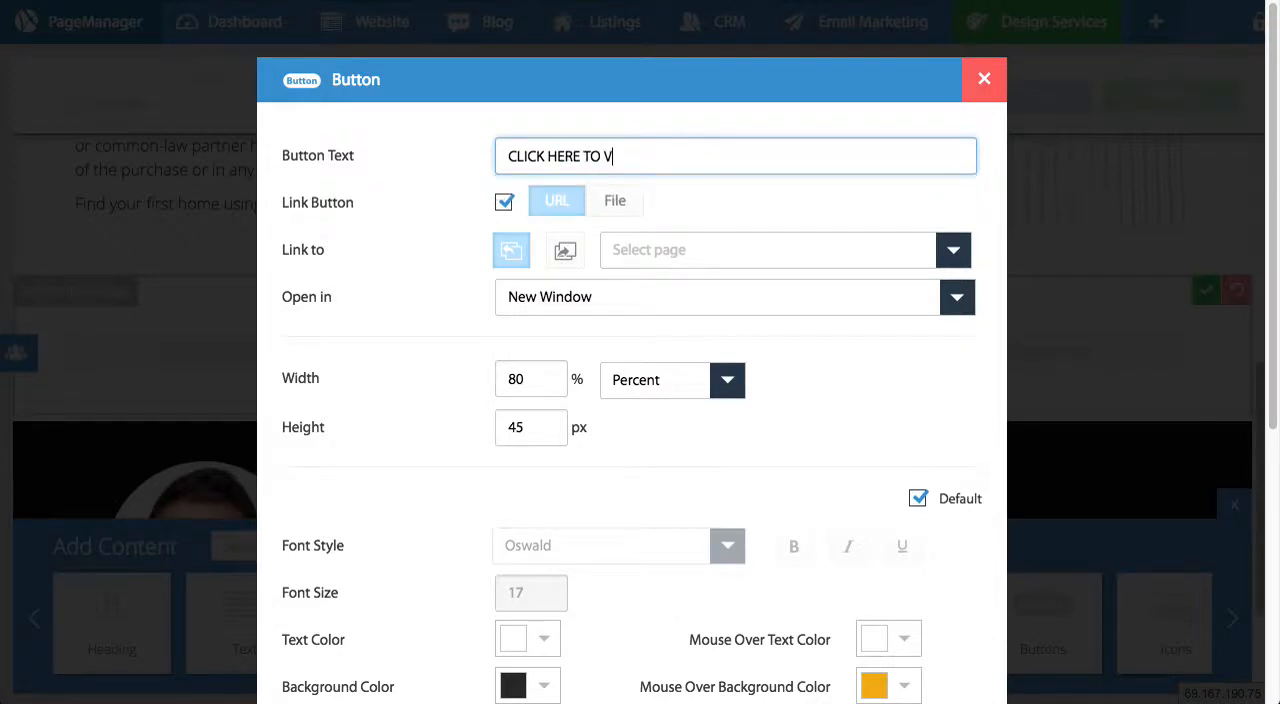
pyautogui.write('IEW CONDOS')
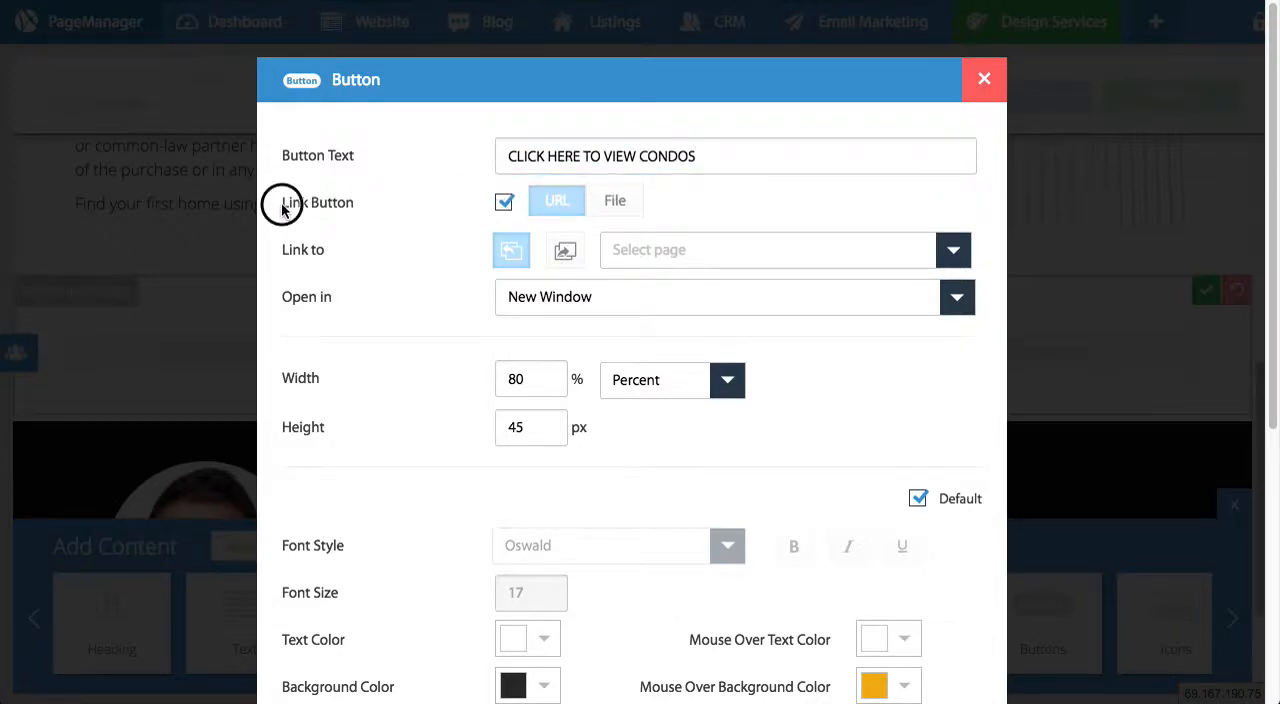
pyautogui.moveTo(364, 252)
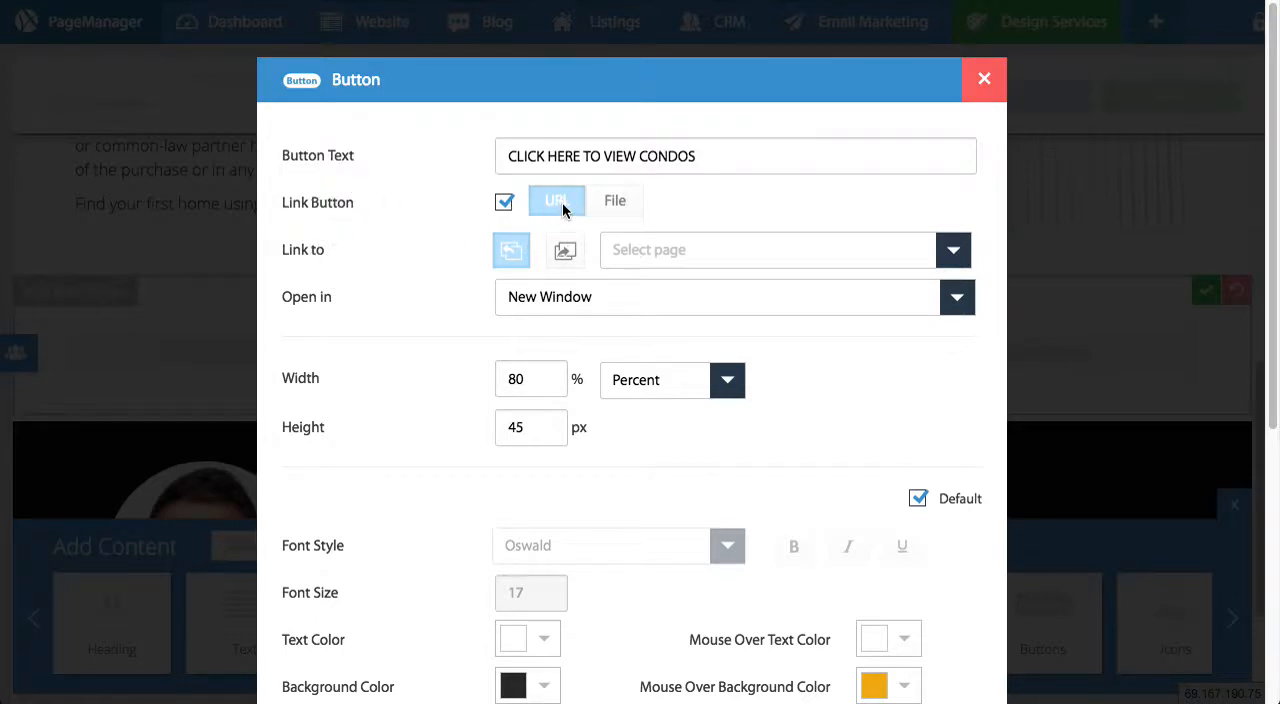
pyautogui.moveTo(632, 214)
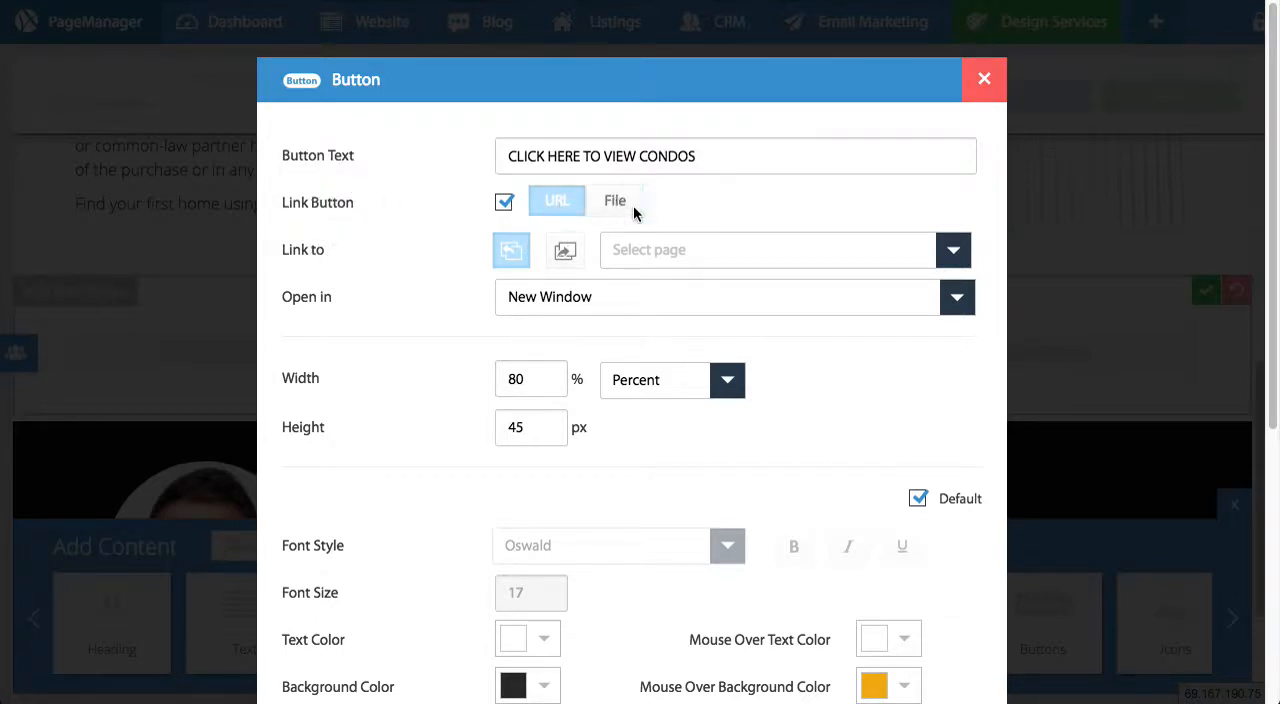
pyautogui.click(614, 200)
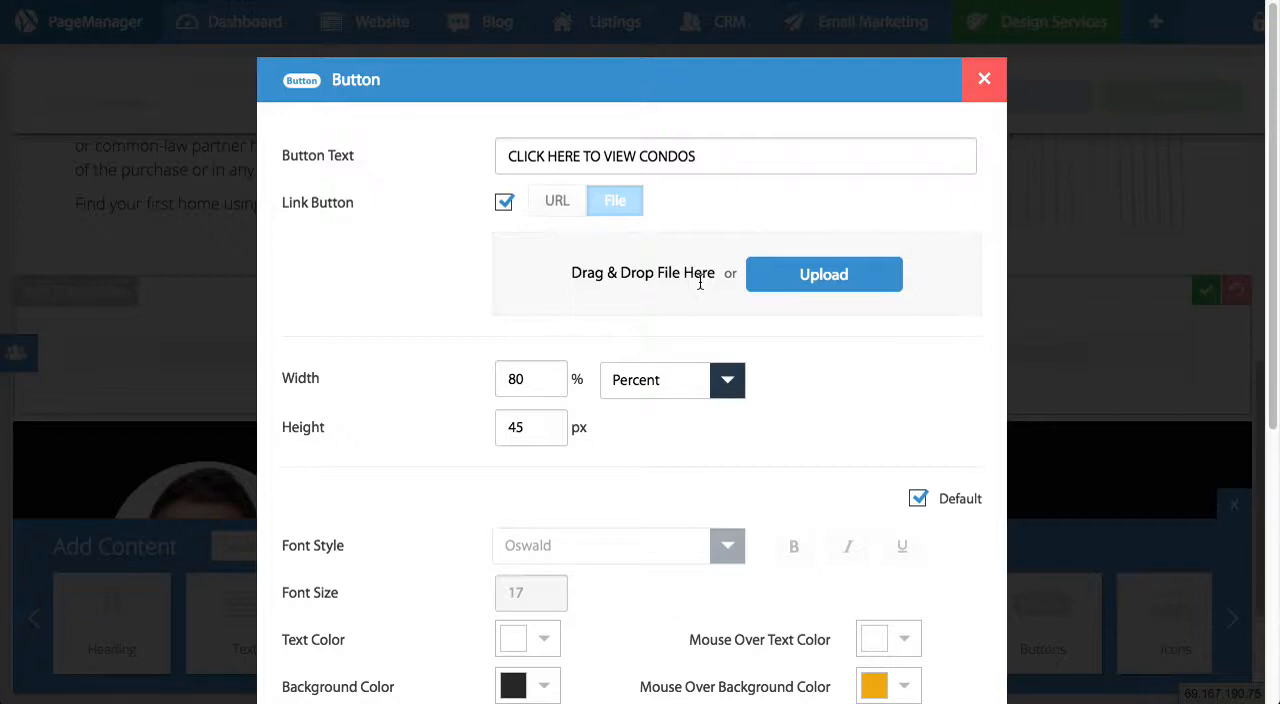
pyautogui.moveTo(700, 288)
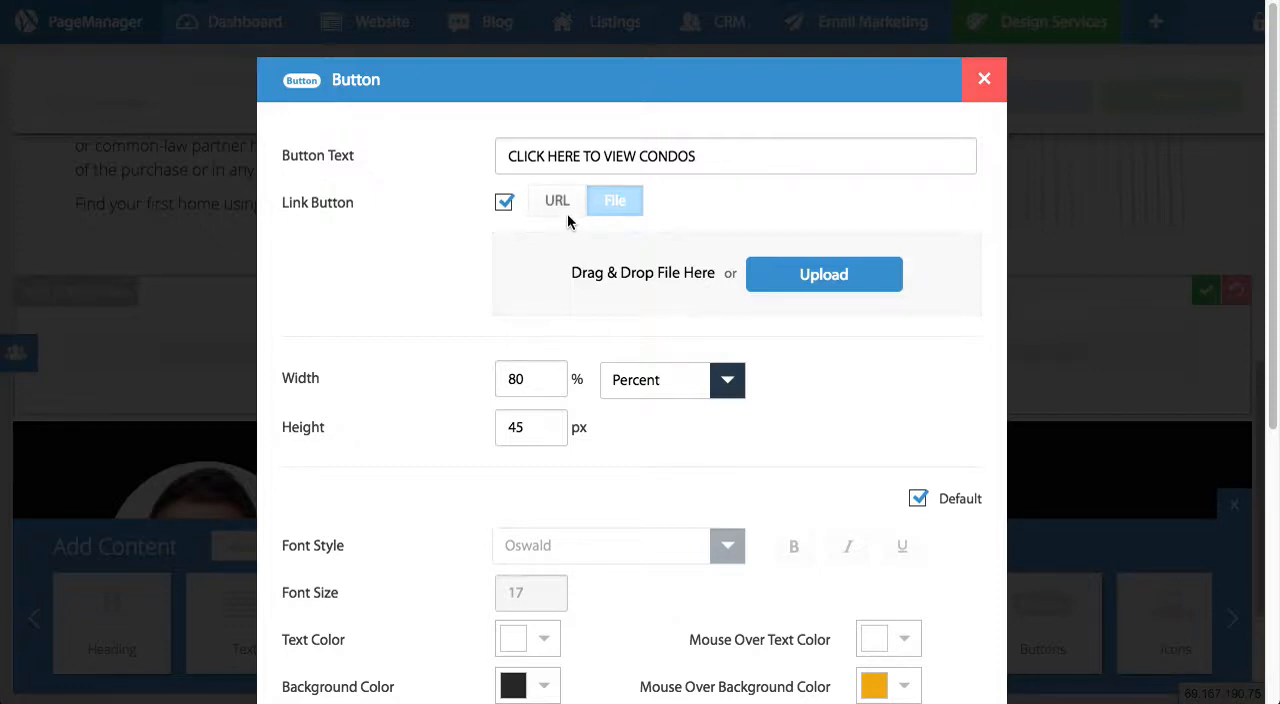
# Link the button to the Property Search page, opening in a new window
pyautogui.click(556, 200)
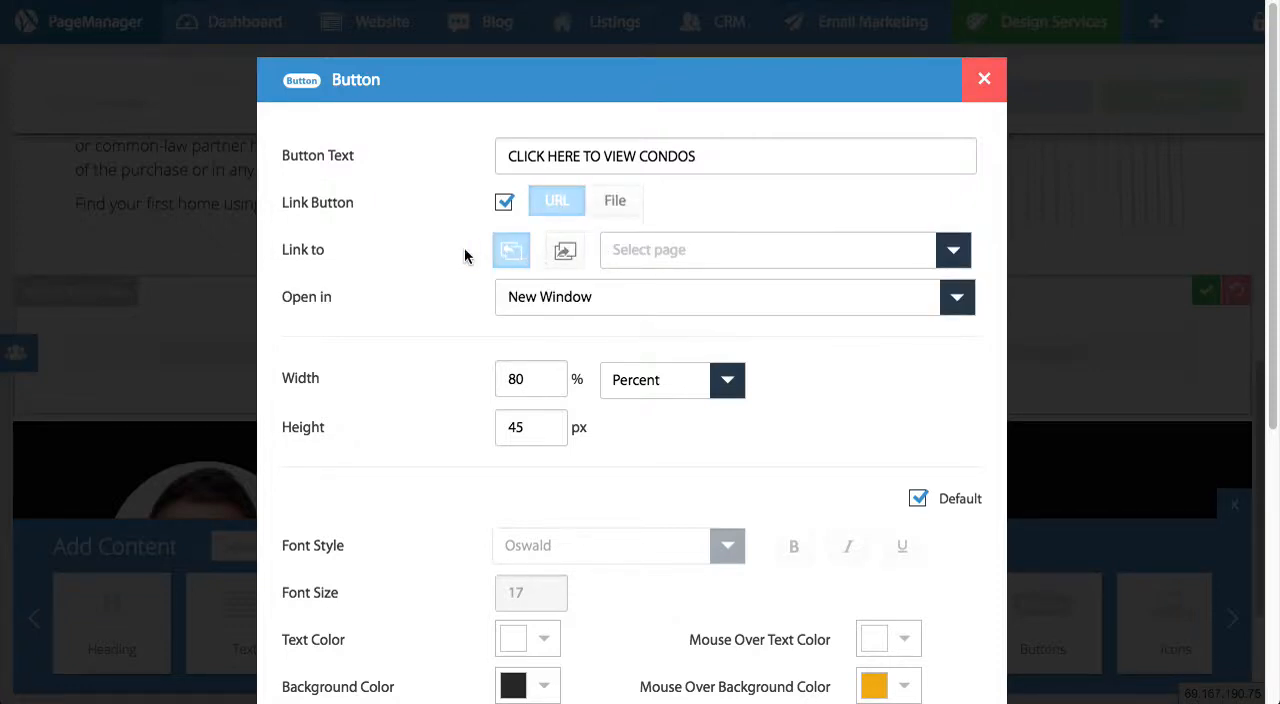
pyautogui.click(952, 248)
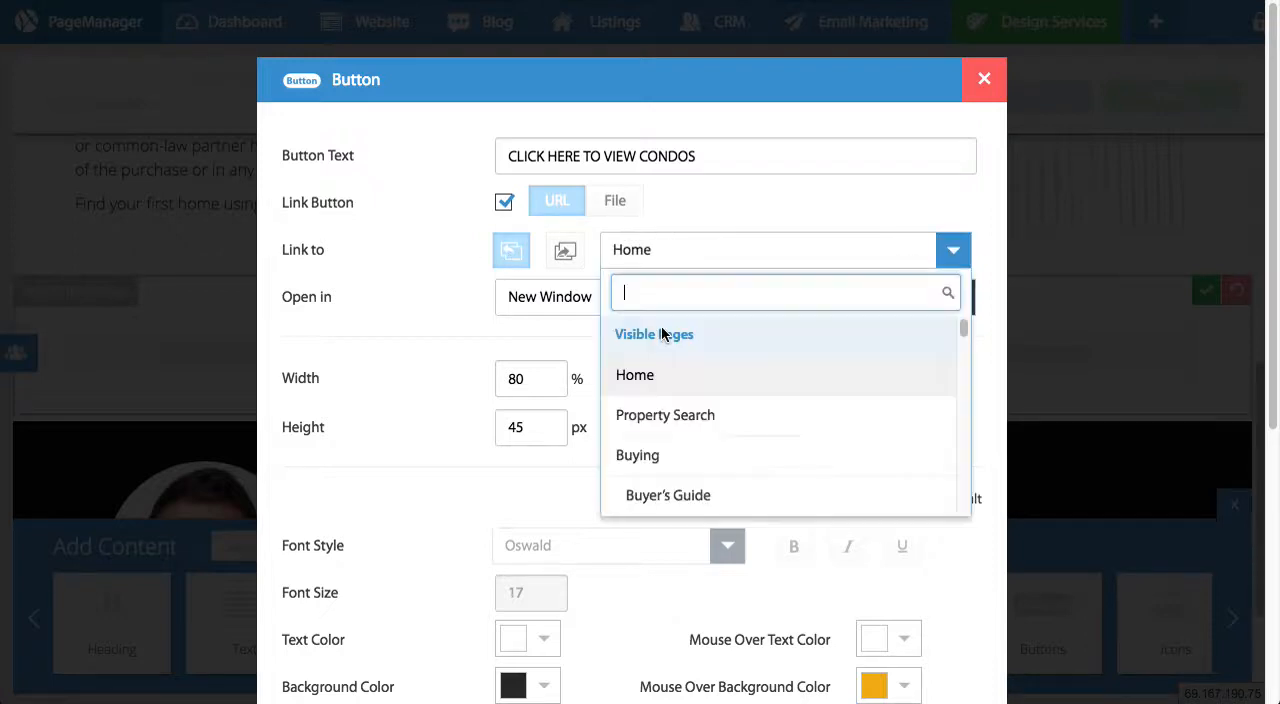
pyautogui.moveTo(680, 380)
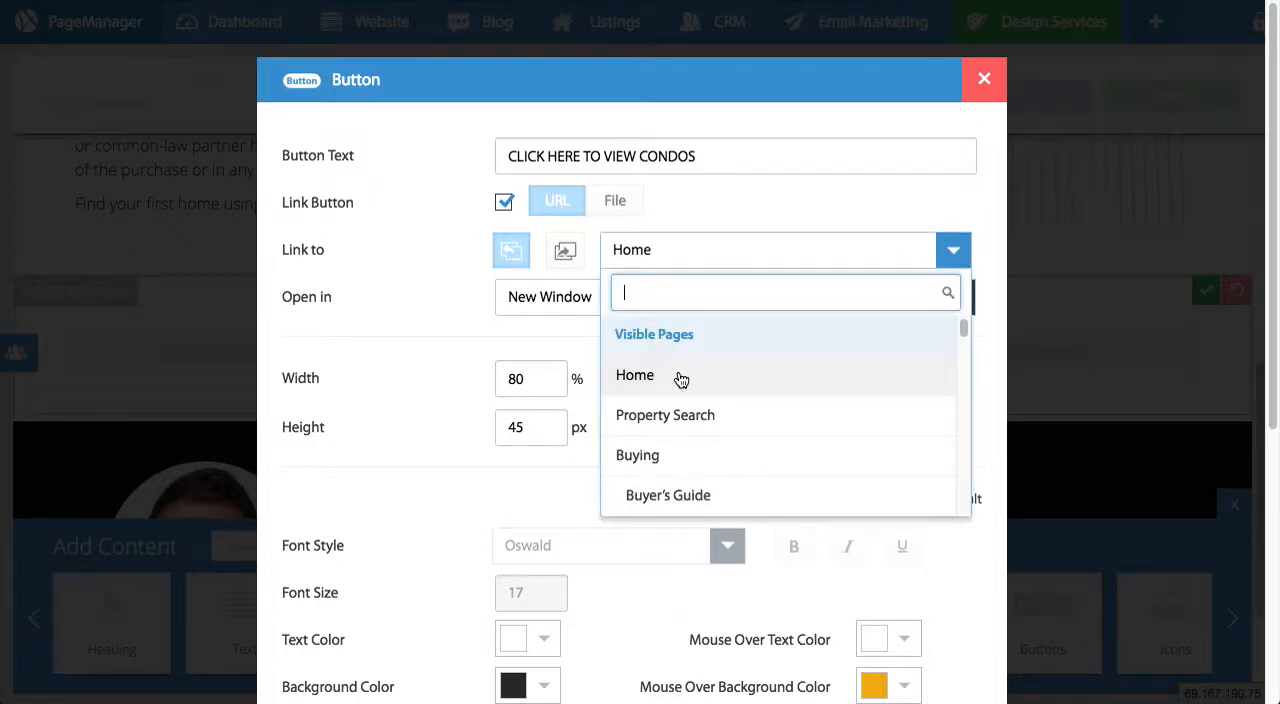
pyautogui.click(664, 414)
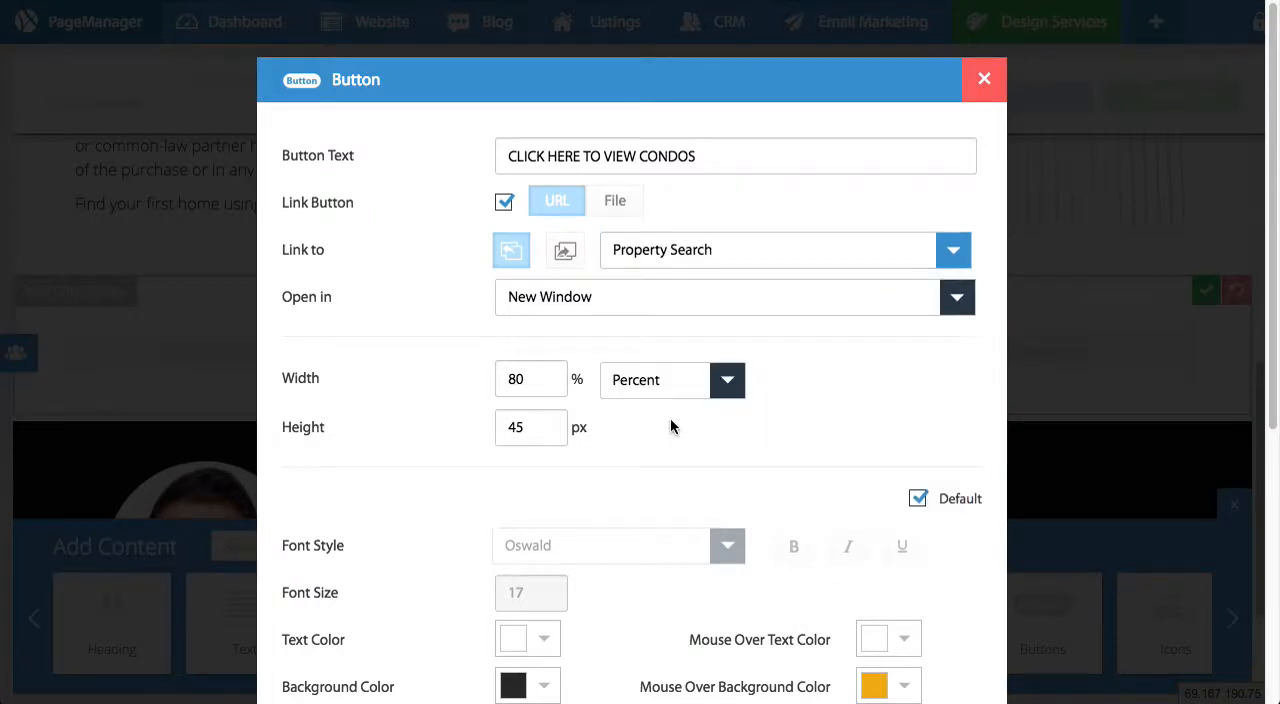
pyautogui.moveTo(404, 308)
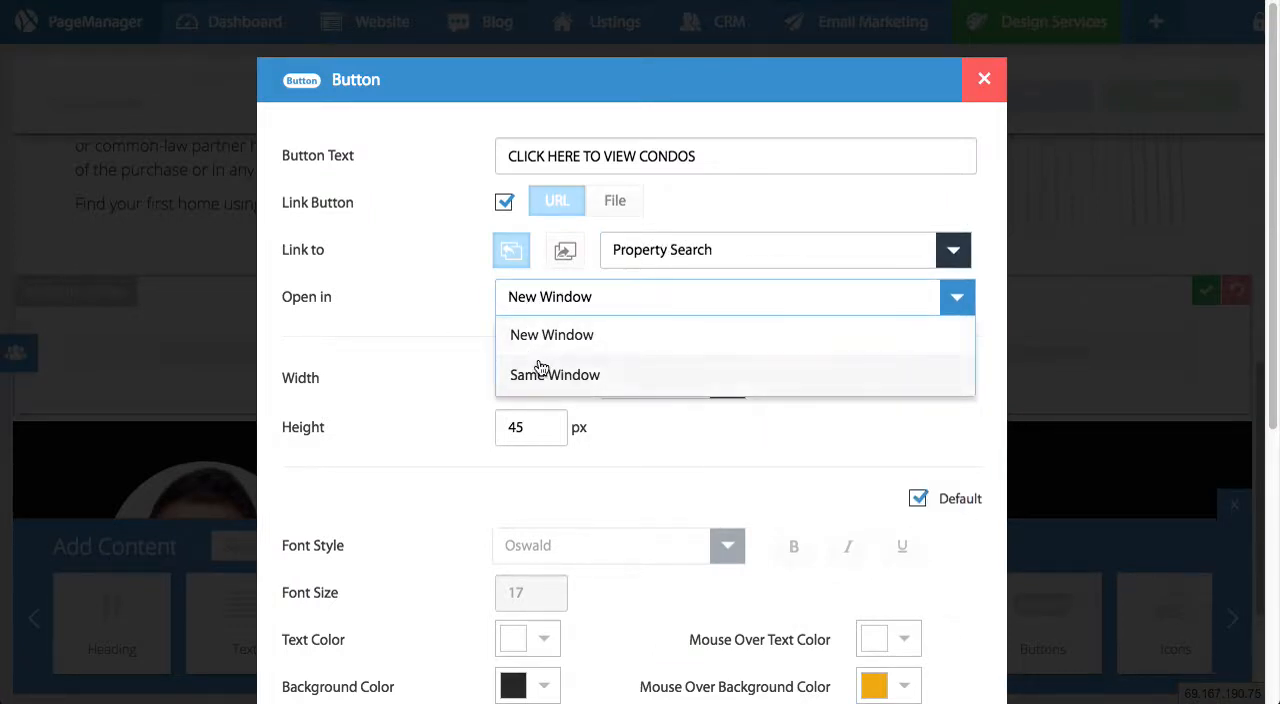
pyautogui.click(552, 334)
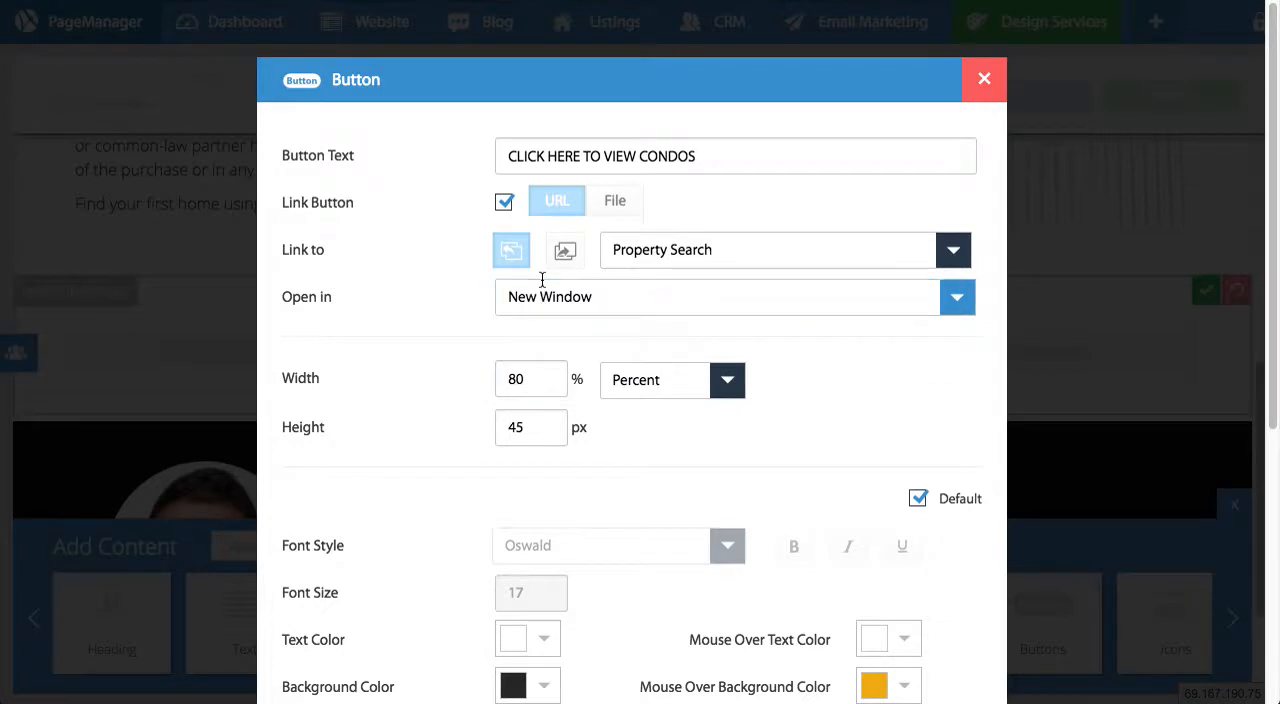
pyautogui.moveTo(544, 280)
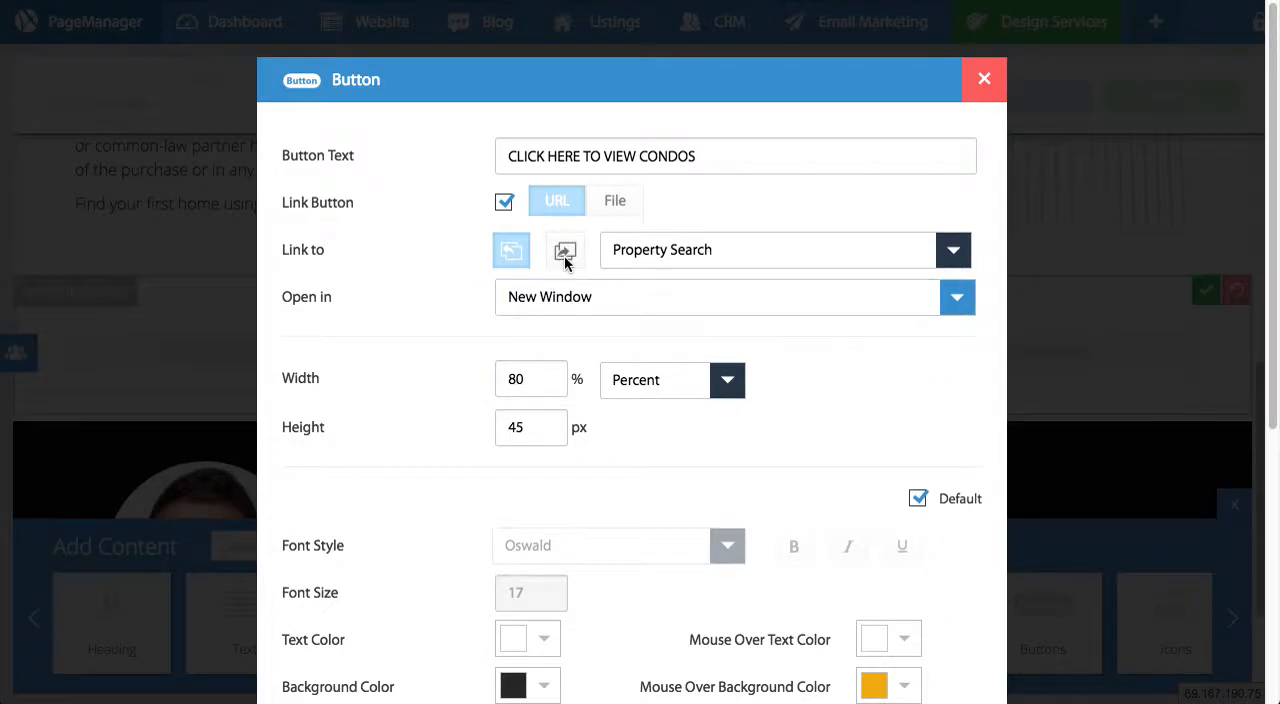
pyautogui.click(564, 250)
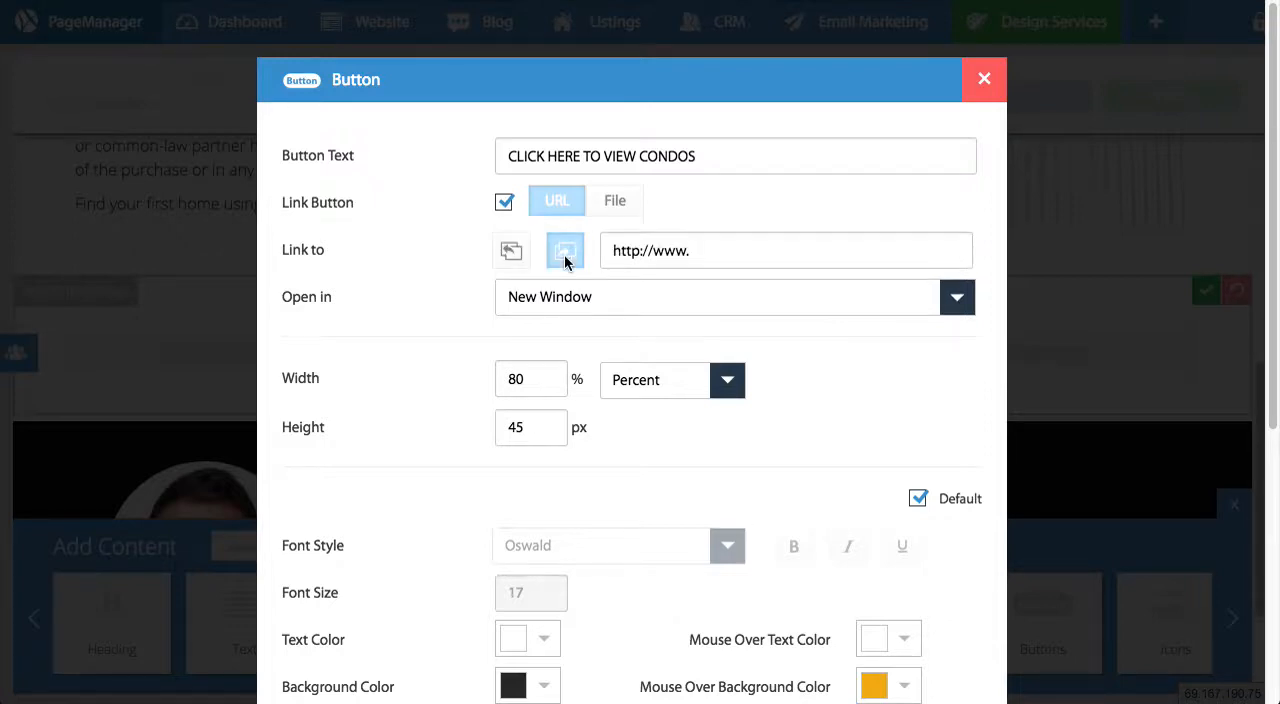
pyautogui.moveTo(564, 252)
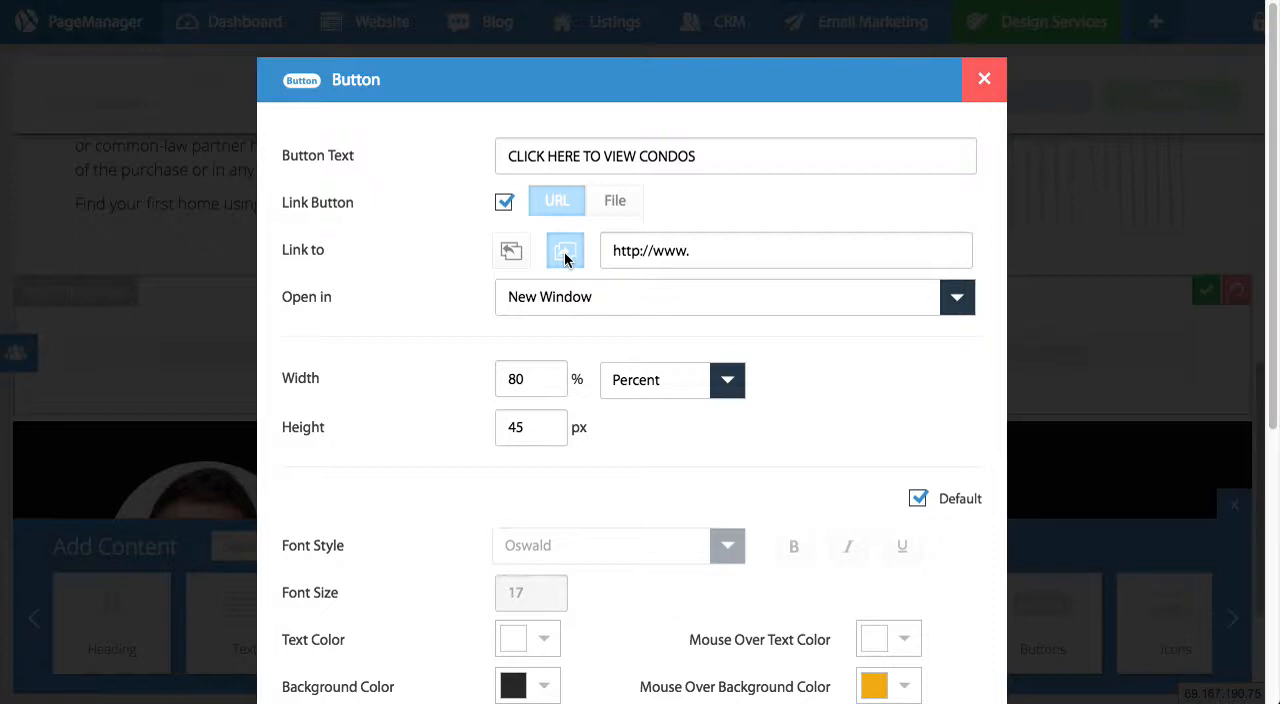
pyautogui.click(512, 250)
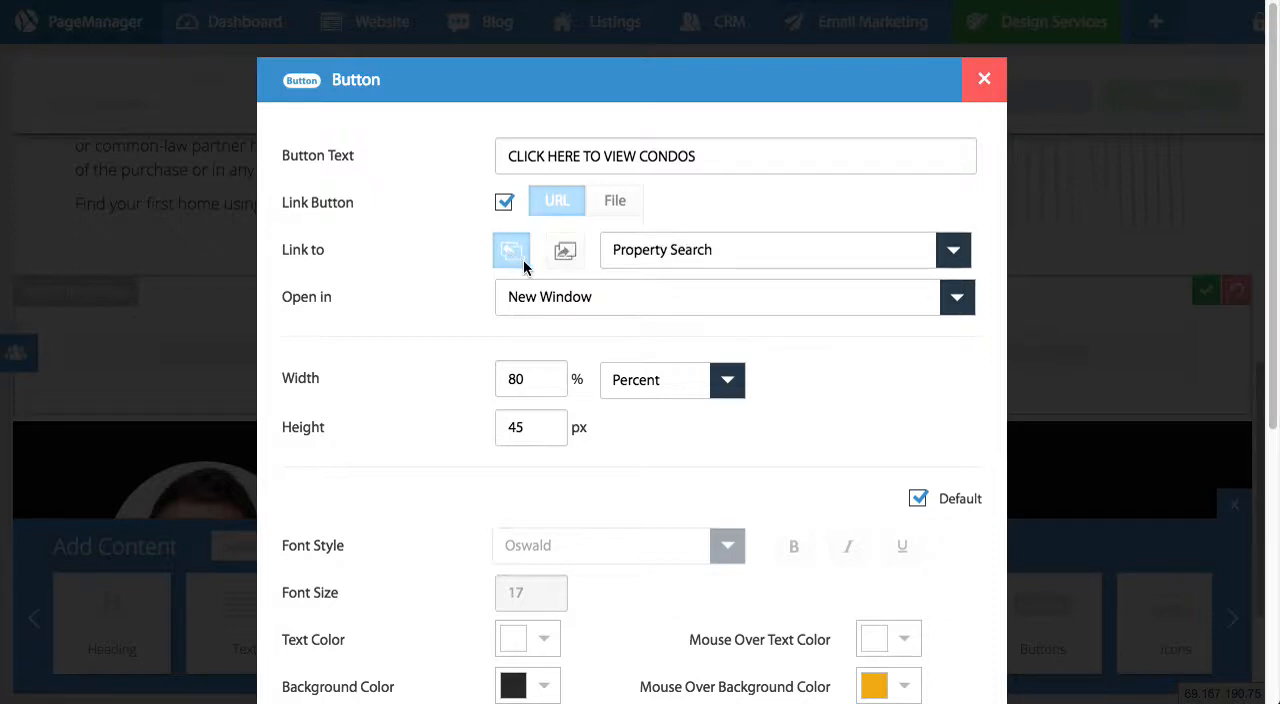
# Style the button 100% wide, 60 px tall, 23 px font, red background with custom hover colours, and add it
pyautogui.scroll(-3)
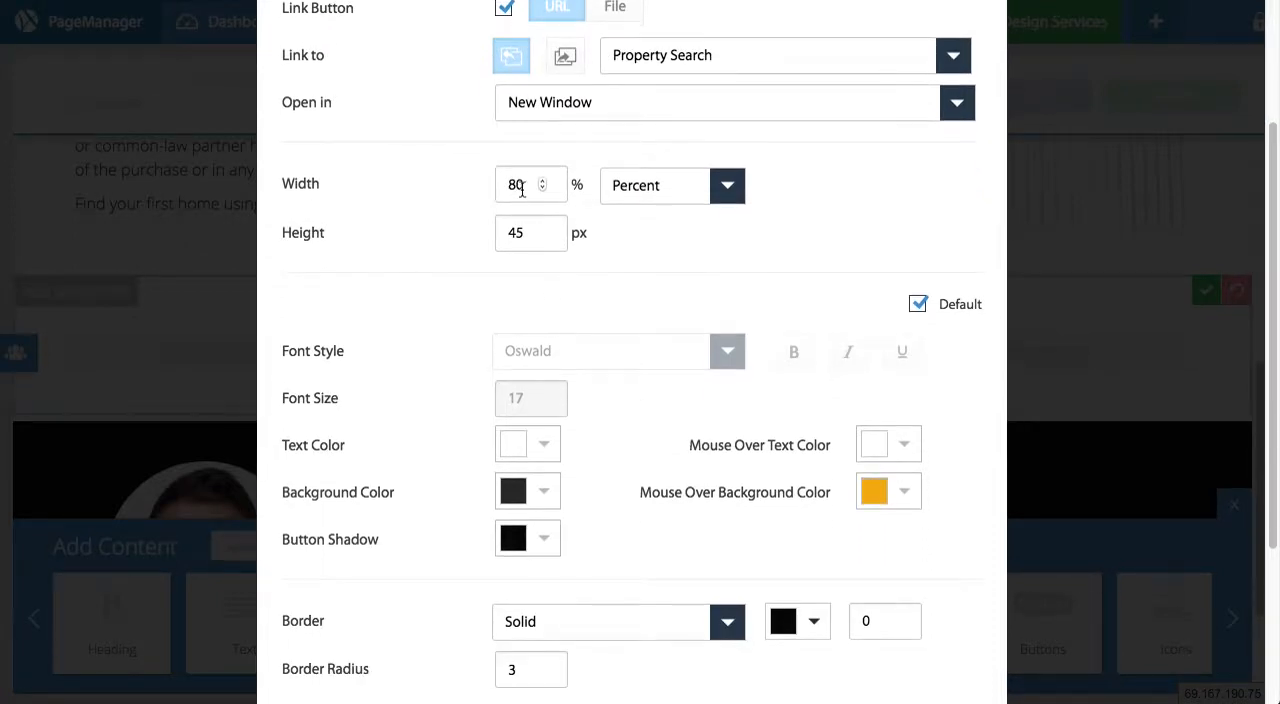
pyautogui.write('100')
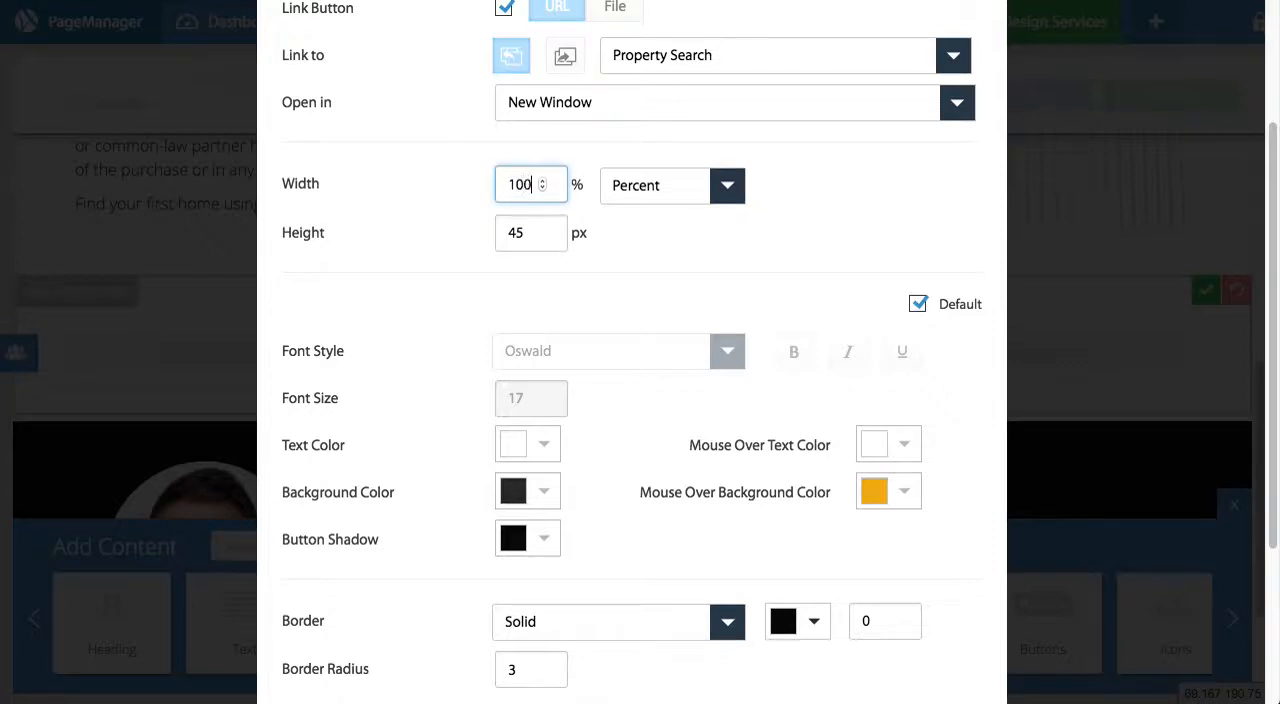
pyautogui.write('60')
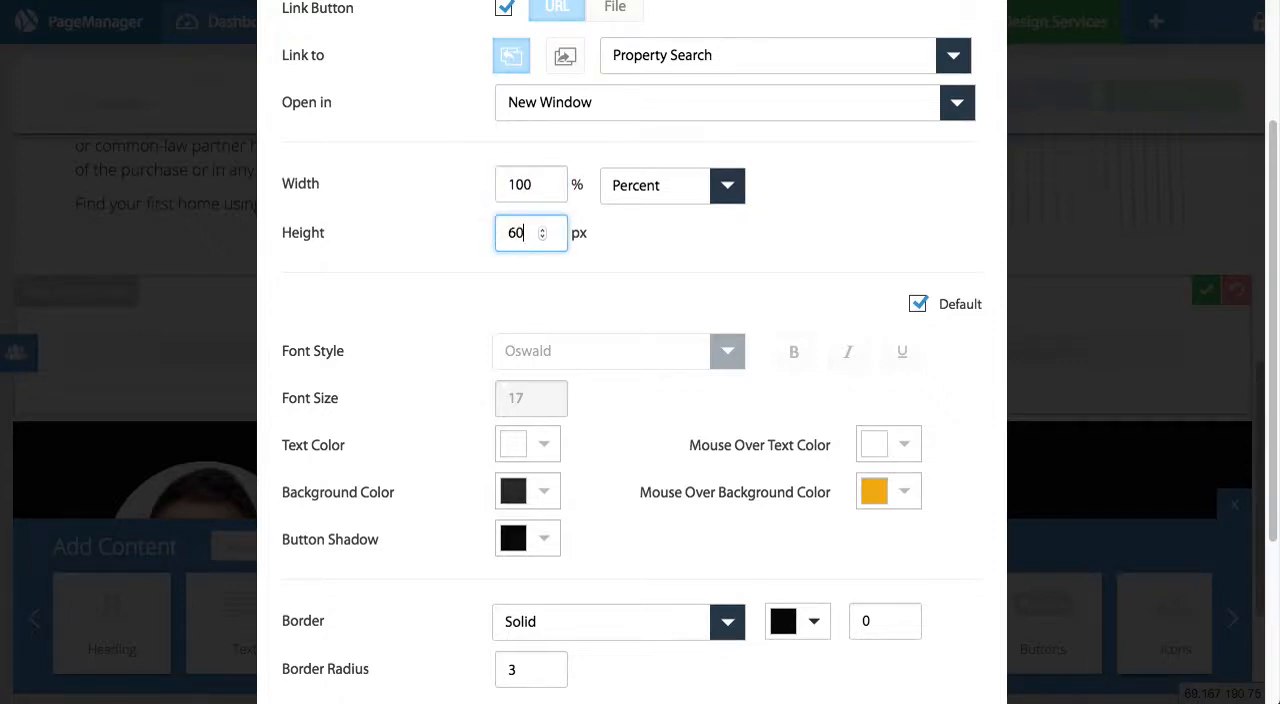
pyautogui.scroll(-3)
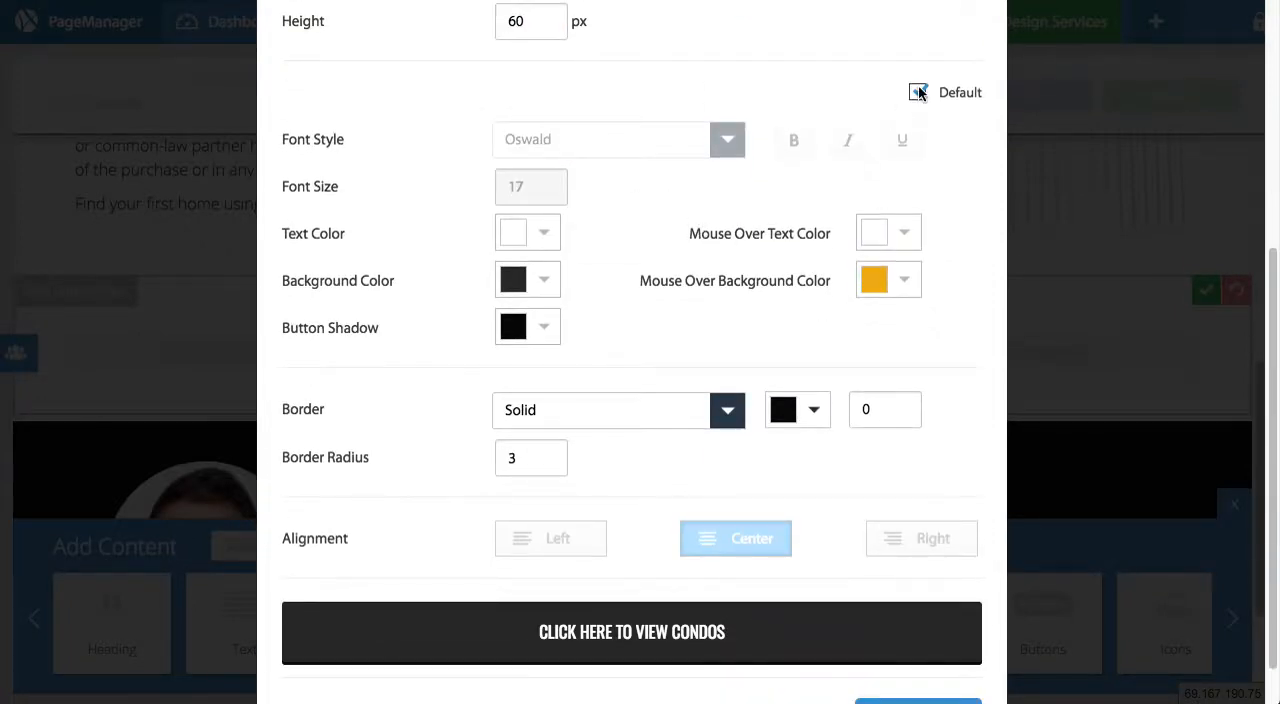
pyautogui.click(916, 92)
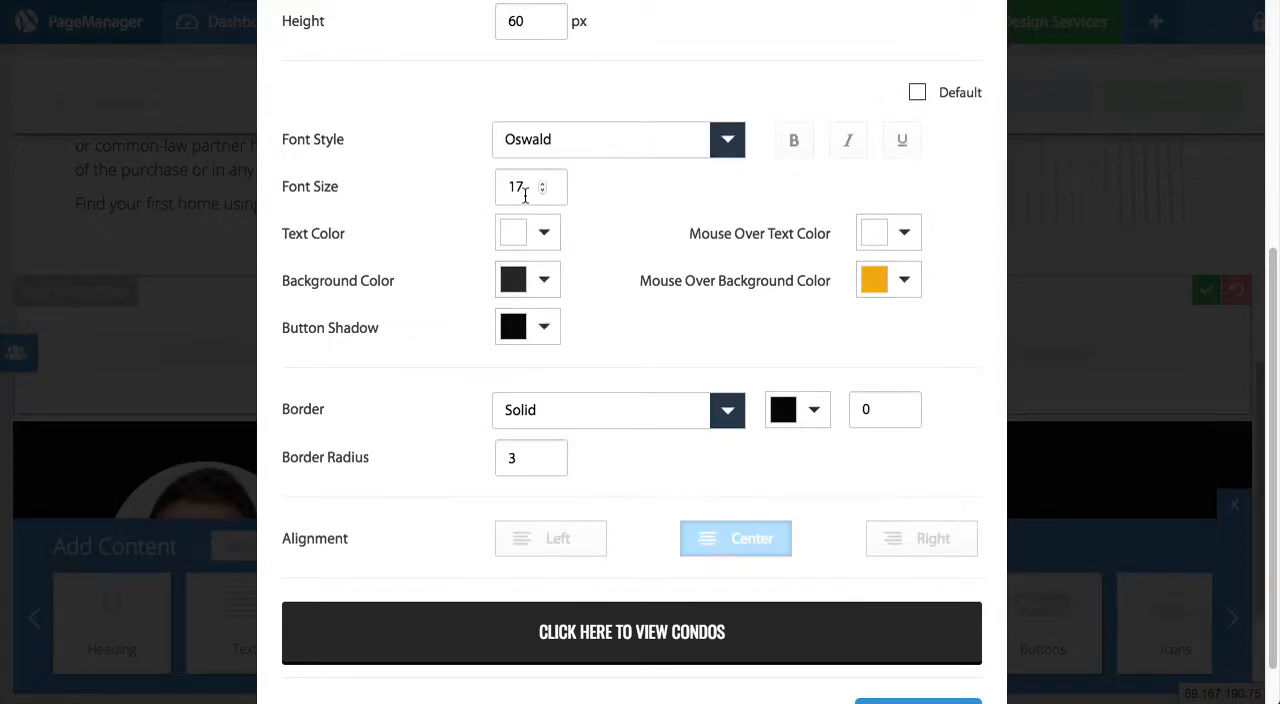
pyautogui.write('23')
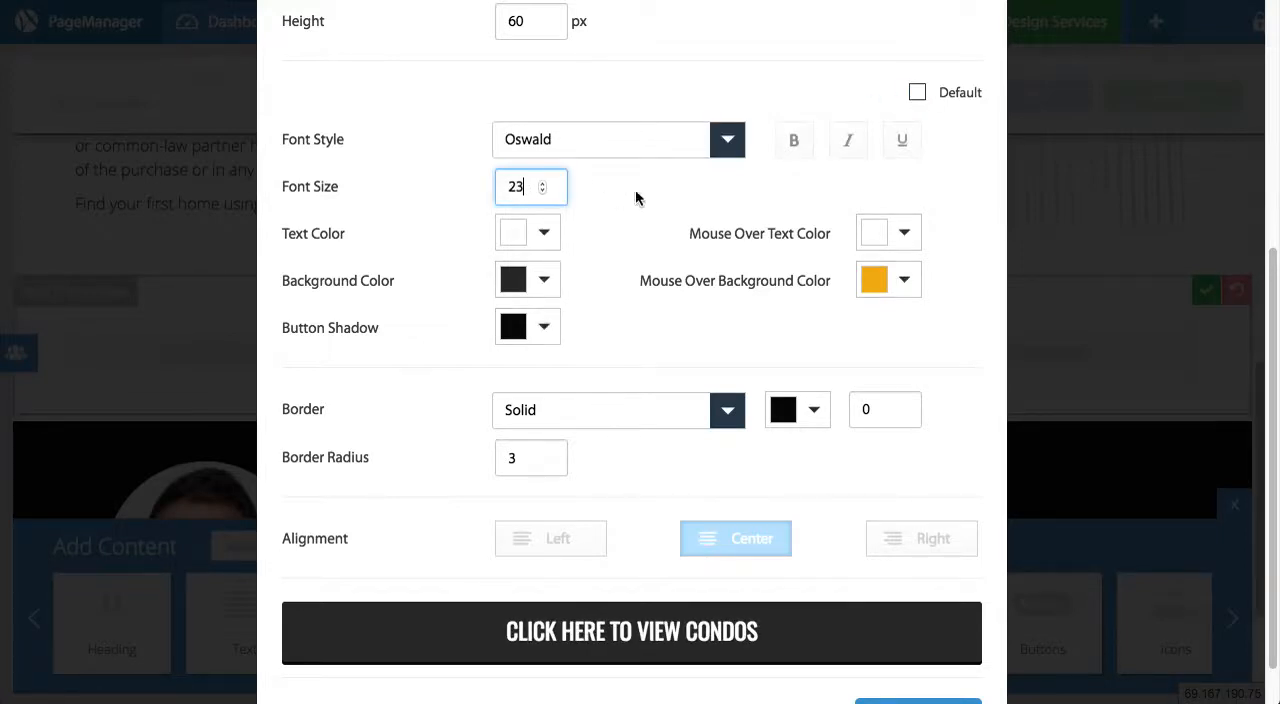
pyautogui.click(514, 280)
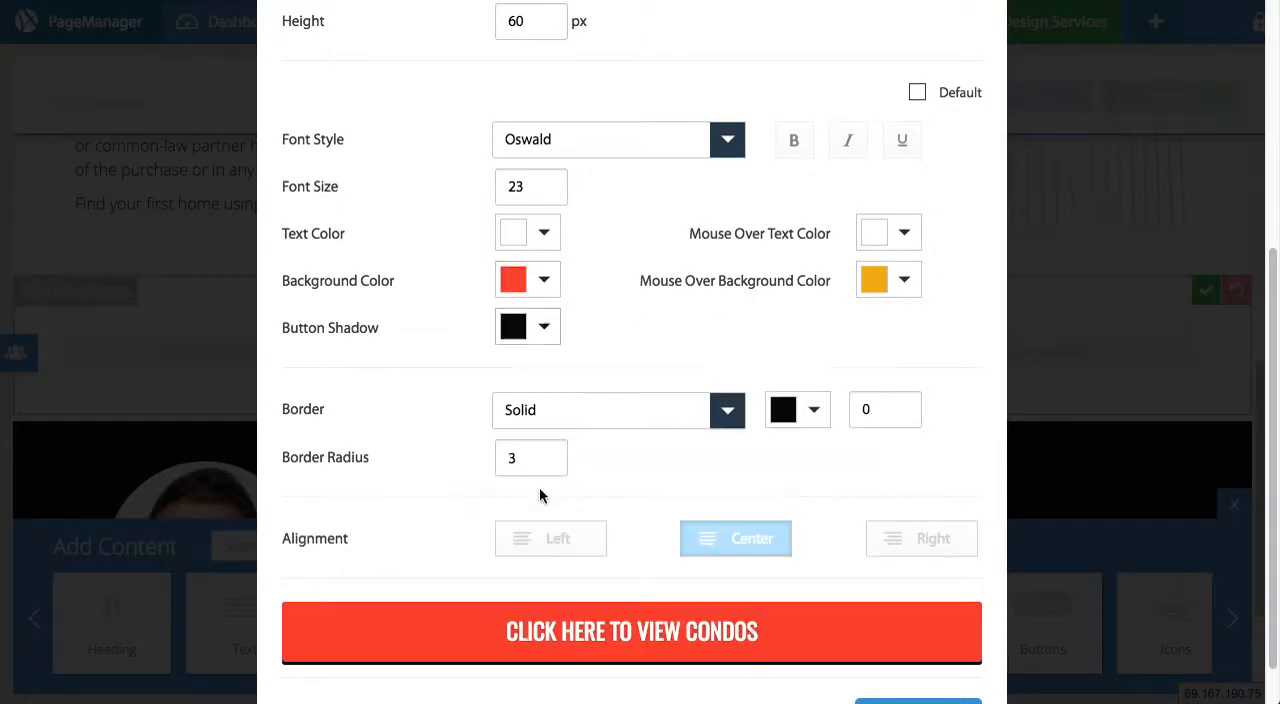
pyautogui.click(888, 280)
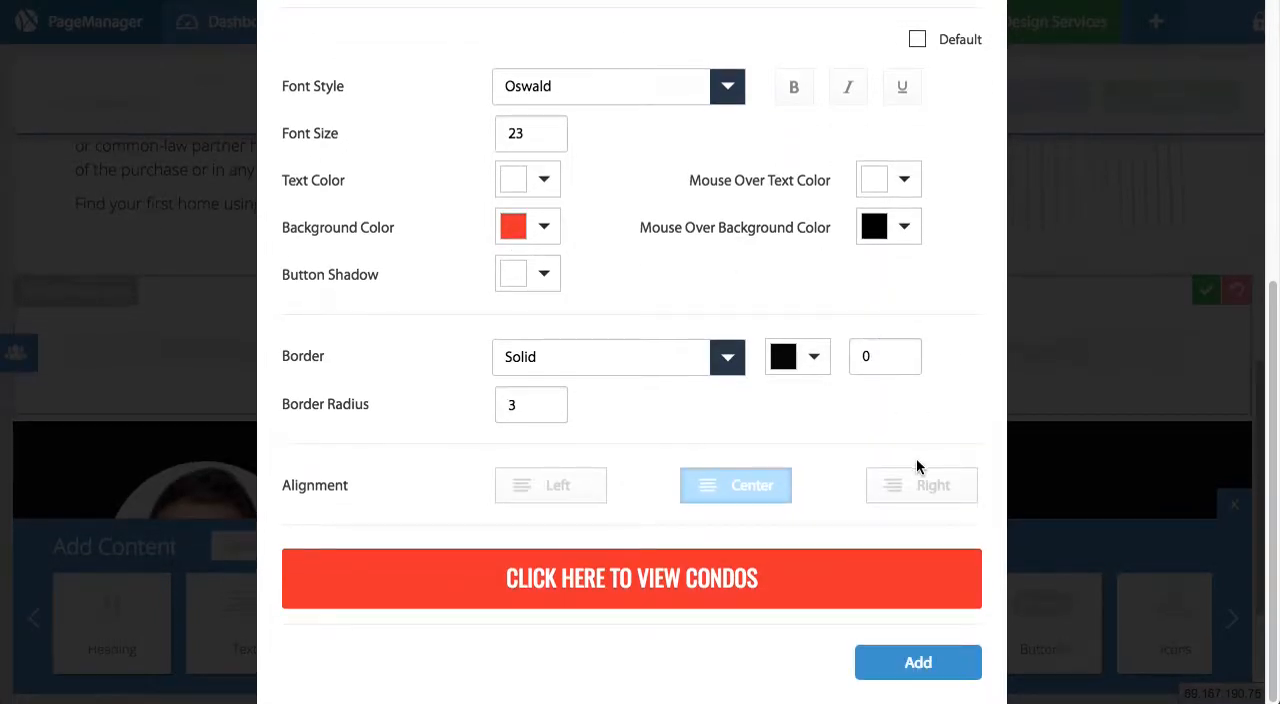
pyautogui.click(916, 662)
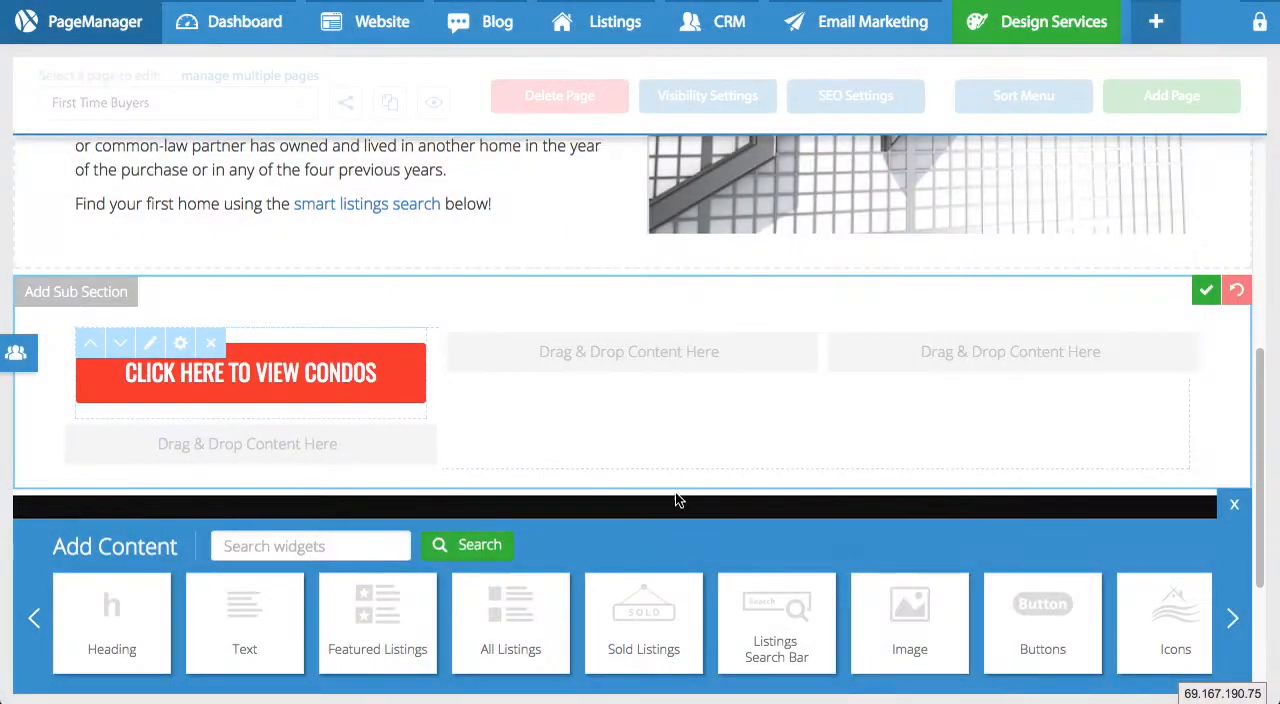
pyautogui.moveTo(336, 428)
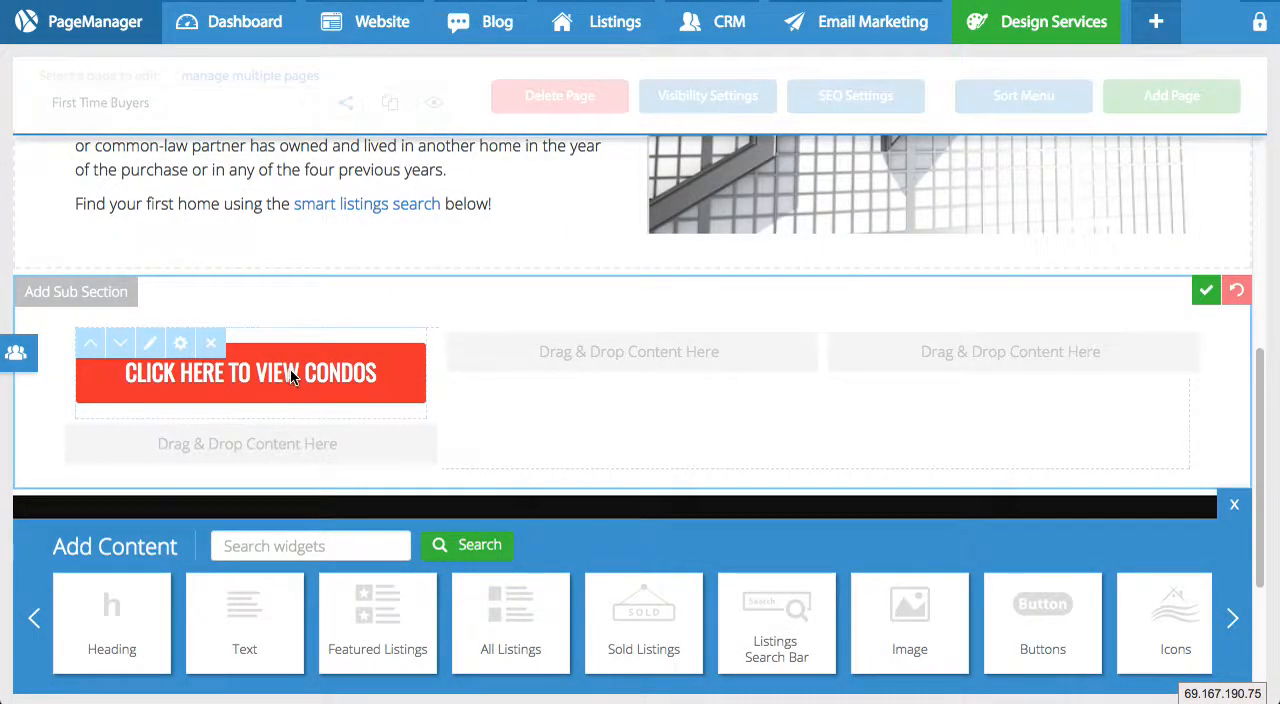
pyautogui.moveTo(330, 352)
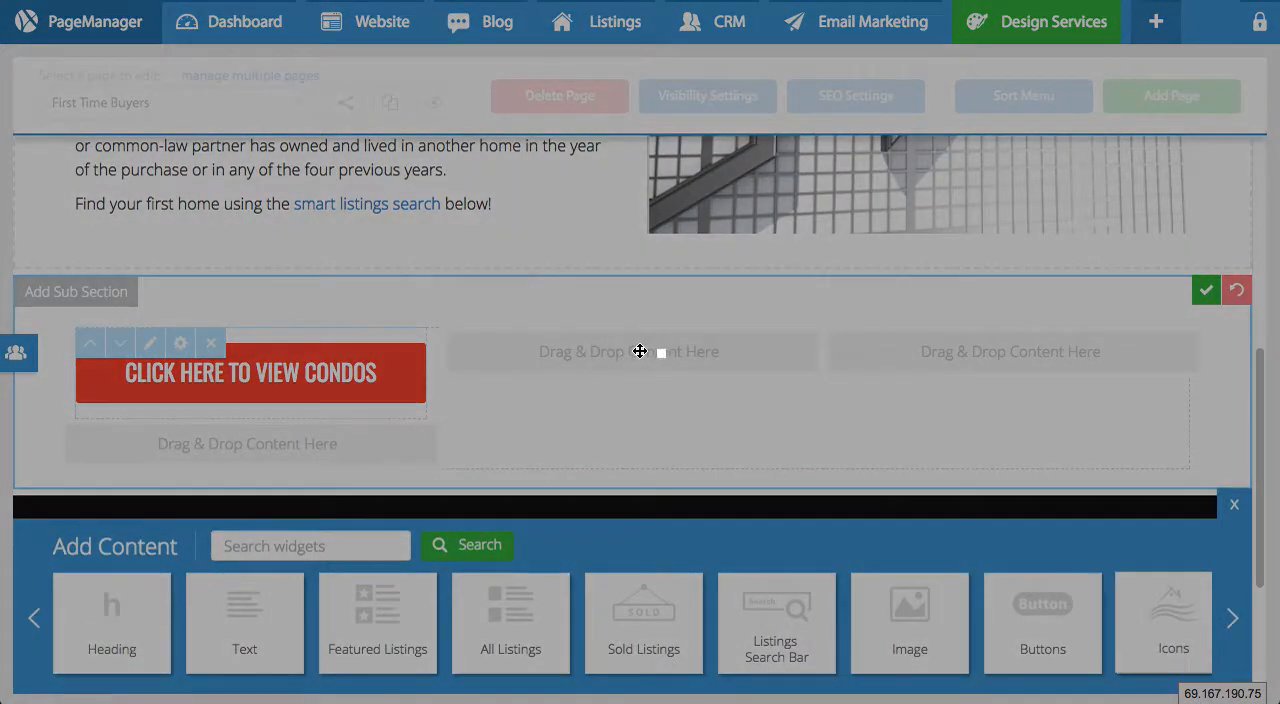
# Place an Icons widget in the empty slot using the Style 3 magnifying-glass house icon
pyautogui.click(1172, 622)
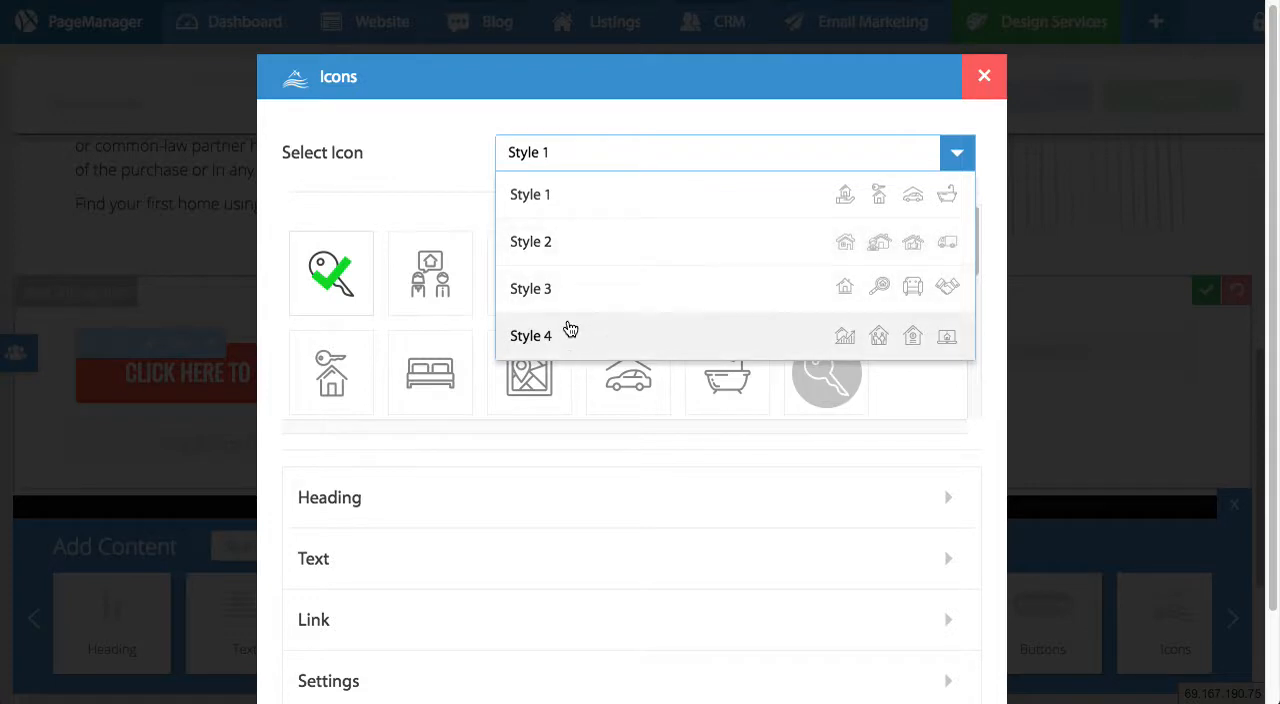
pyautogui.click(532, 288)
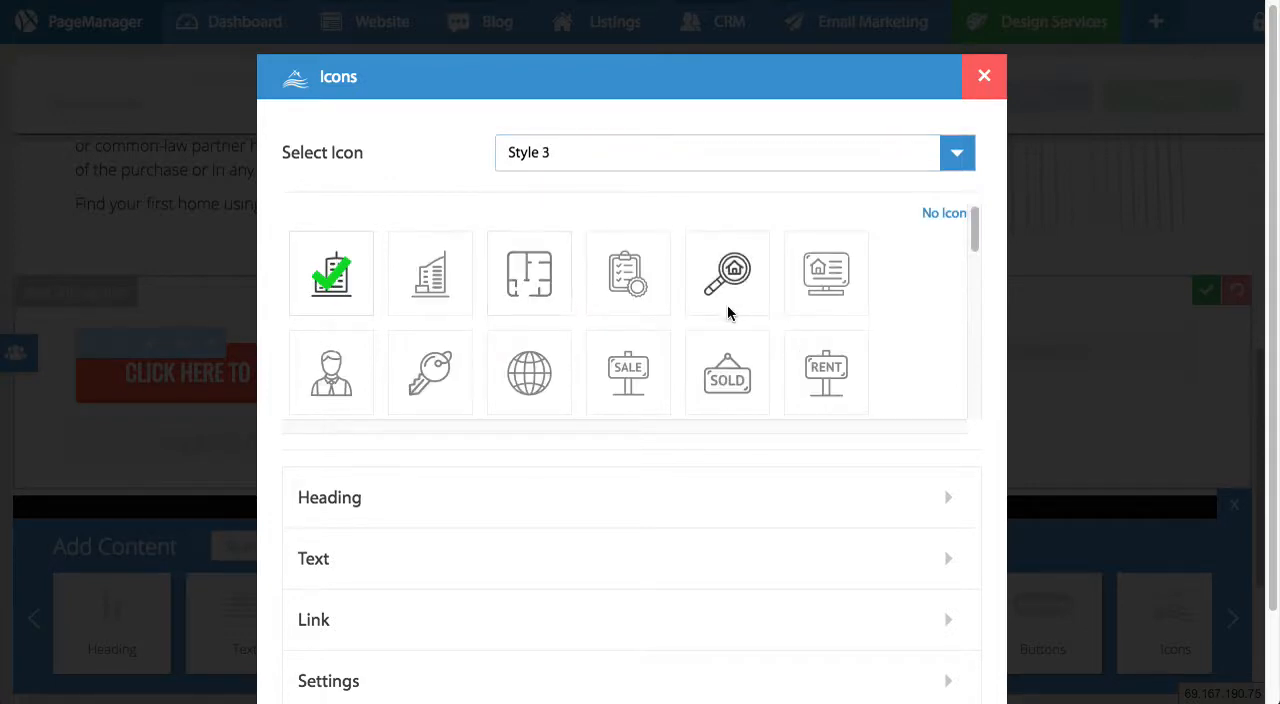
pyautogui.click(728, 272)
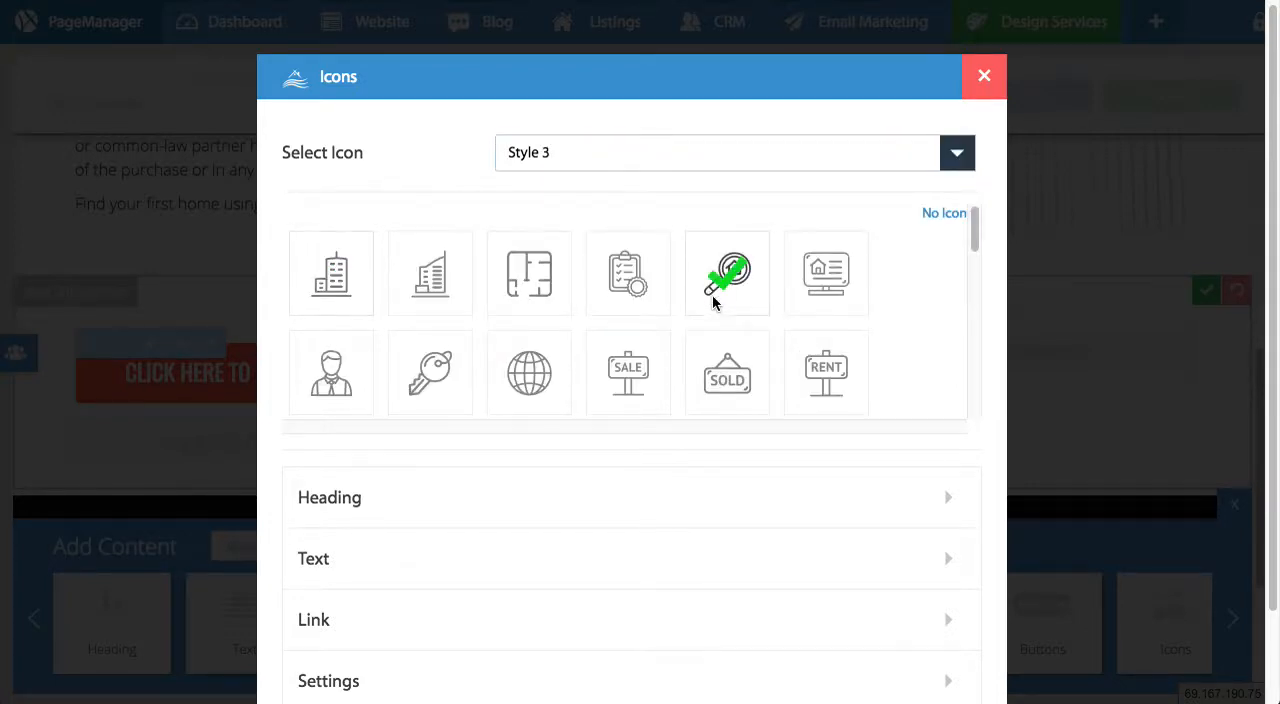
pyautogui.scroll(-3)
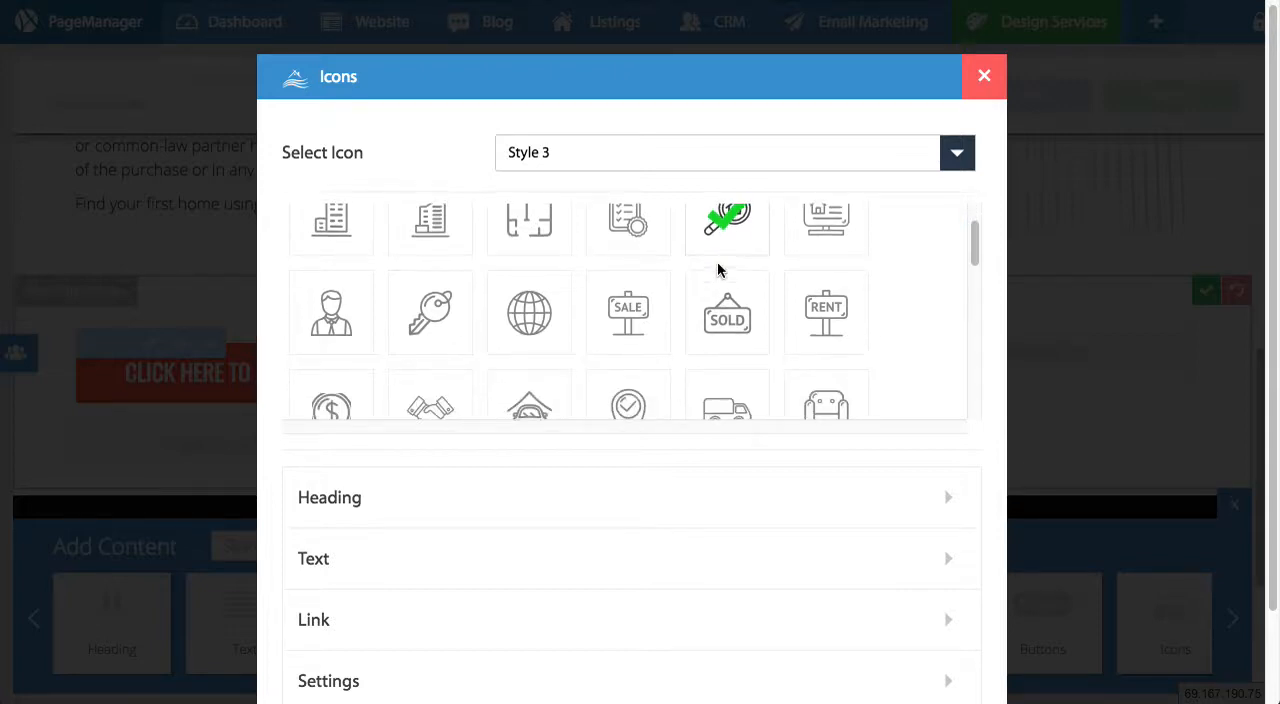
pyautogui.scroll(-3)
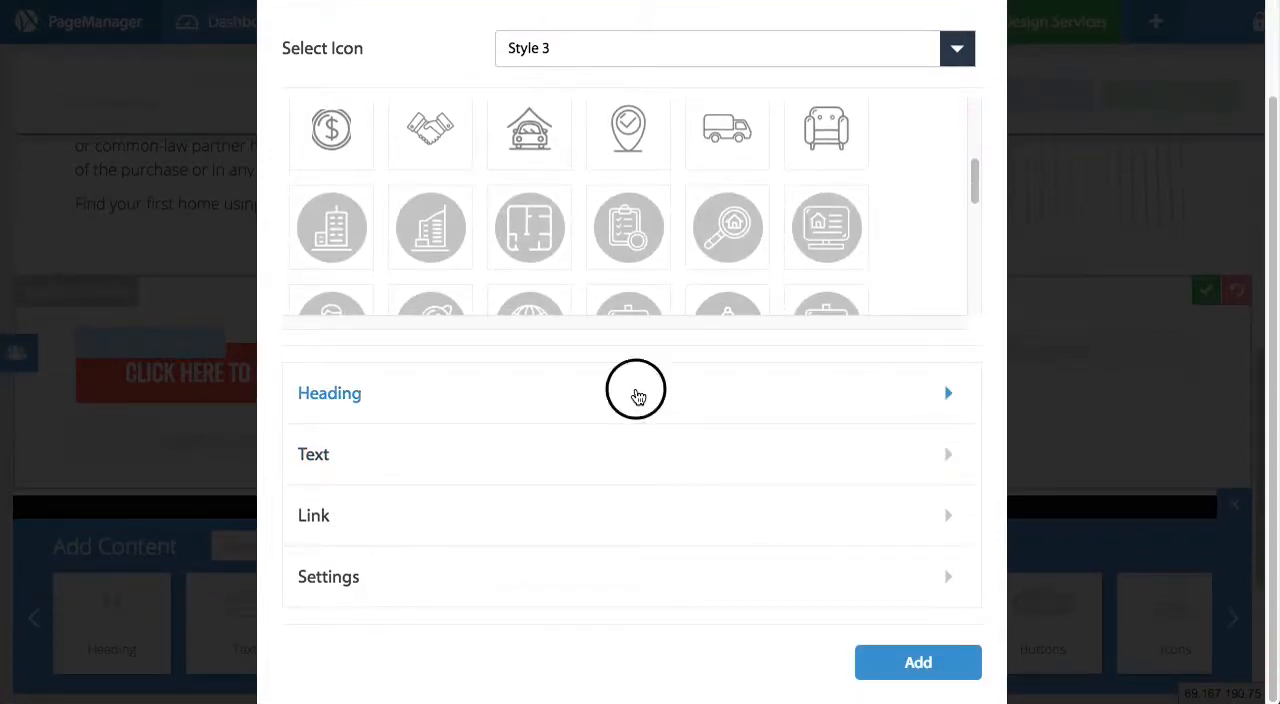
# Give the icon the heading 'Property Search' and sub text 'Click Here'
pyautogui.click(630, 392)
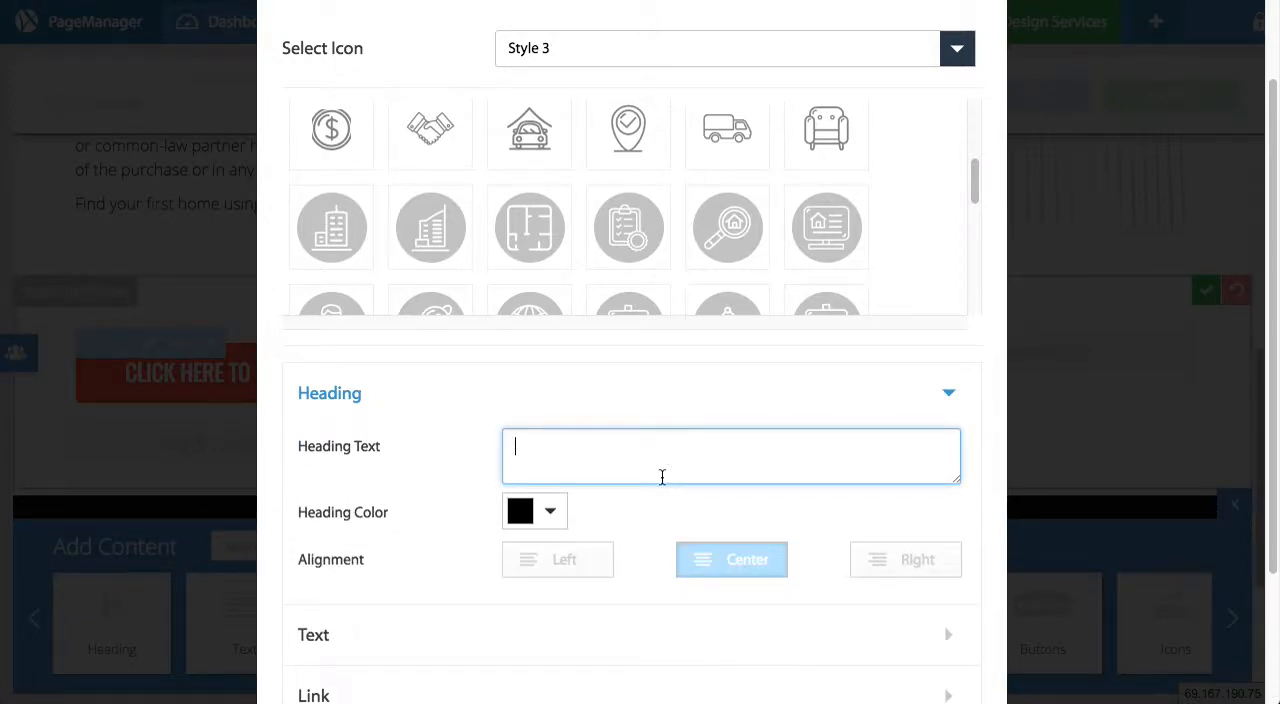
pyautogui.write('Property S')
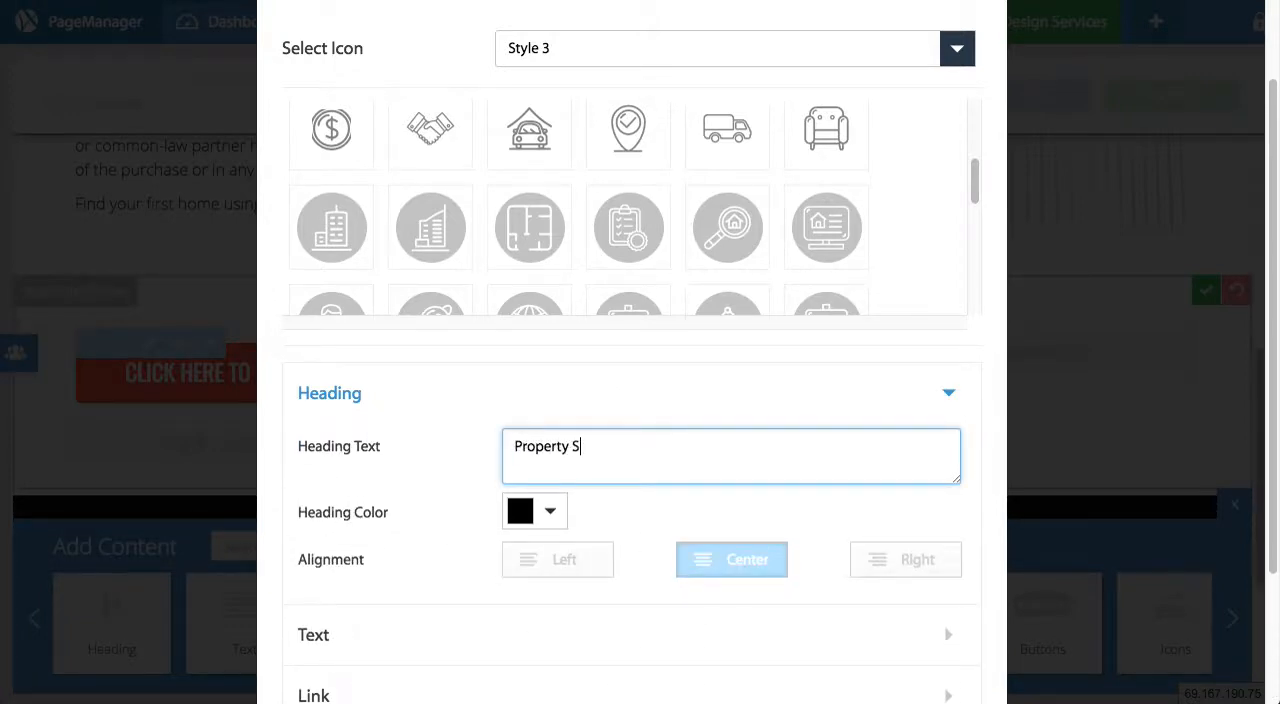
pyautogui.write('earch')
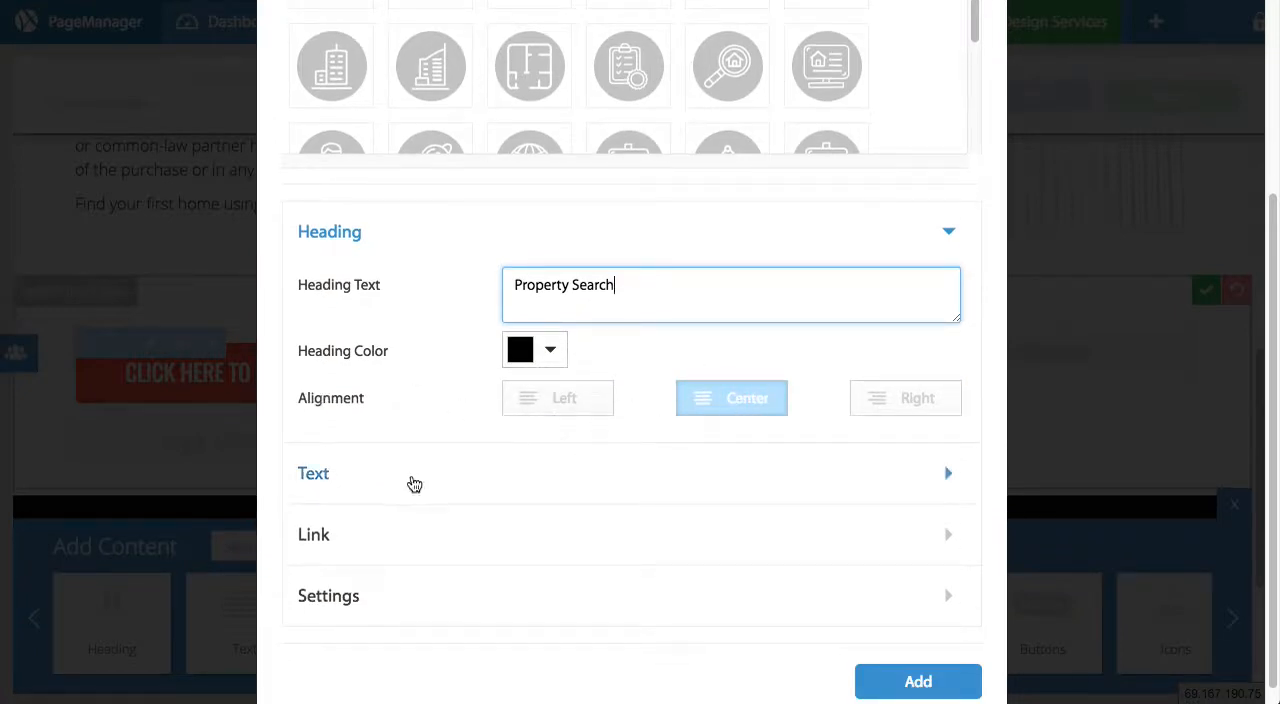
pyautogui.click(312, 472)
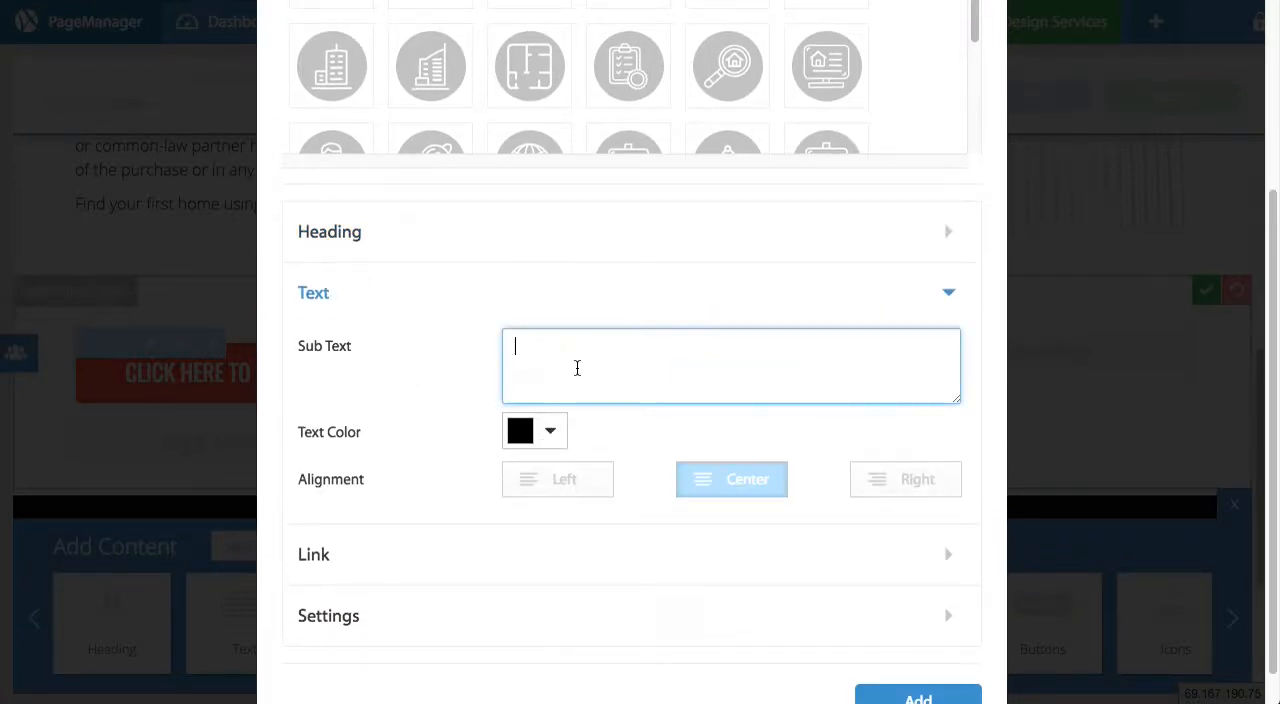
pyautogui.write('Click He')
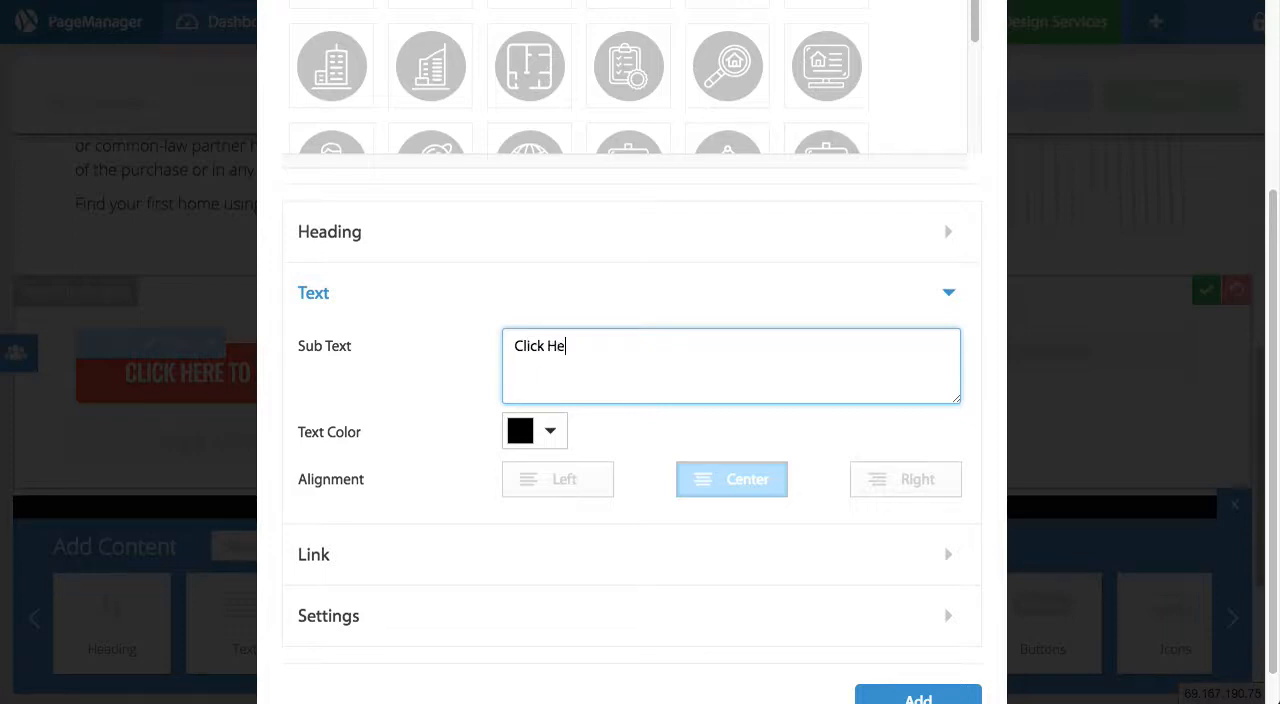
pyautogui.write('re')
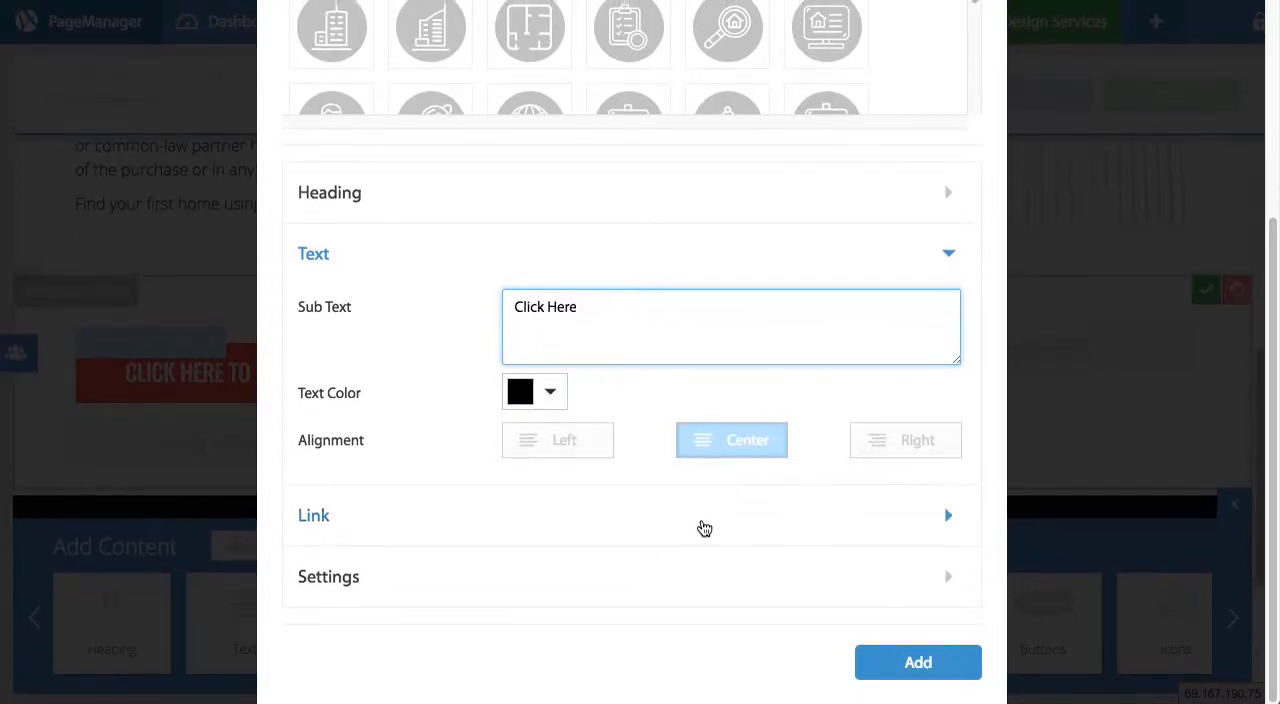
# Enable the icon's link to the Property Search page, opening in the same window
pyautogui.click(312, 516)
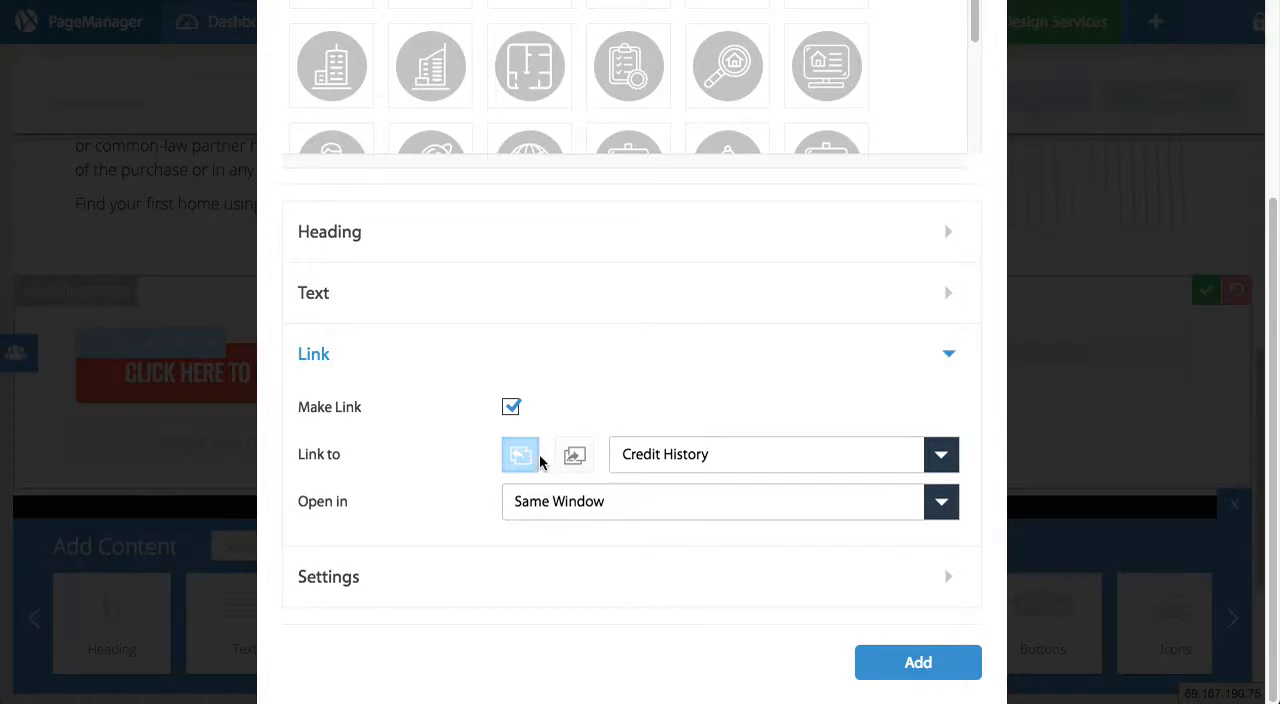
pyautogui.moveTo(538, 460)
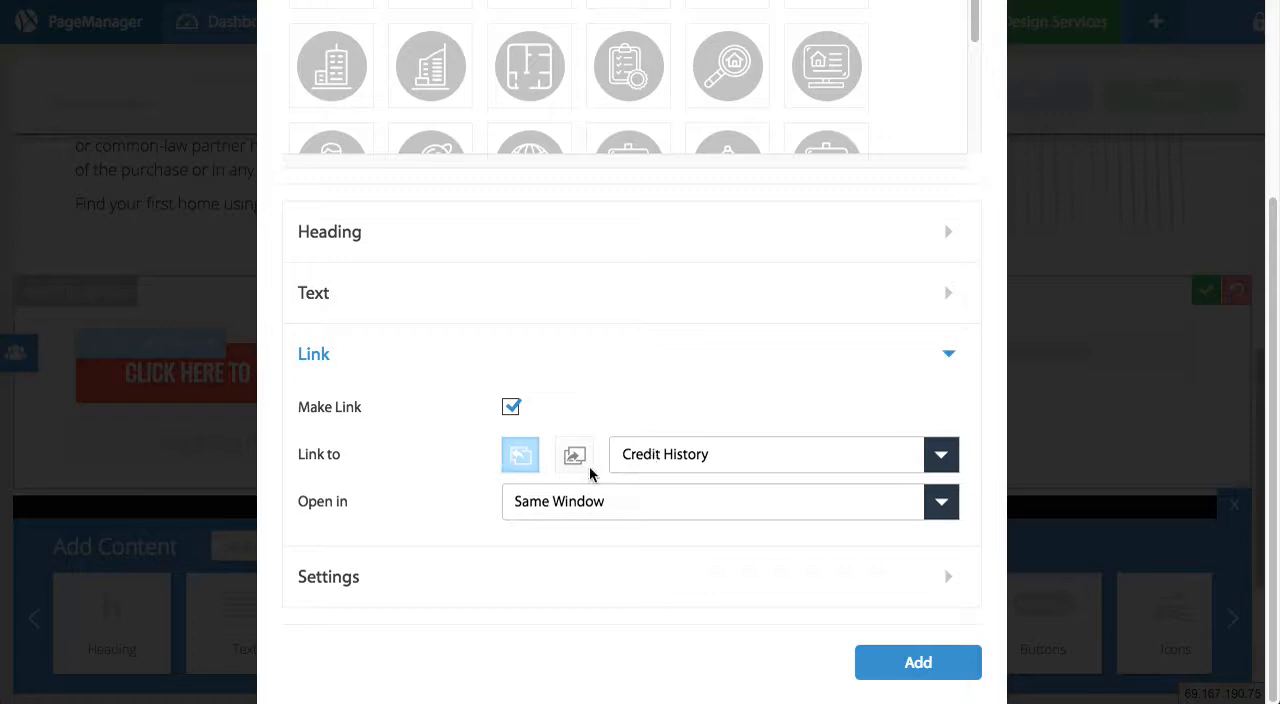
pyautogui.click(940, 454)
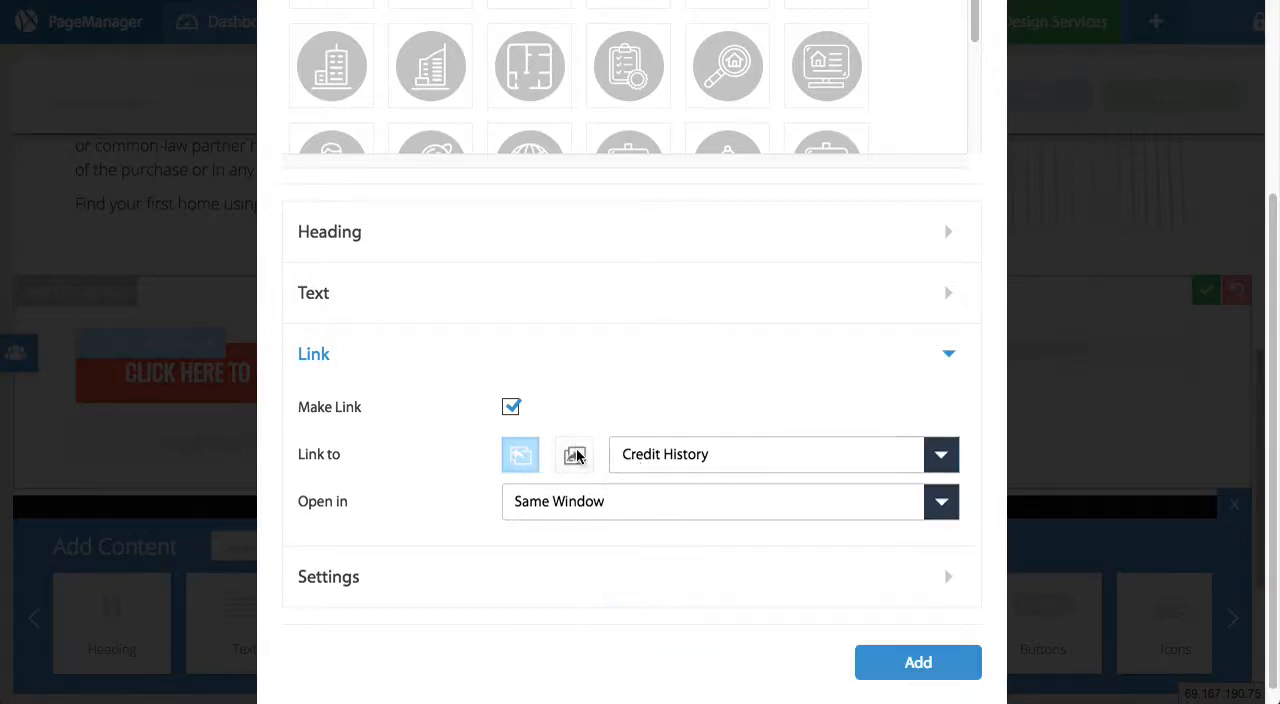
pyautogui.click(520, 454)
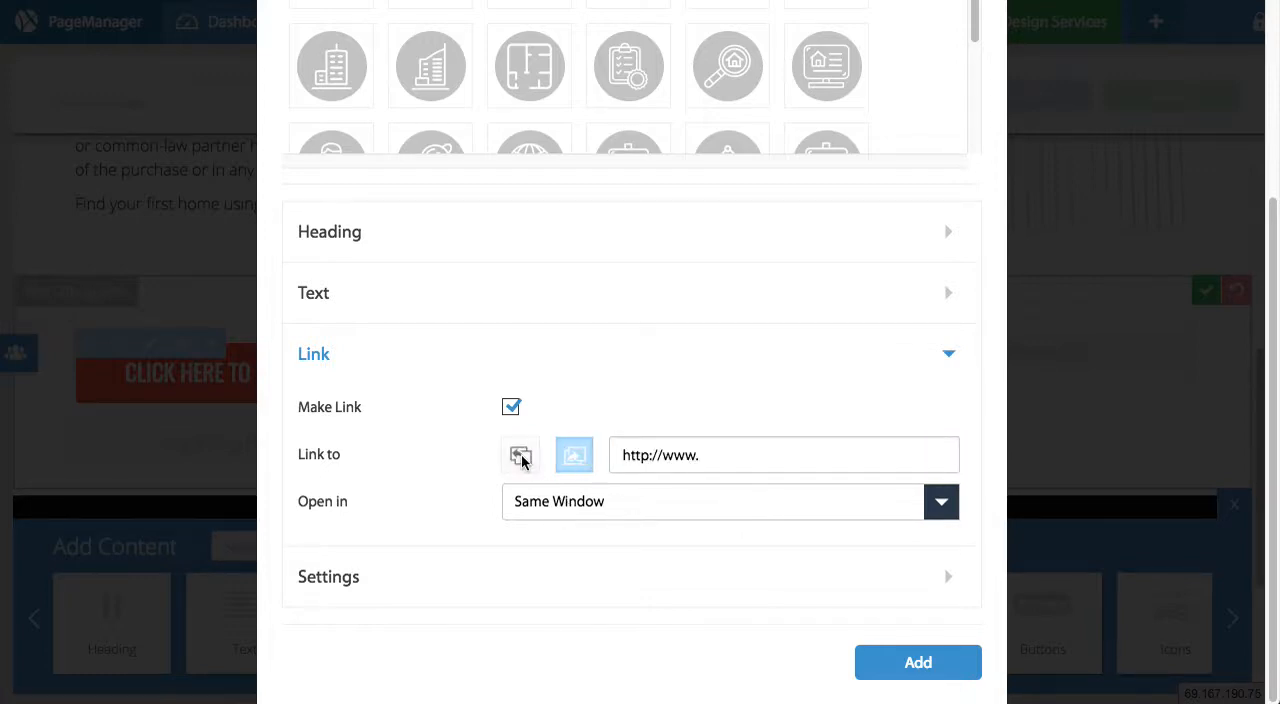
pyautogui.click(520, 456)
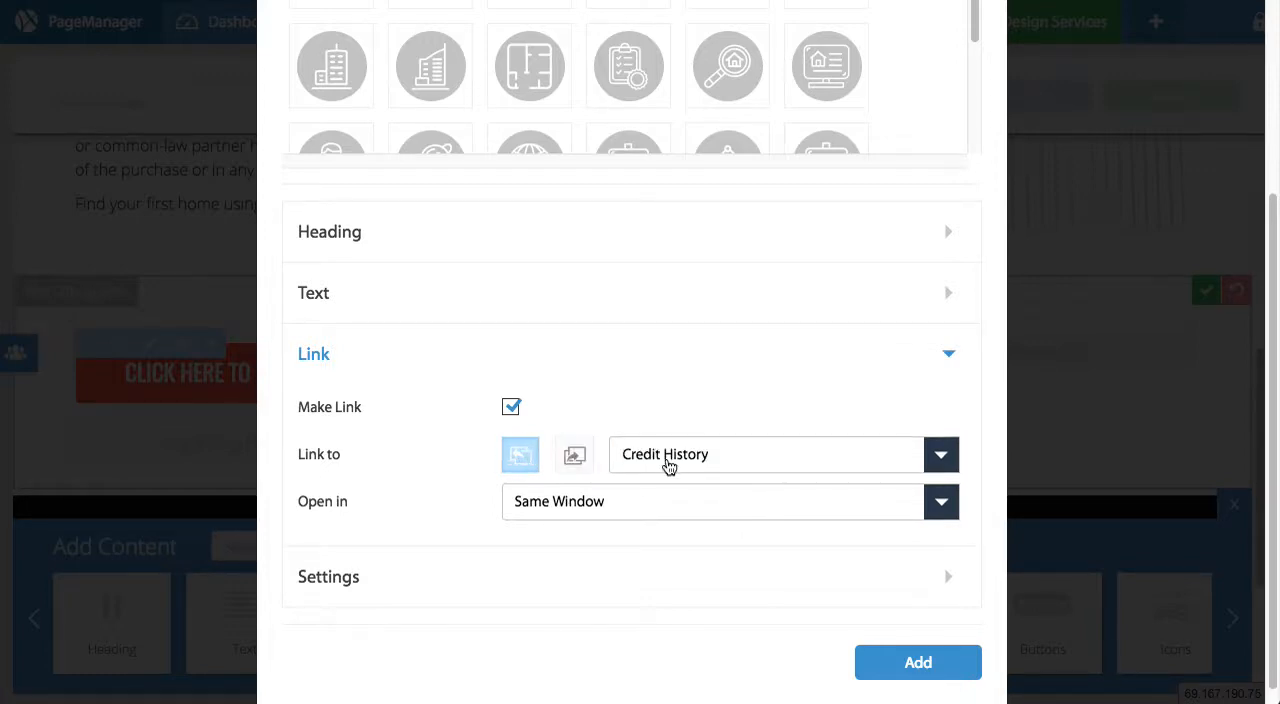
pyautogui.click(940, 454)
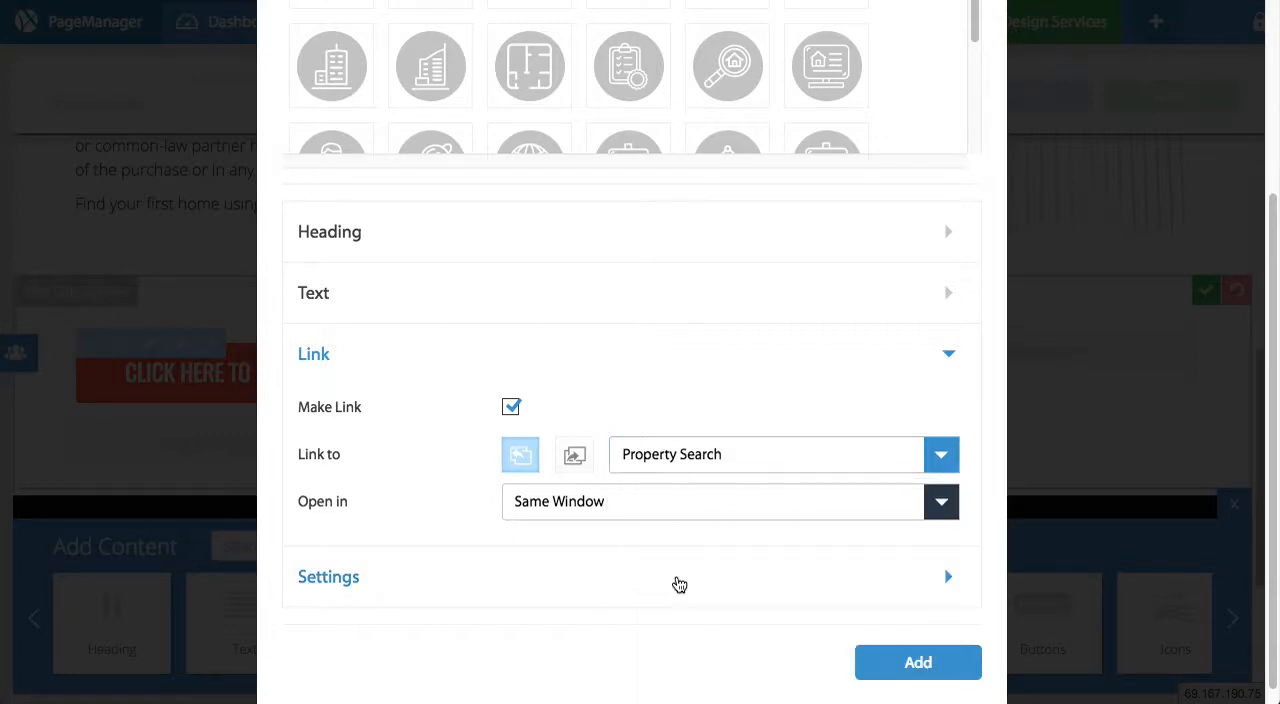
pyautogui.moveTo(652, 588)
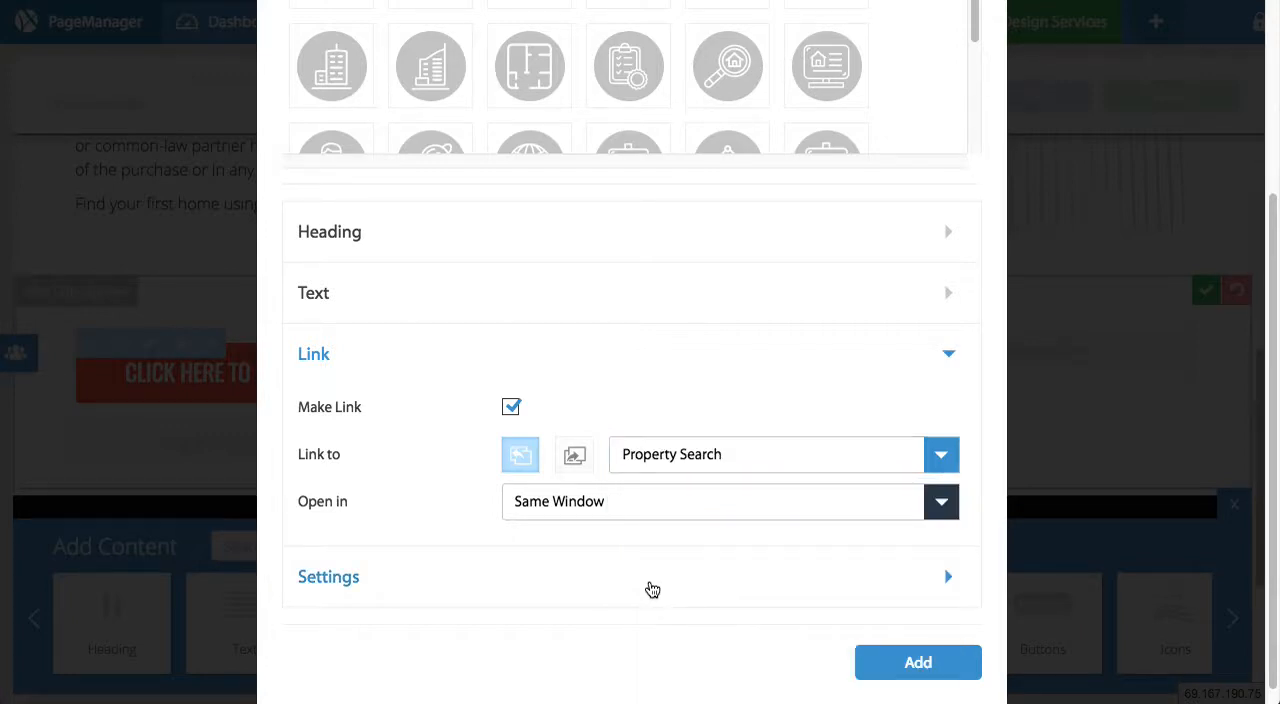
# Set a red mouse-over colour and 1 px black outline for the icon, then add it
pyautogui.click(328, 576)
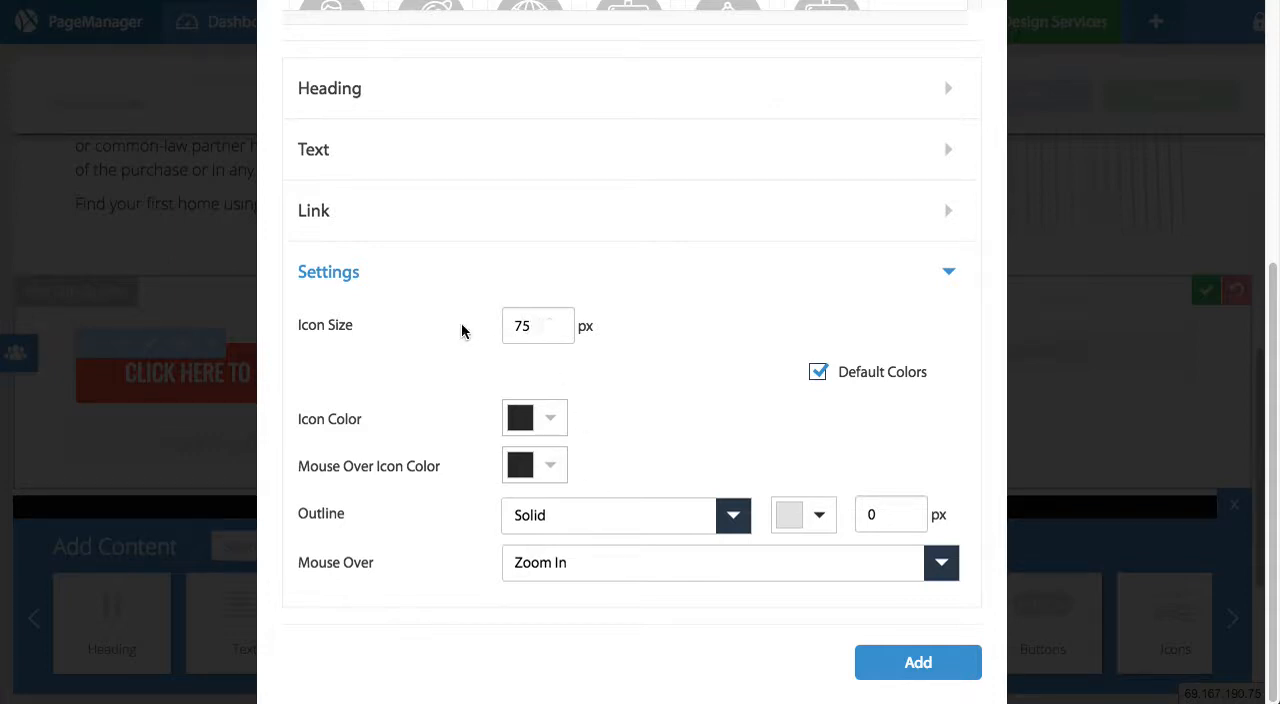
pyautogui.click(818, 372)
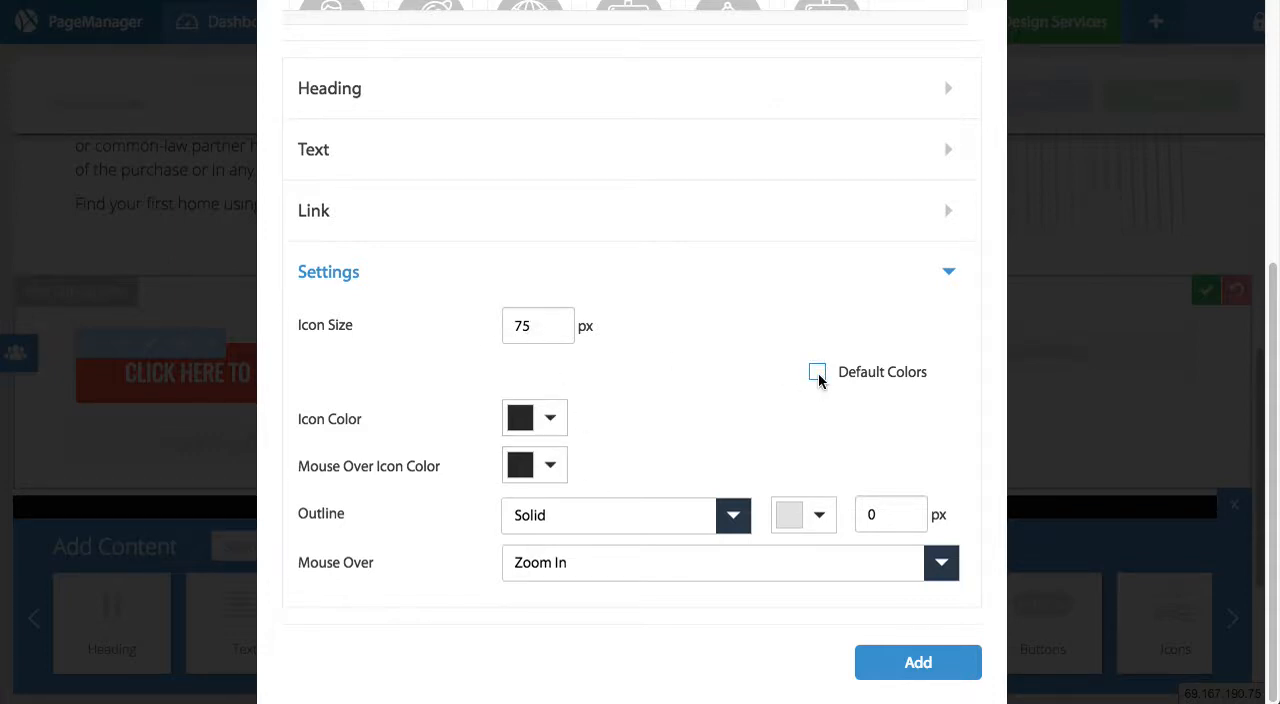
pyautogui.doubleClick(330, 420)
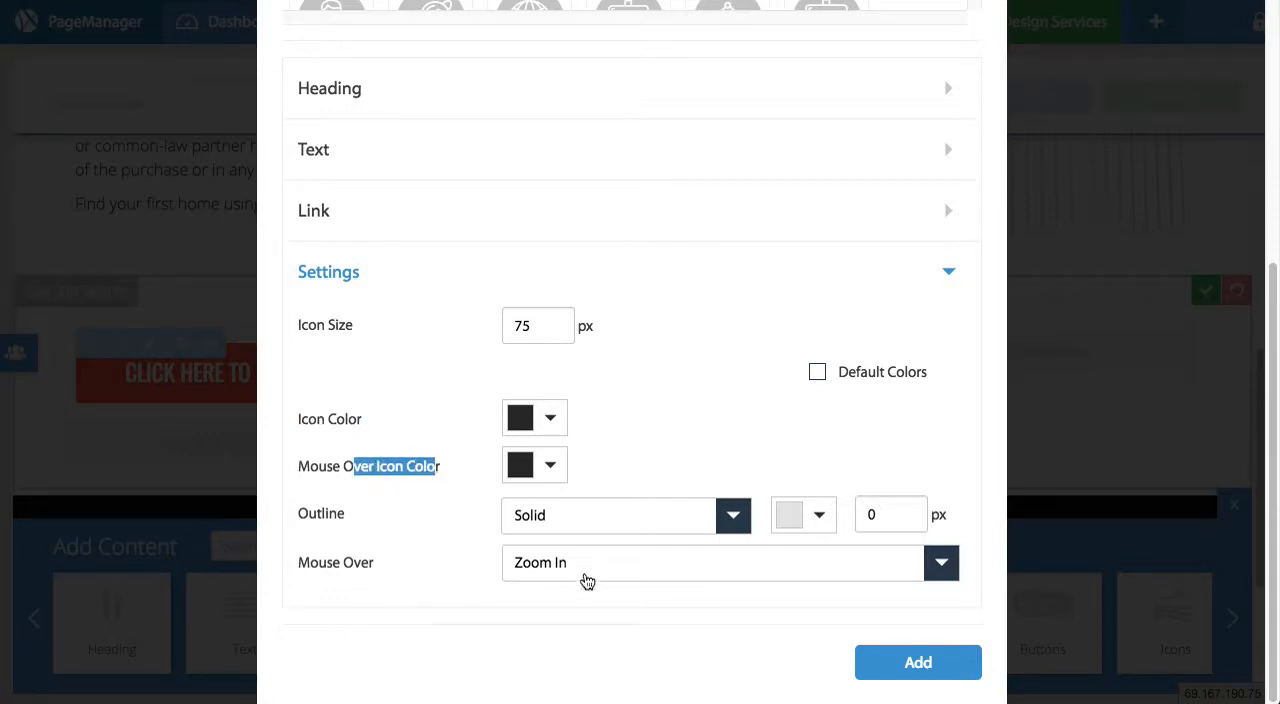
pyautogui.moveTo(568, 556)
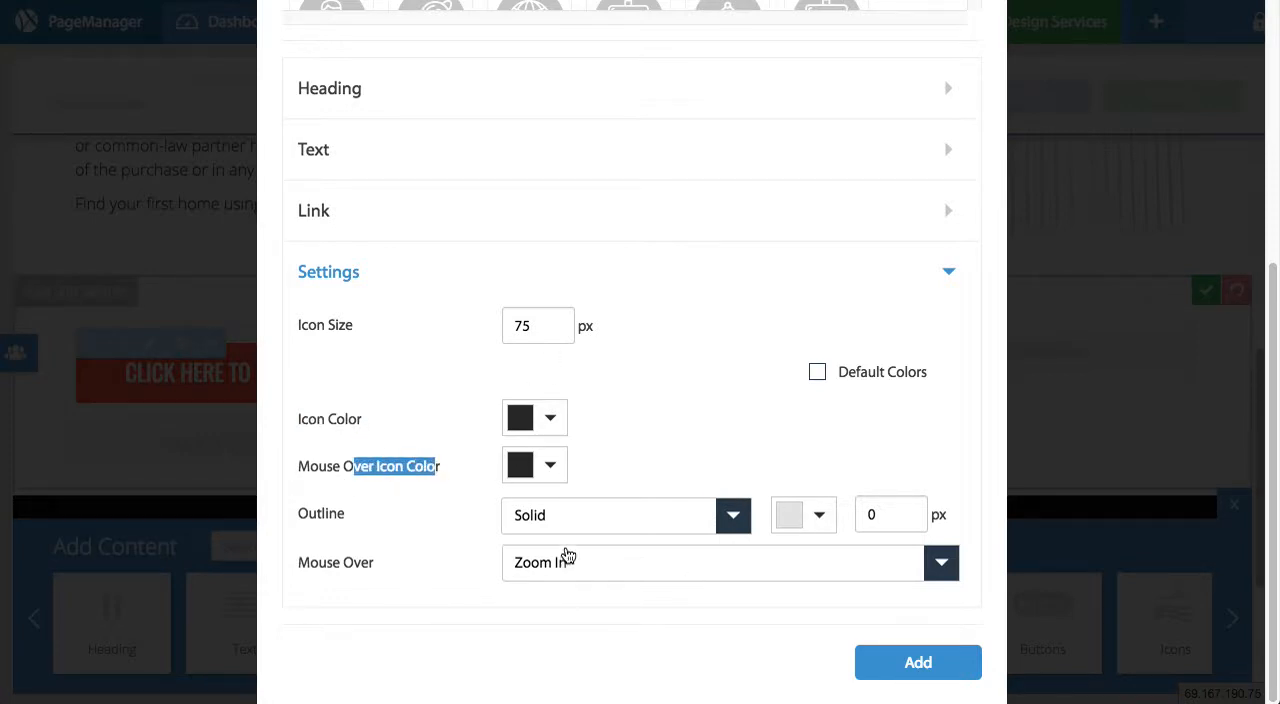
pyautogui.click(520, 464)
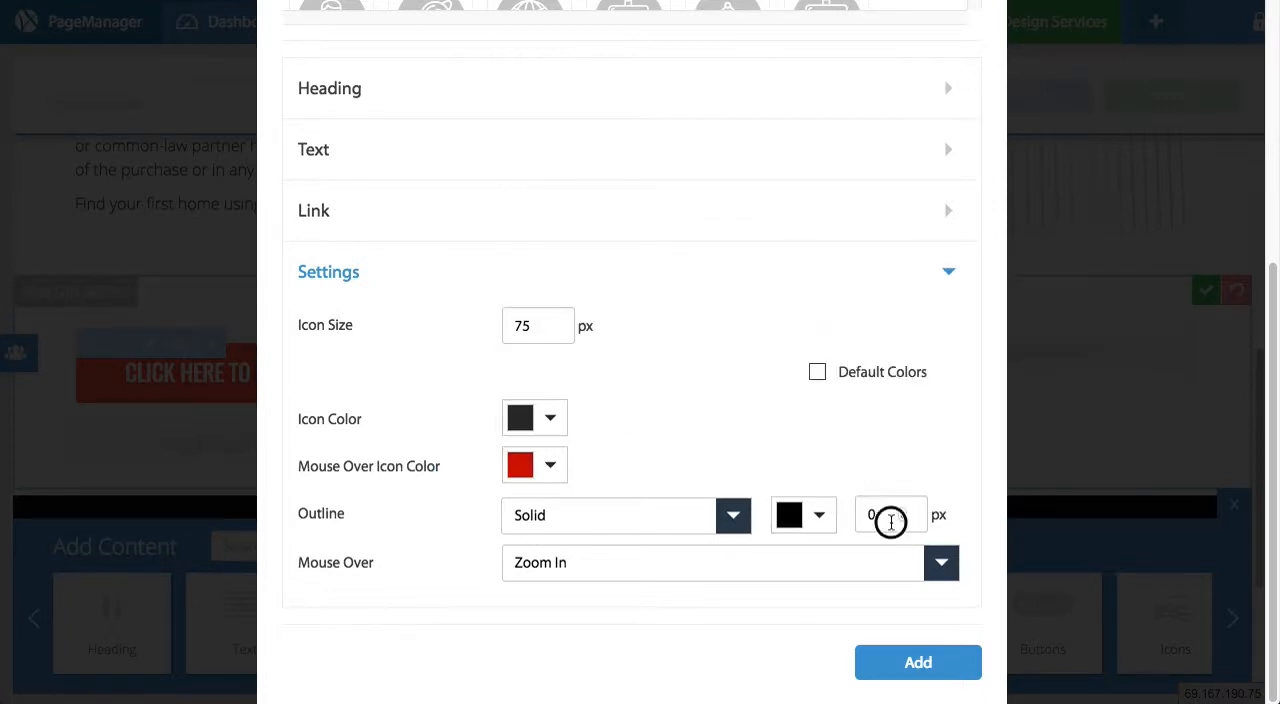
pyautogui.write('1')
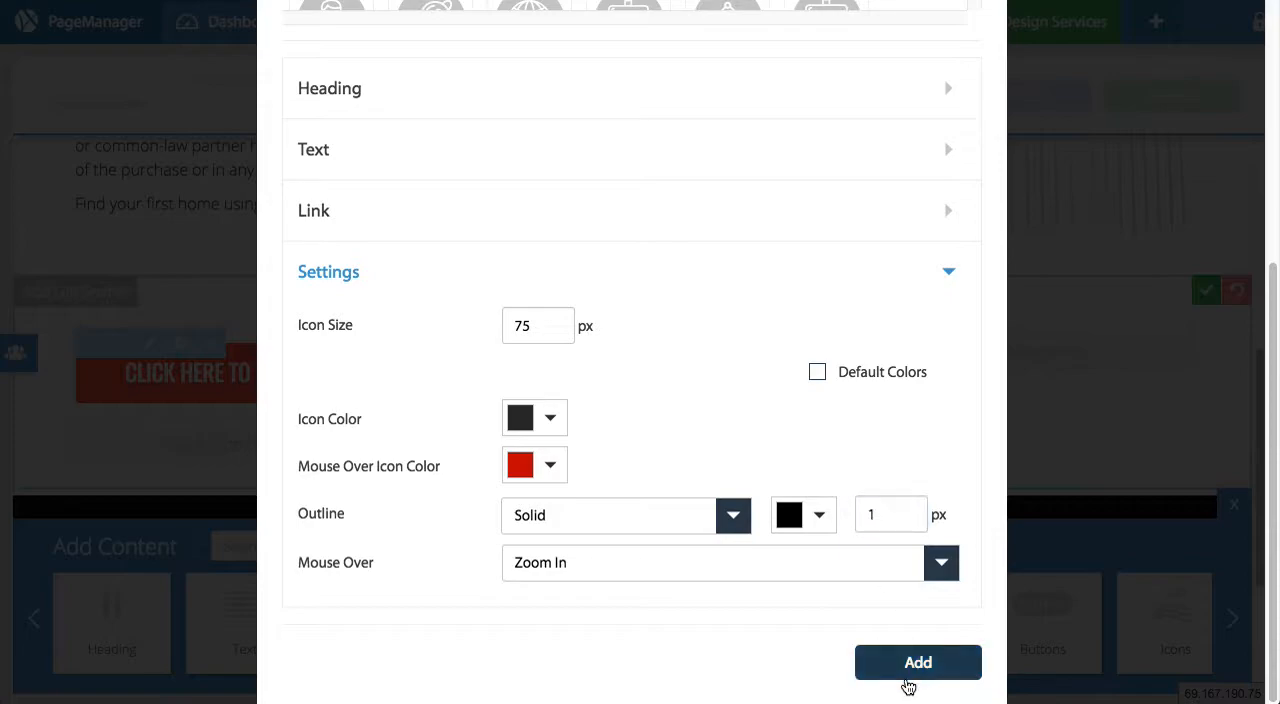
pyautogui.click(916, 662)
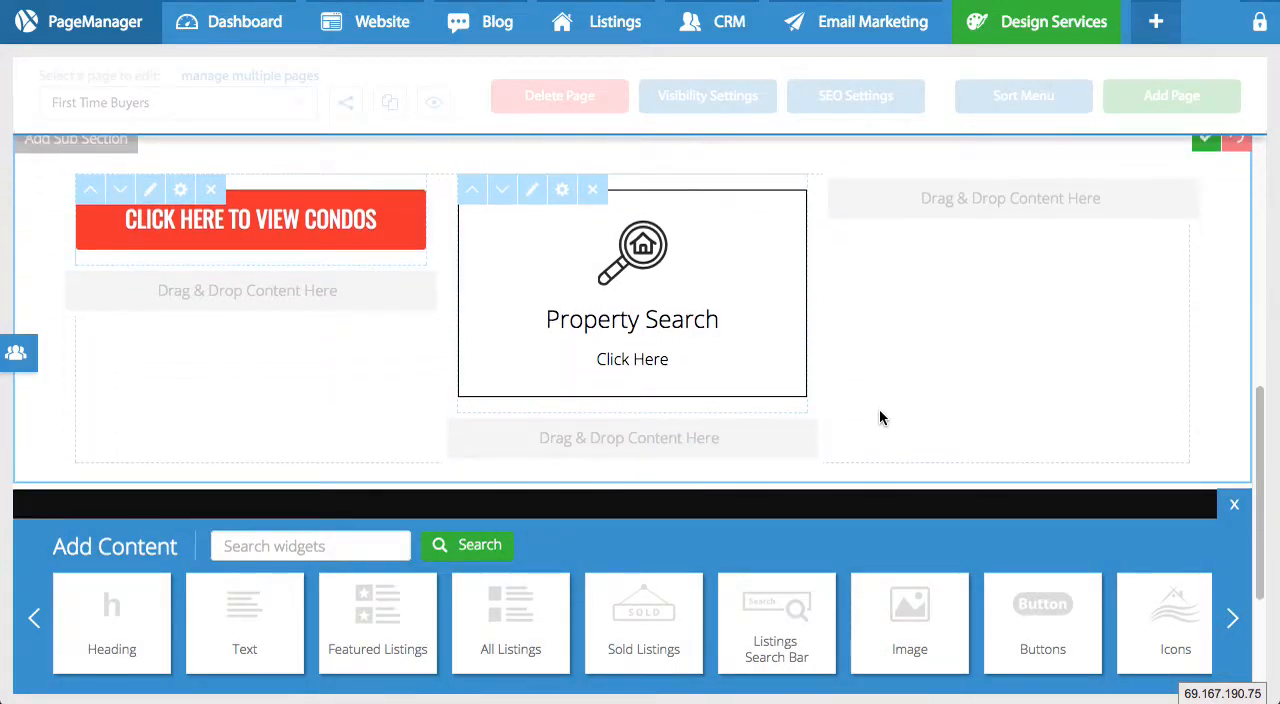
pyautogui.moveTo(992, 444)
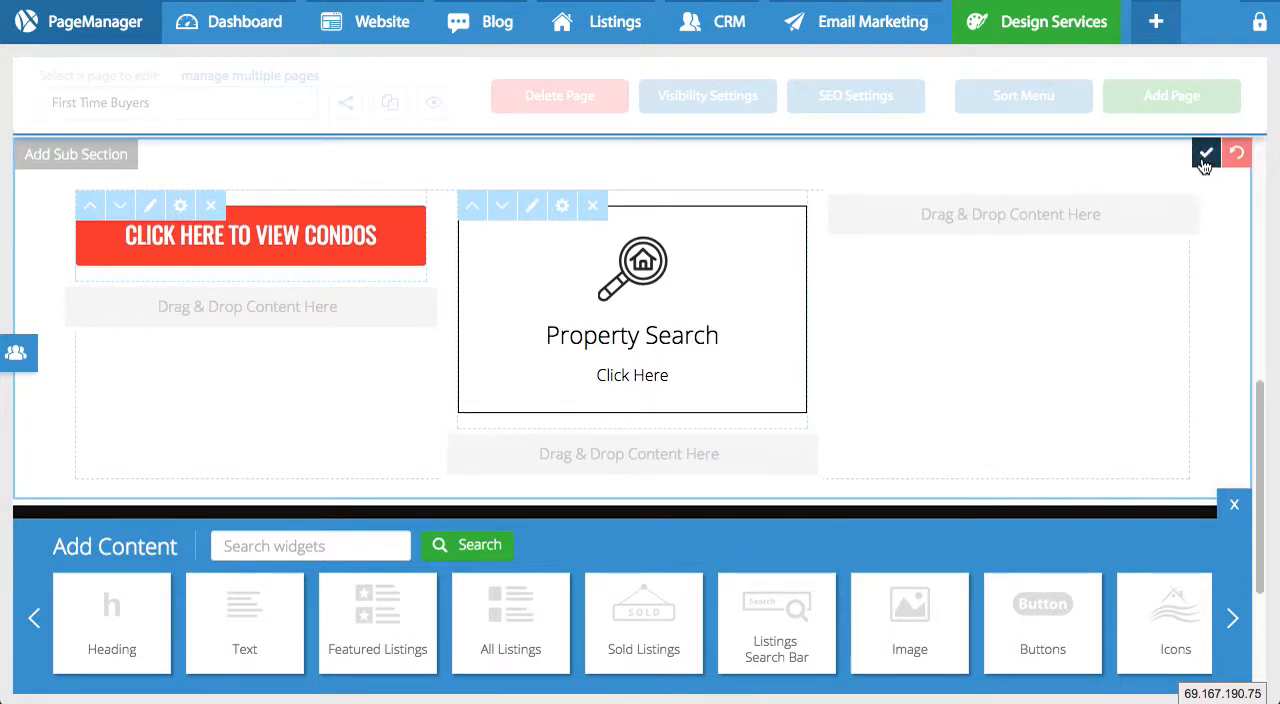
# Save the edited section and preview the live First Time Buyers page
pyautogui.click(1206, 152)
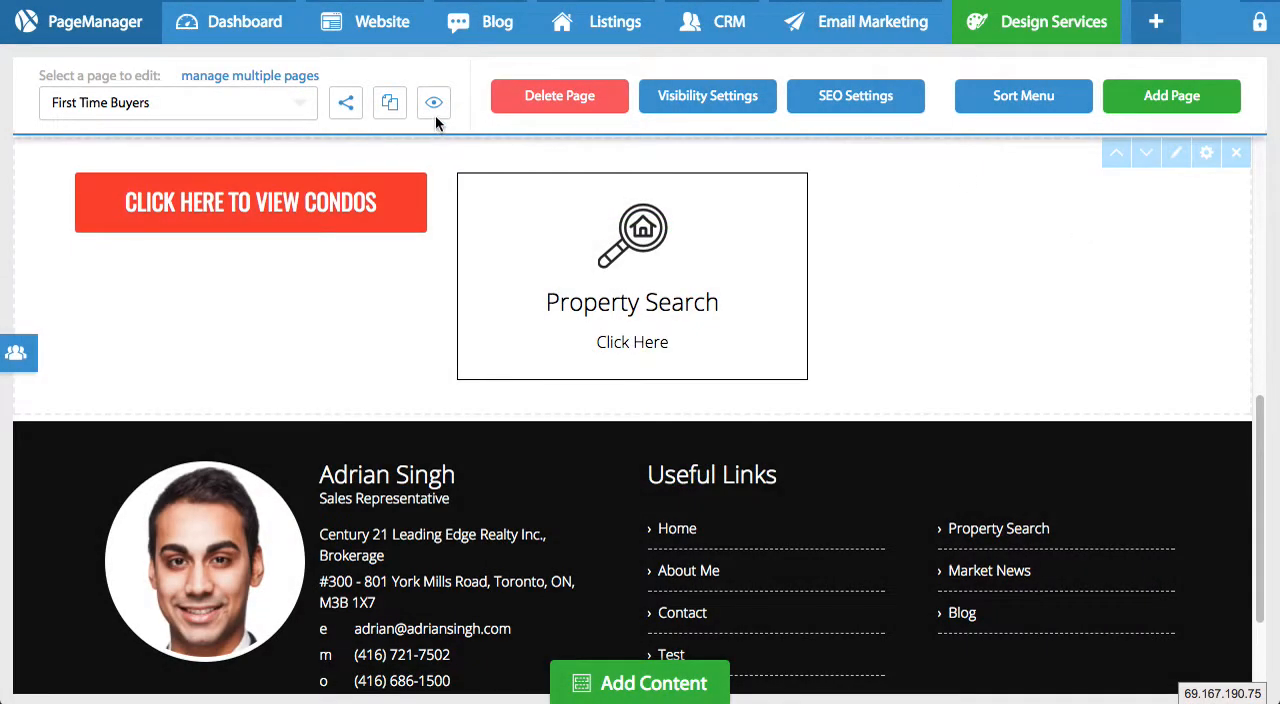
pyautogui.click(432, 104)
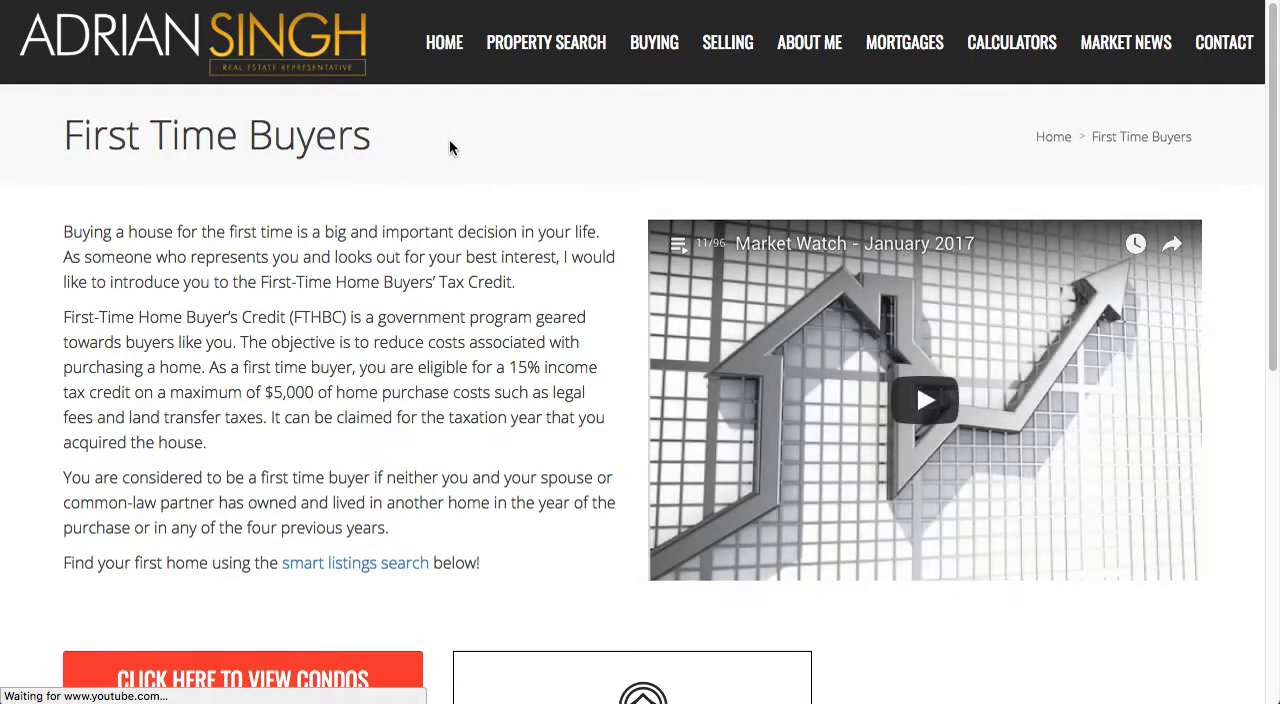
pyautogui.scroll(-3)
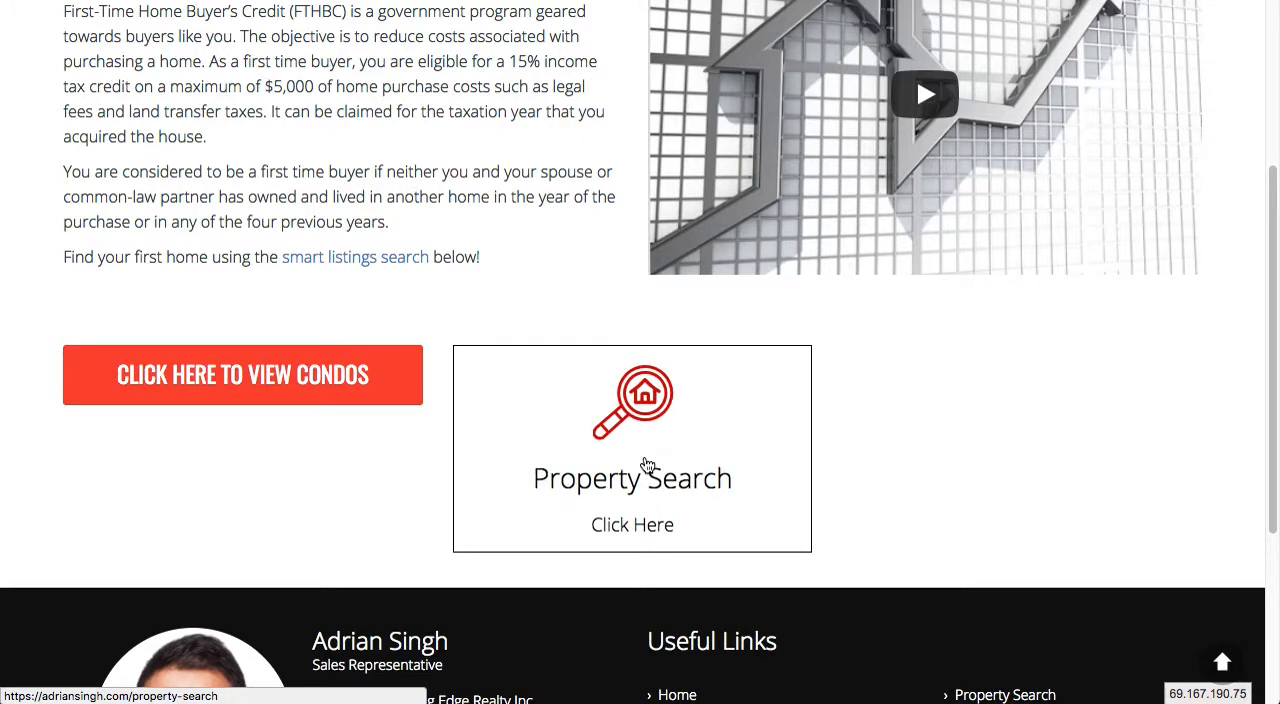
pyautogui.click(632, 448)
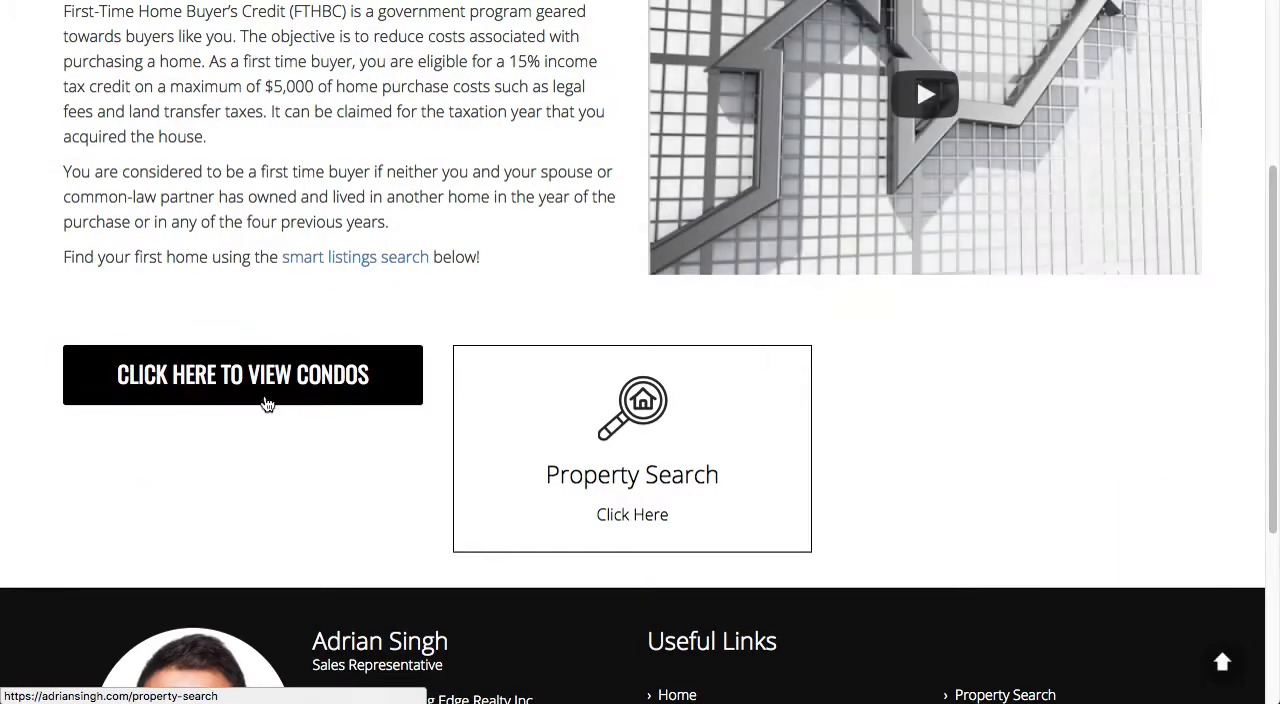
pyautogui.moveTo(216, 400)
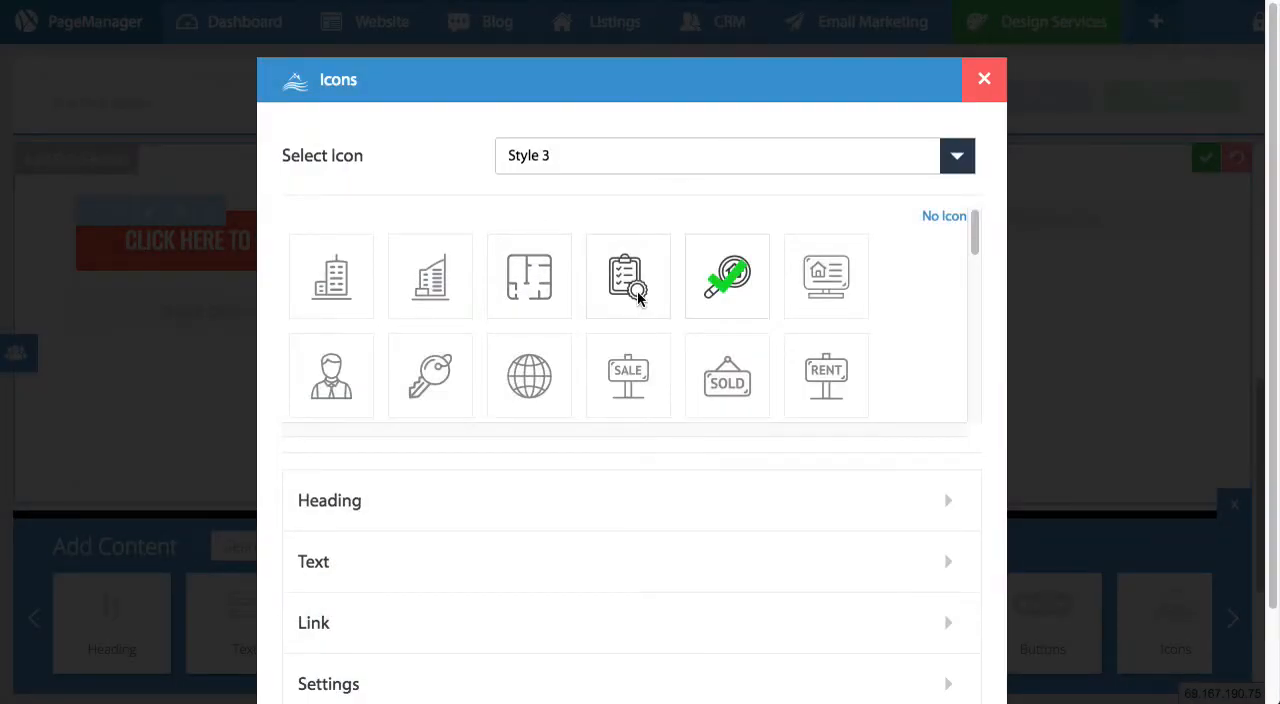
# Choose the clipboard checklist icon with heading text 'MLS Search' and add it
pyautogui.click(628, 276)
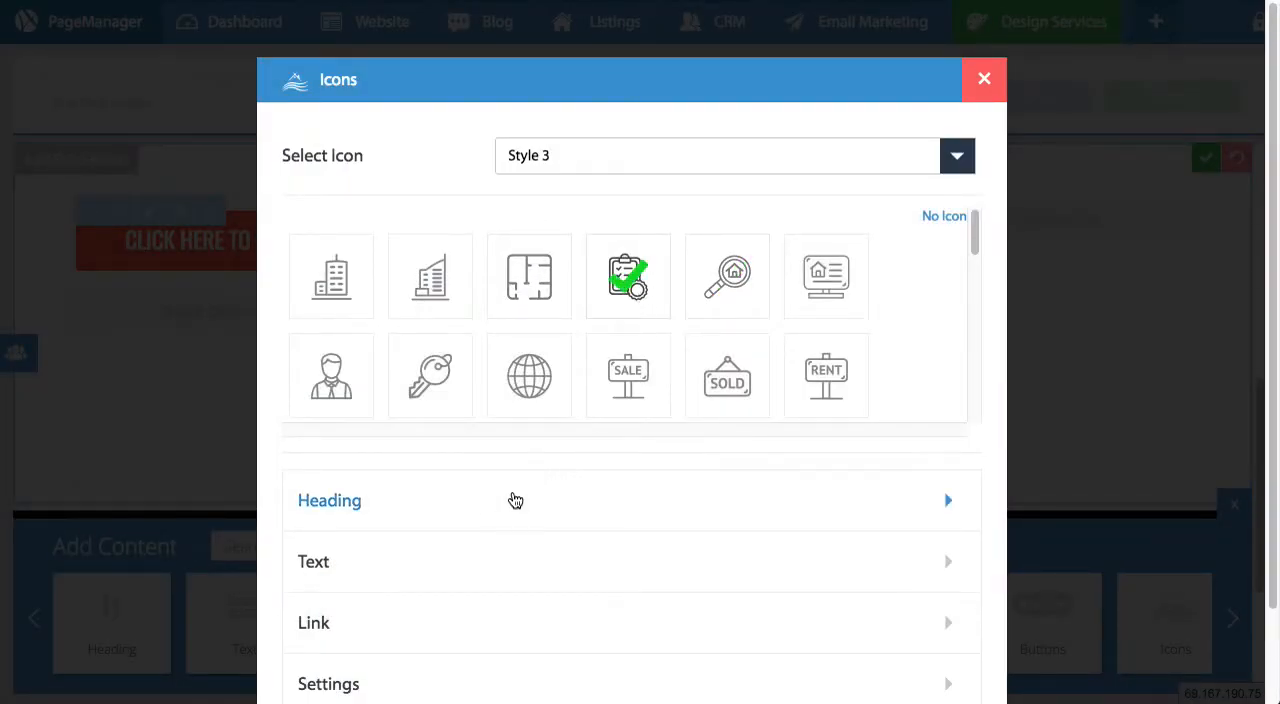
pyautogui.click(330, 500)
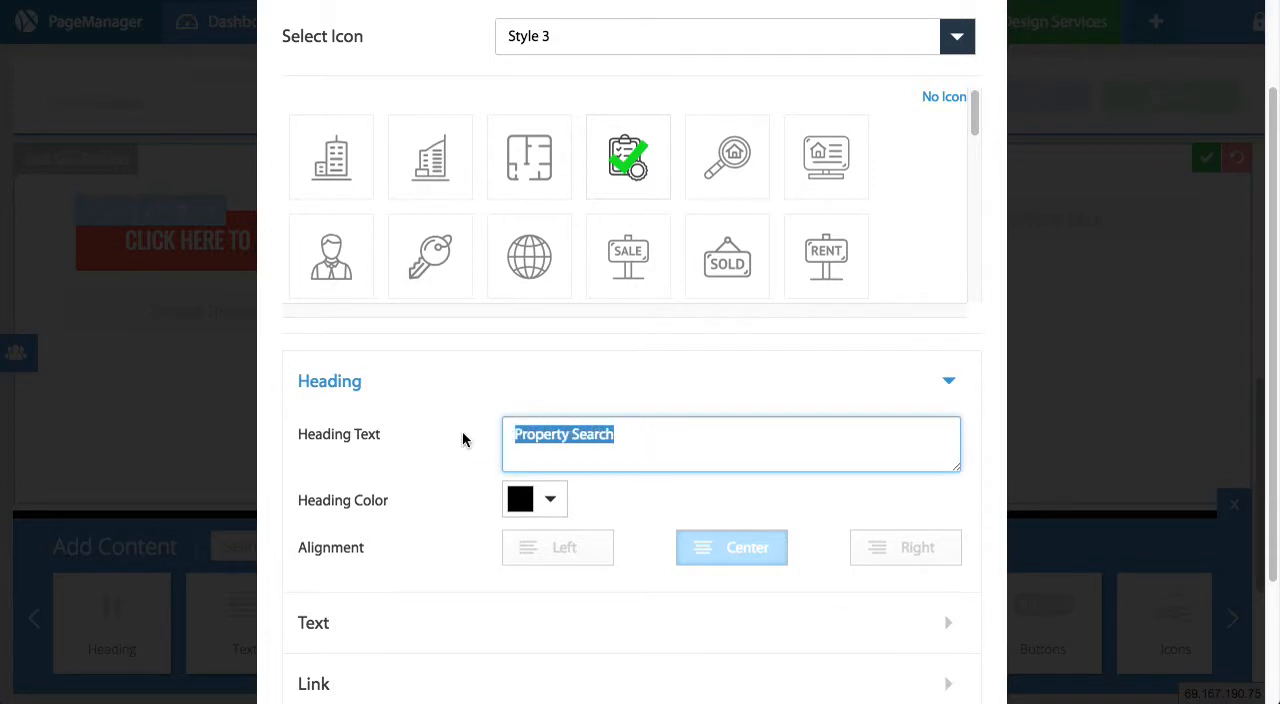
pyautogui.write('MLS Search')
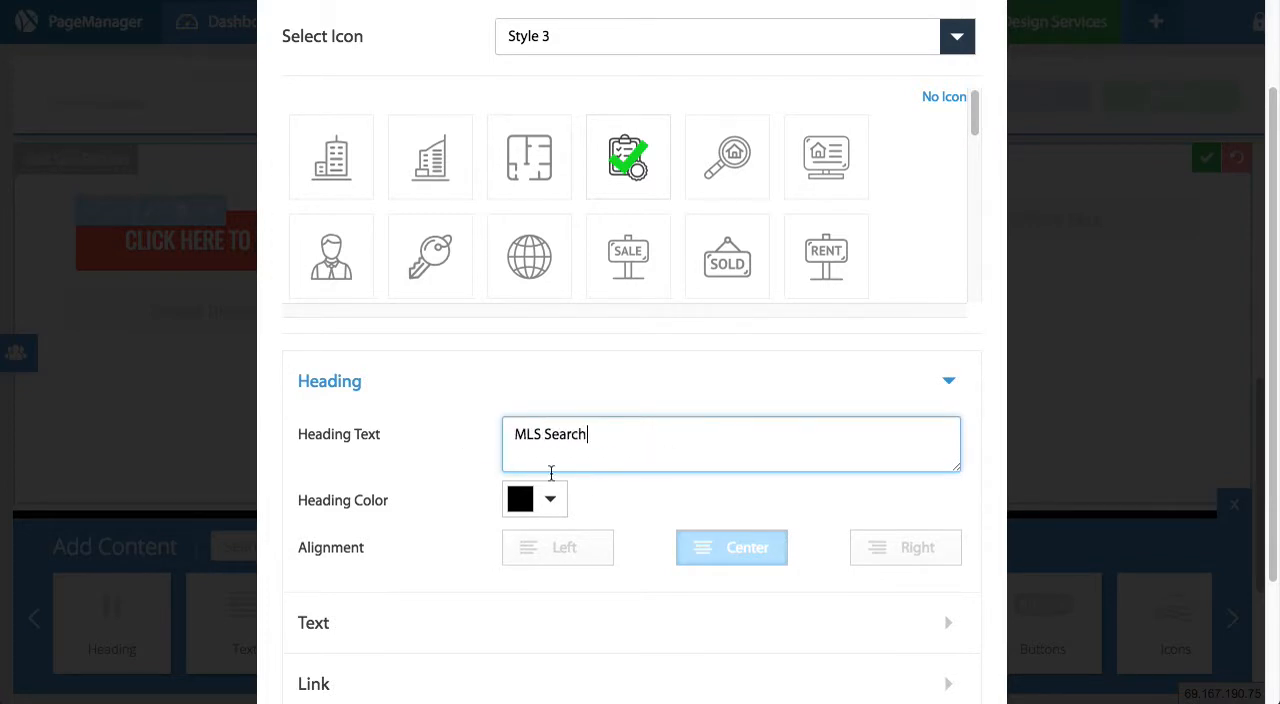
pyautogui.click(1204, 156)
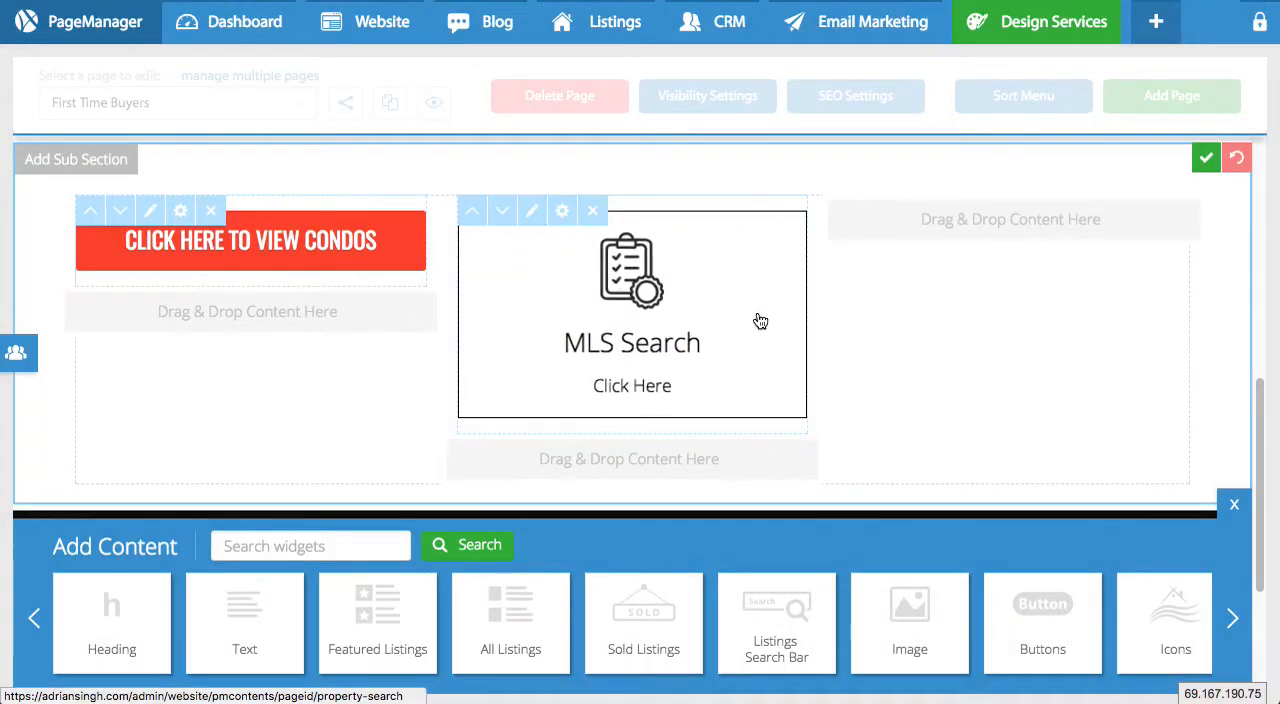
pyautogui.moveTo(740, 376)
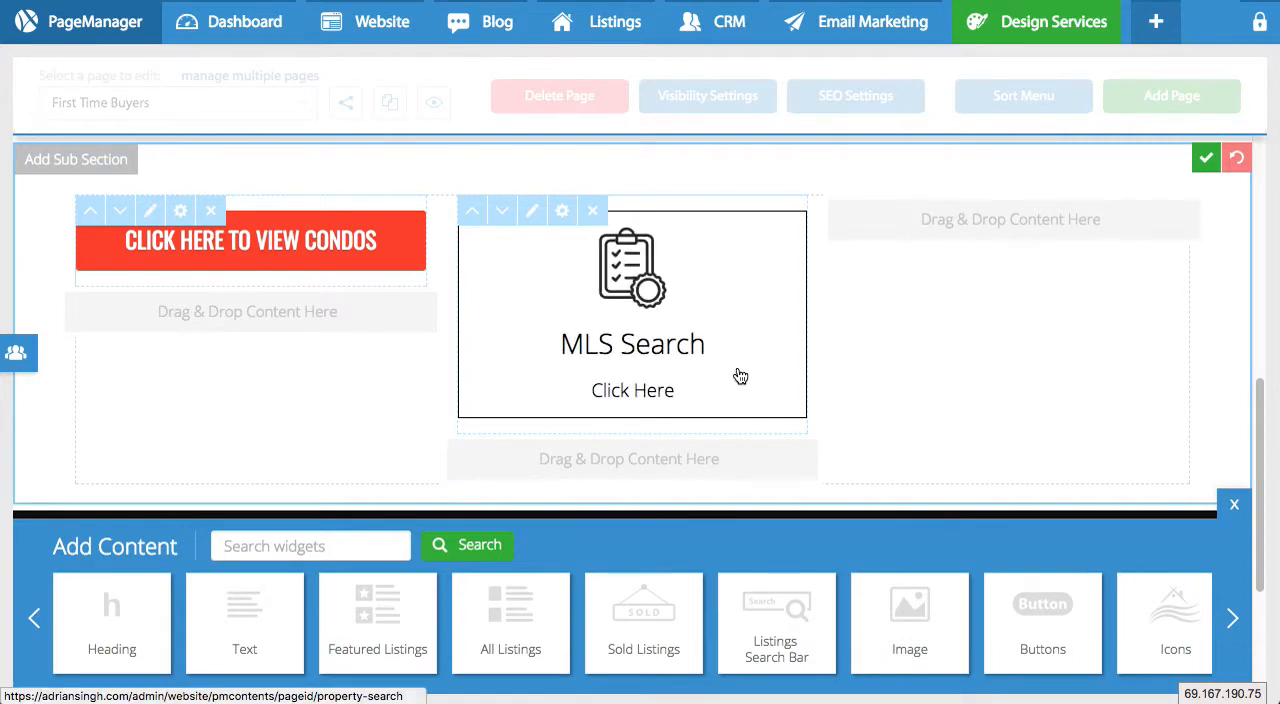
# Change the red condos button to Allura font with button text 'click here' and update it
pyautogui.click(150, 212)
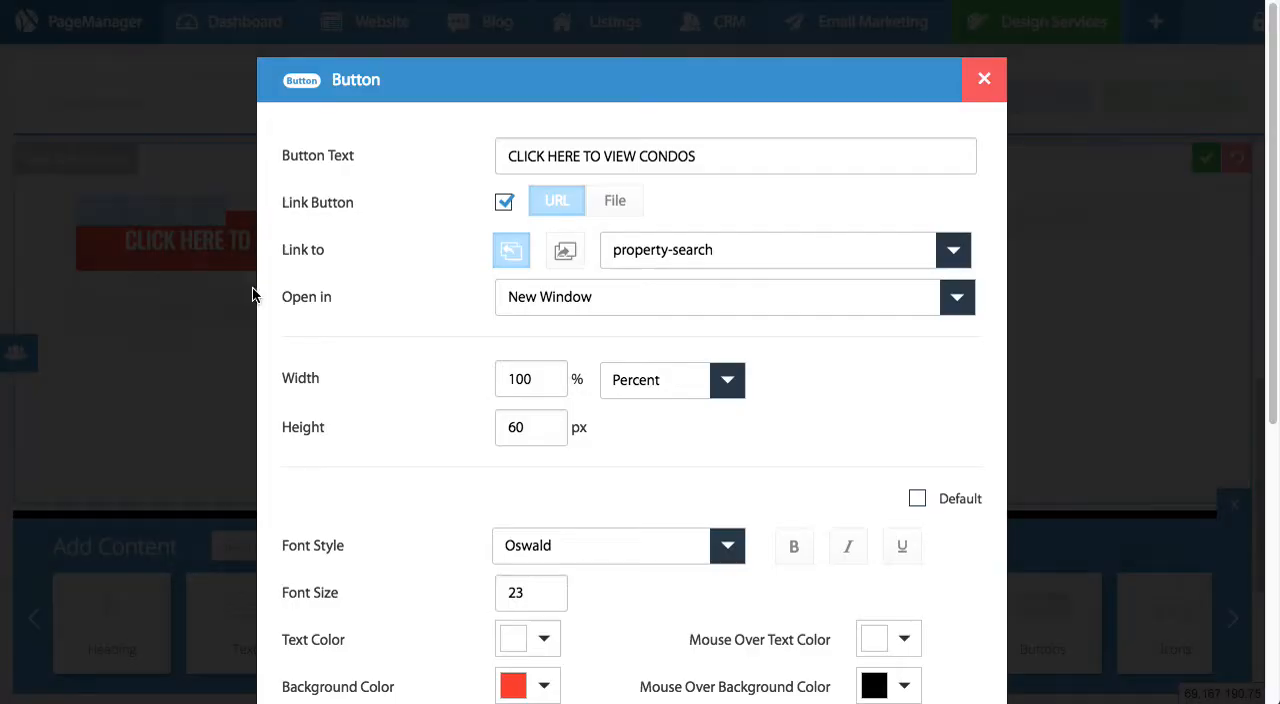
pyautogui.scroll(-3)
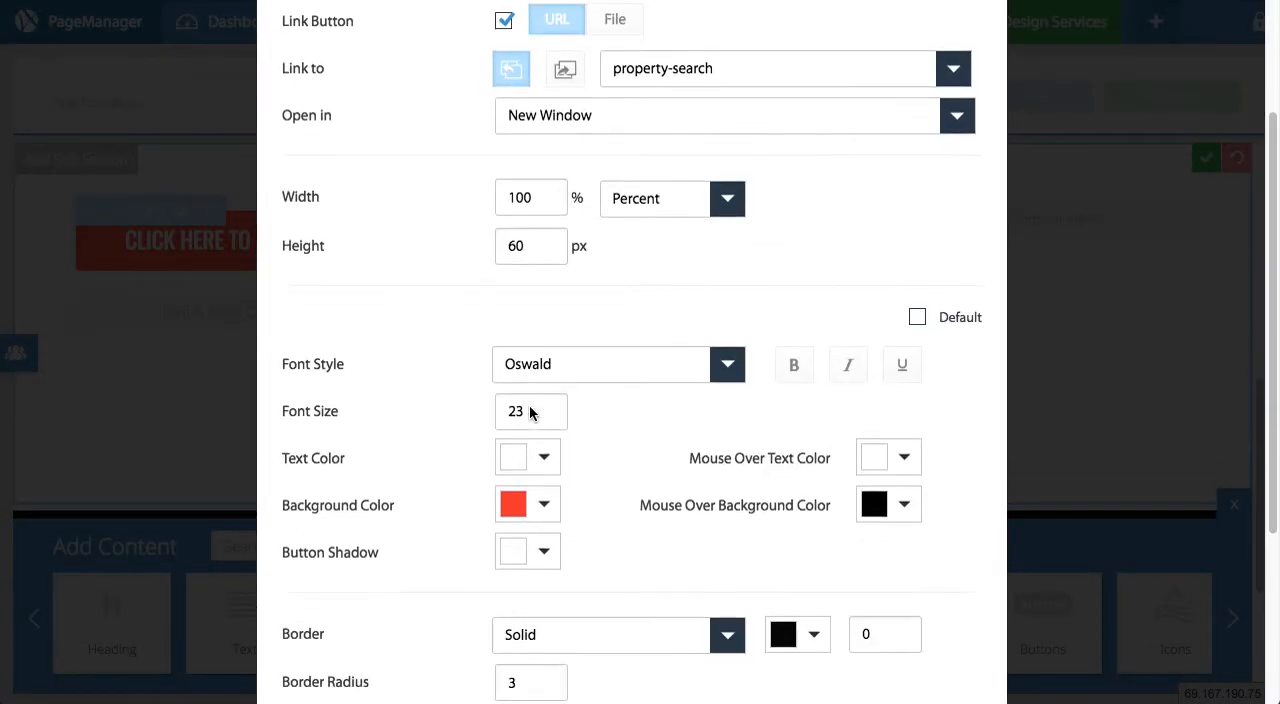
pyautogui.click(728, 364)
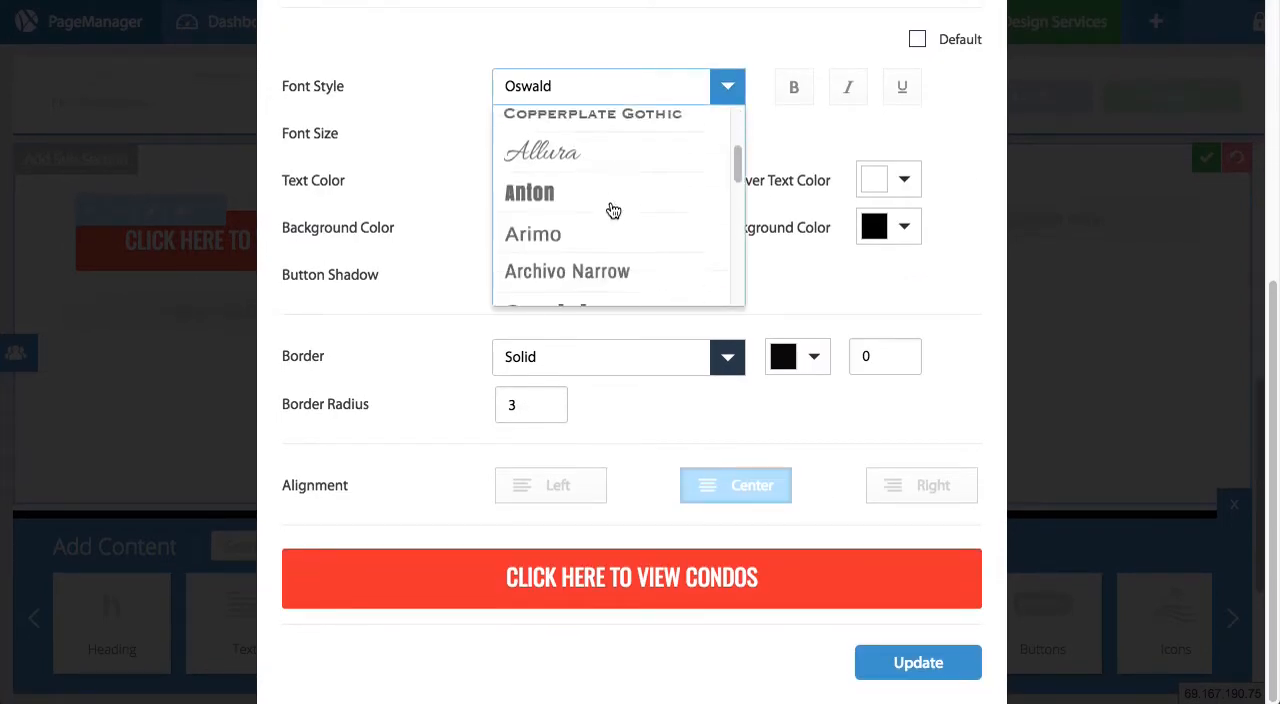
pyautogui.click(542, 152)
pyautogui.write('c')
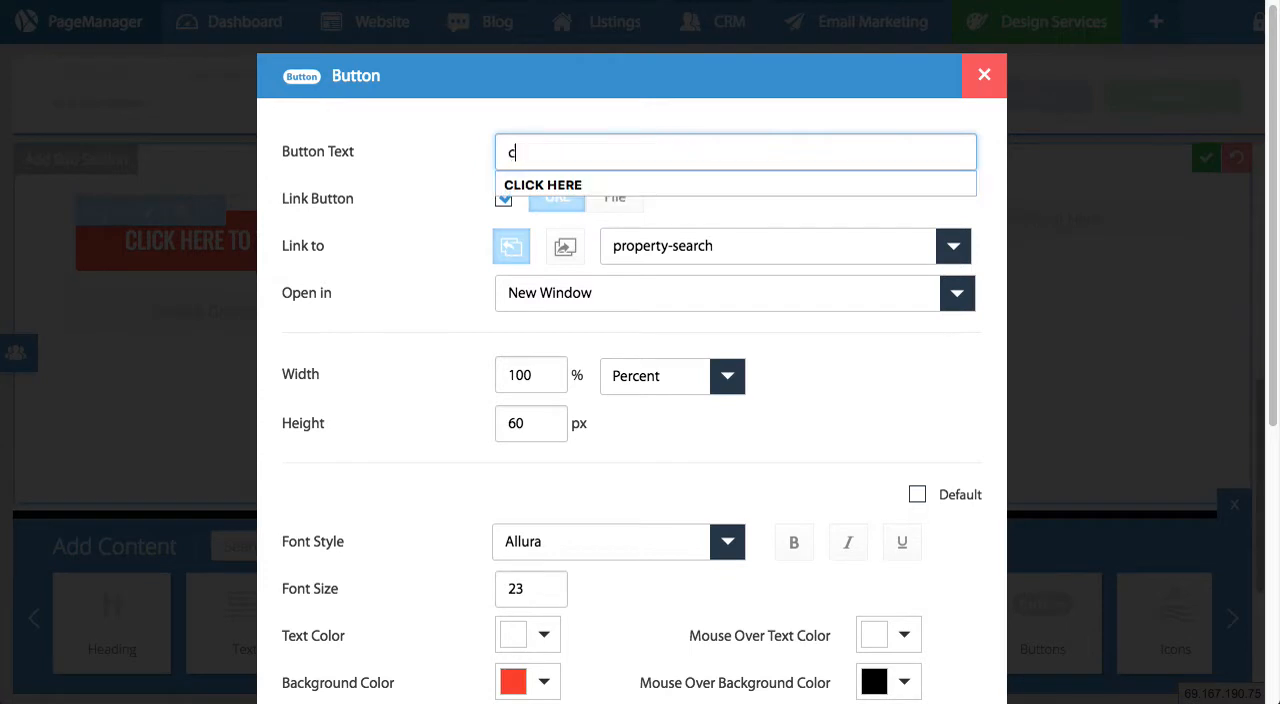
pyautogui.write('lick here')
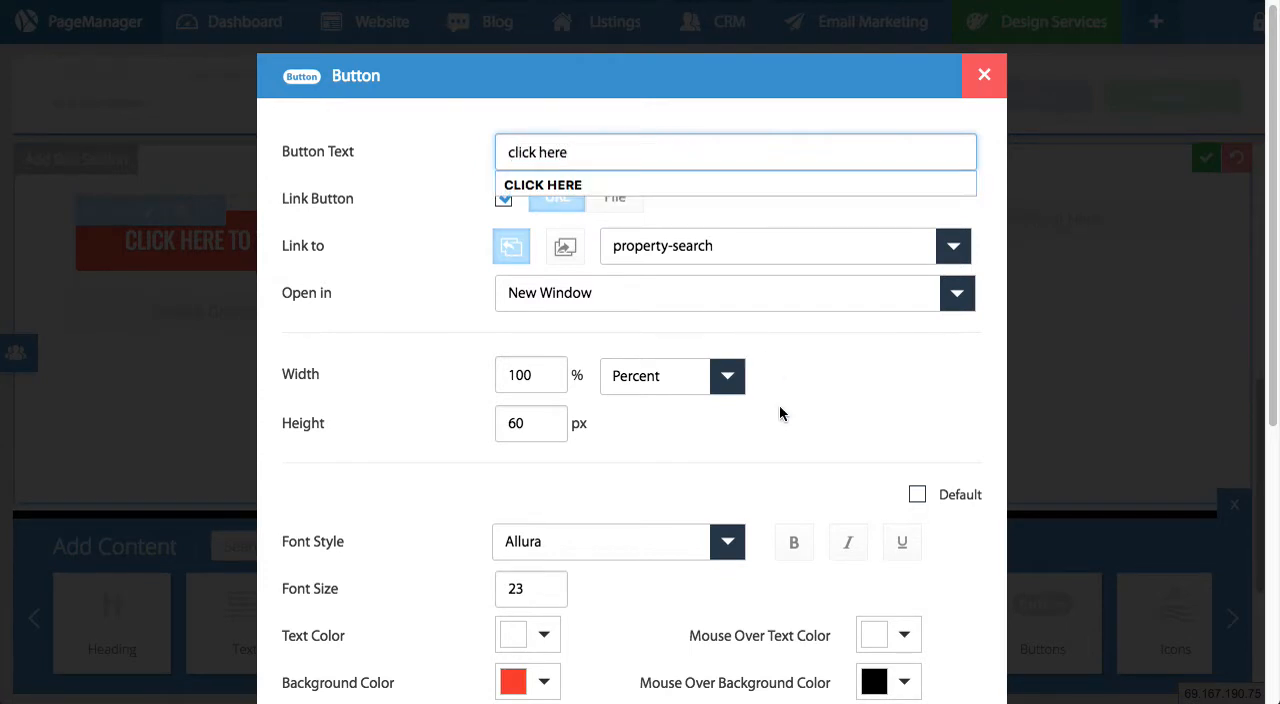
pyautogui.scroll(-3)
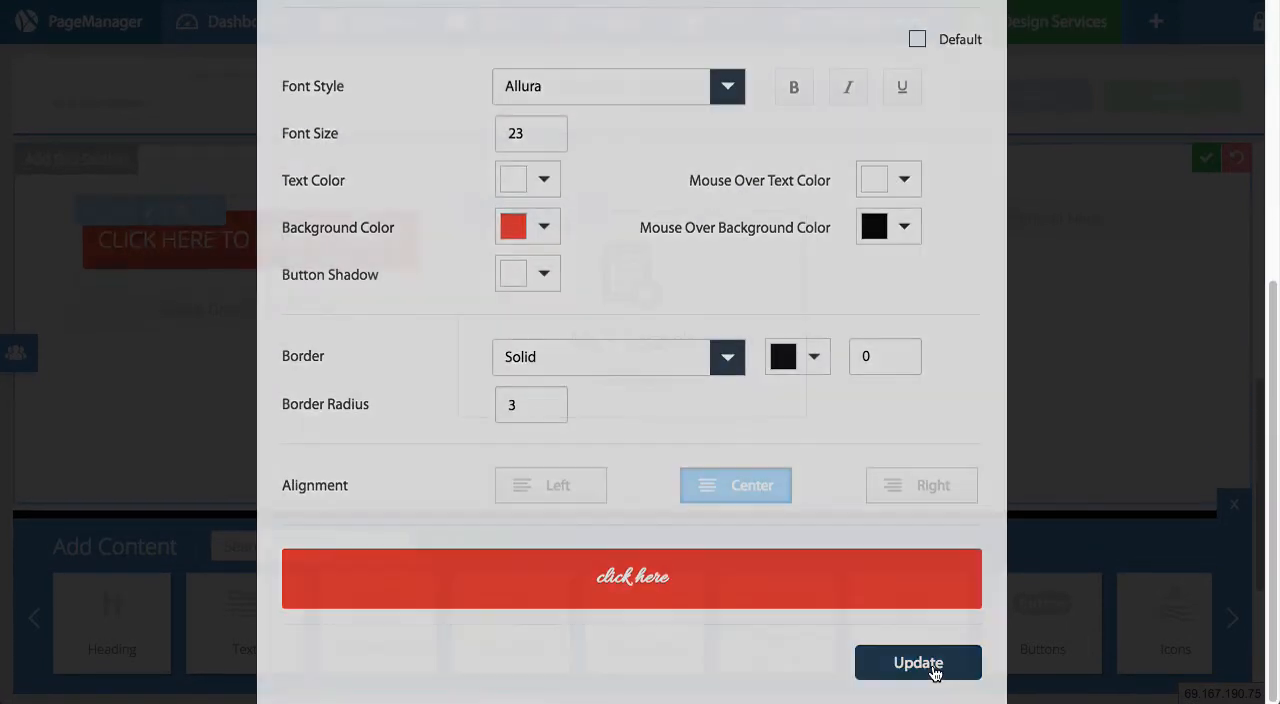
pyautogui.click(916, 662)
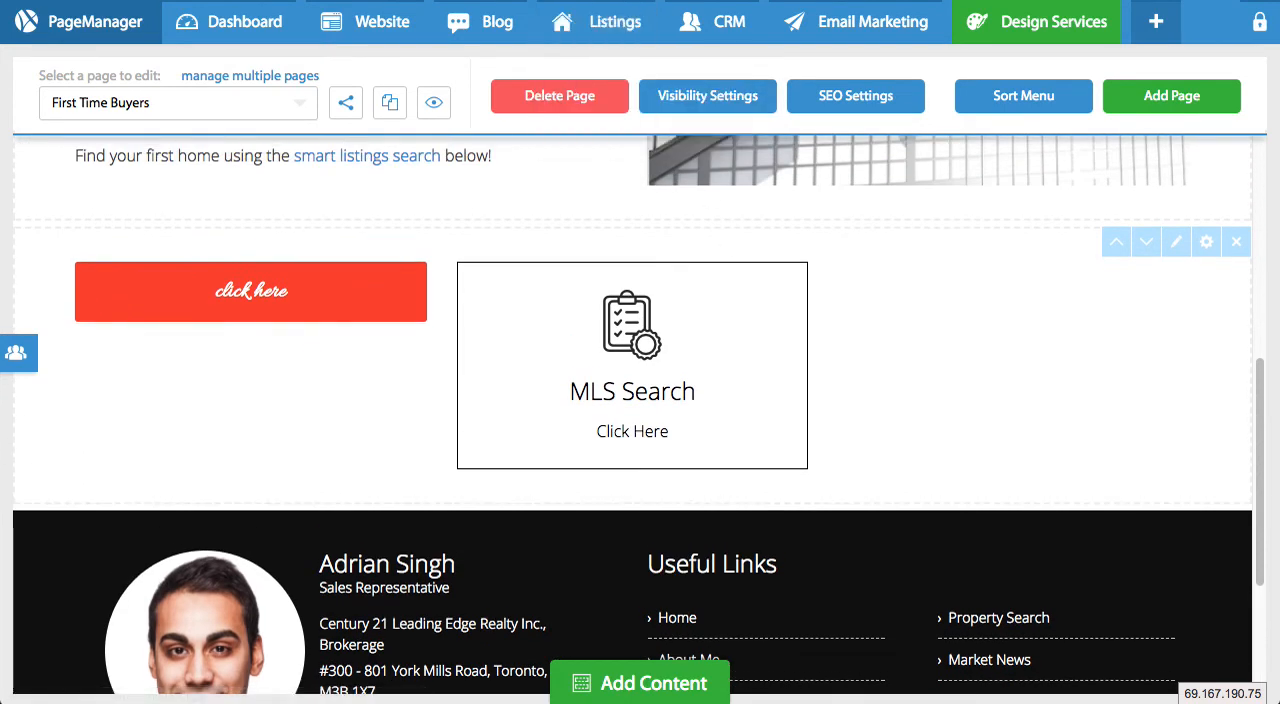
# Scroll the live First Time Buyers preview down to the CONDOS button and Property Search icon
pyautogui.scroll(-3)
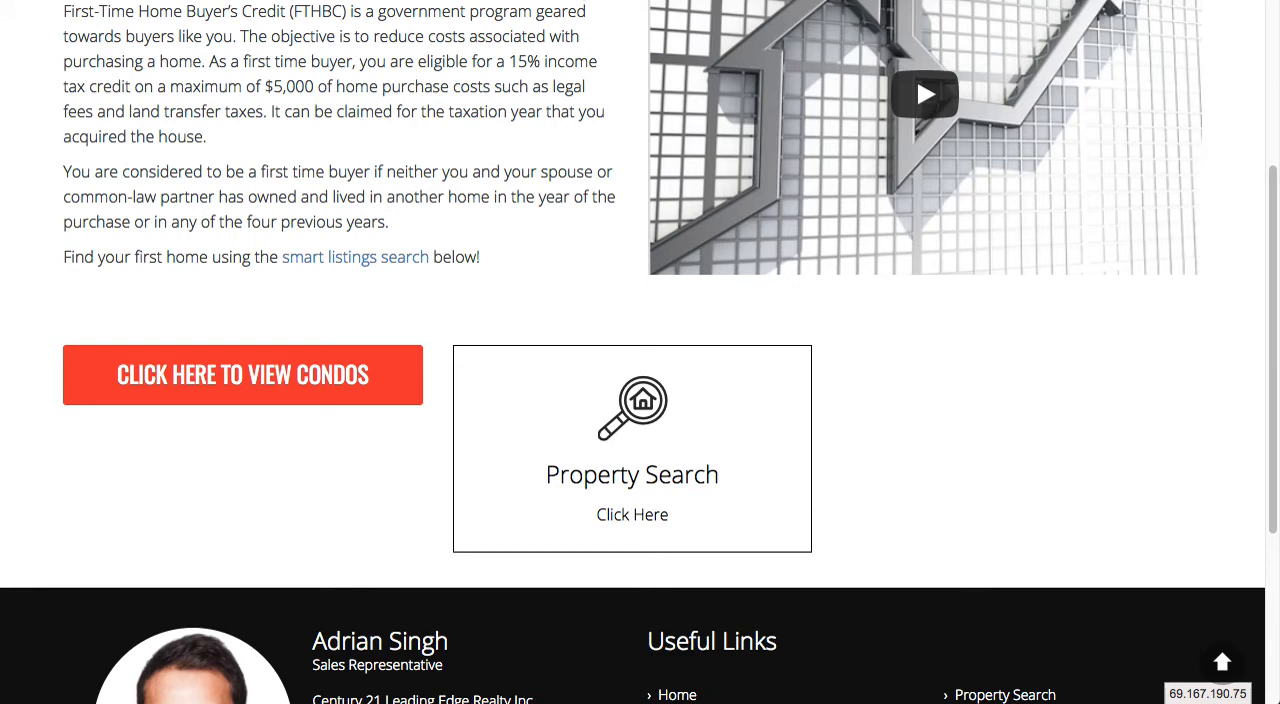